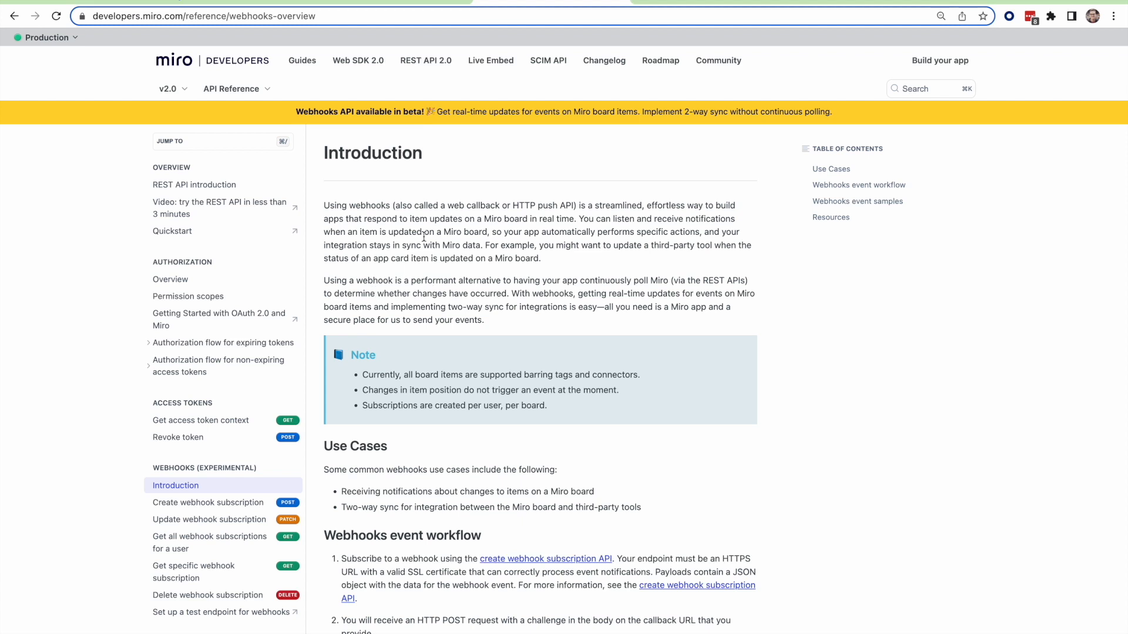
mouse_move(463, 203)
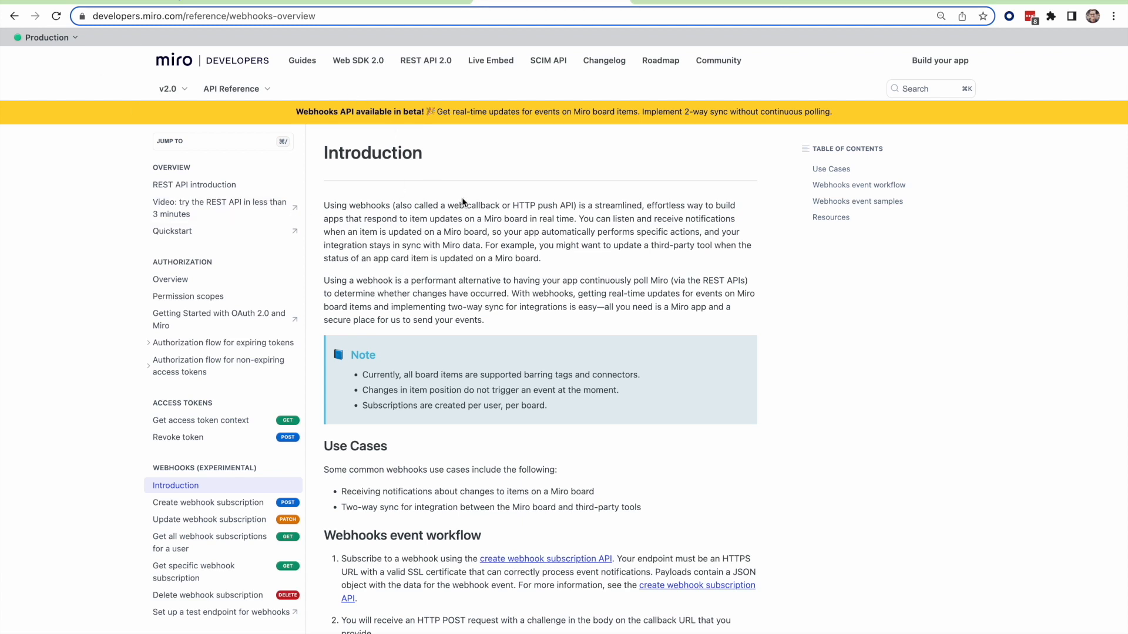
Step: Scroll from the webhooks Introduction down through the event workflow steps to signature verification
scroll(down, 3)
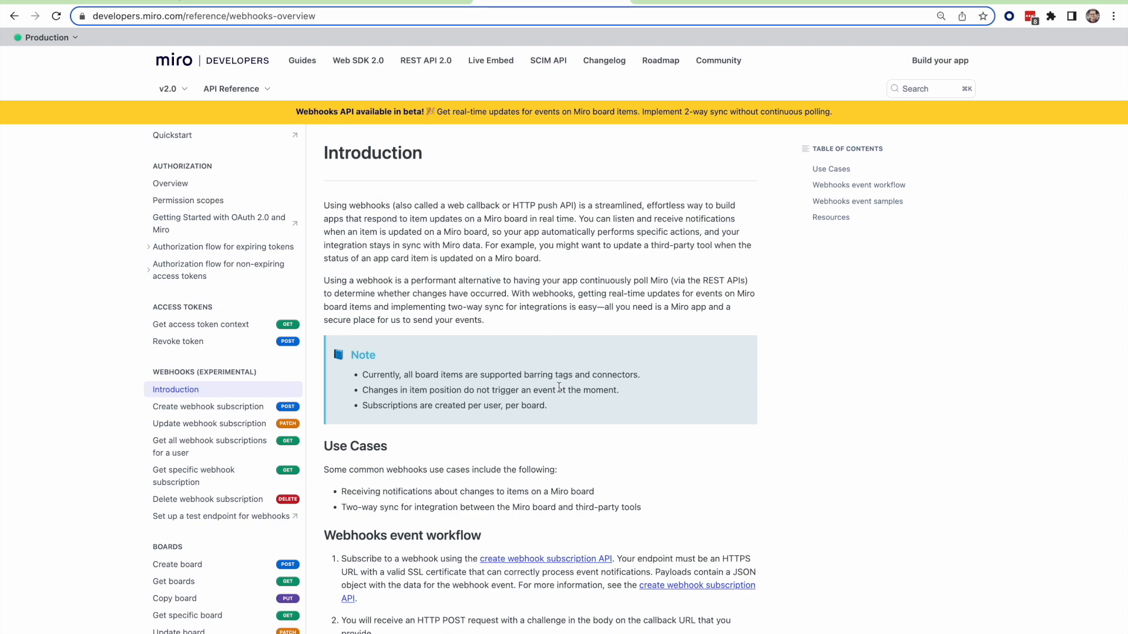
scroll(down, 3)
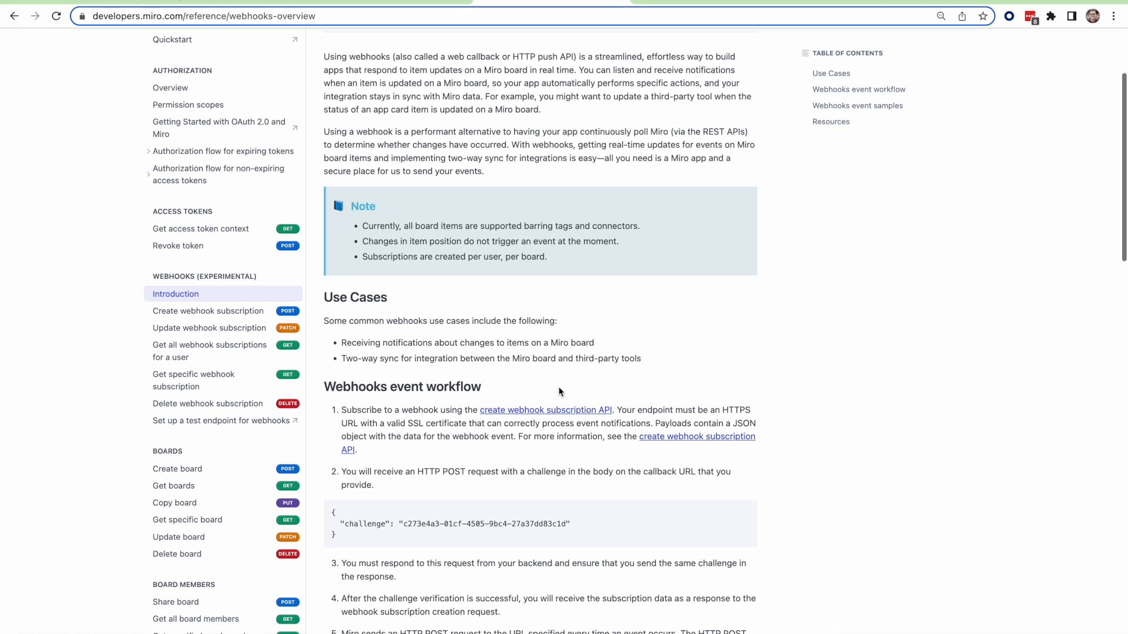
mouse_move(428, 181)
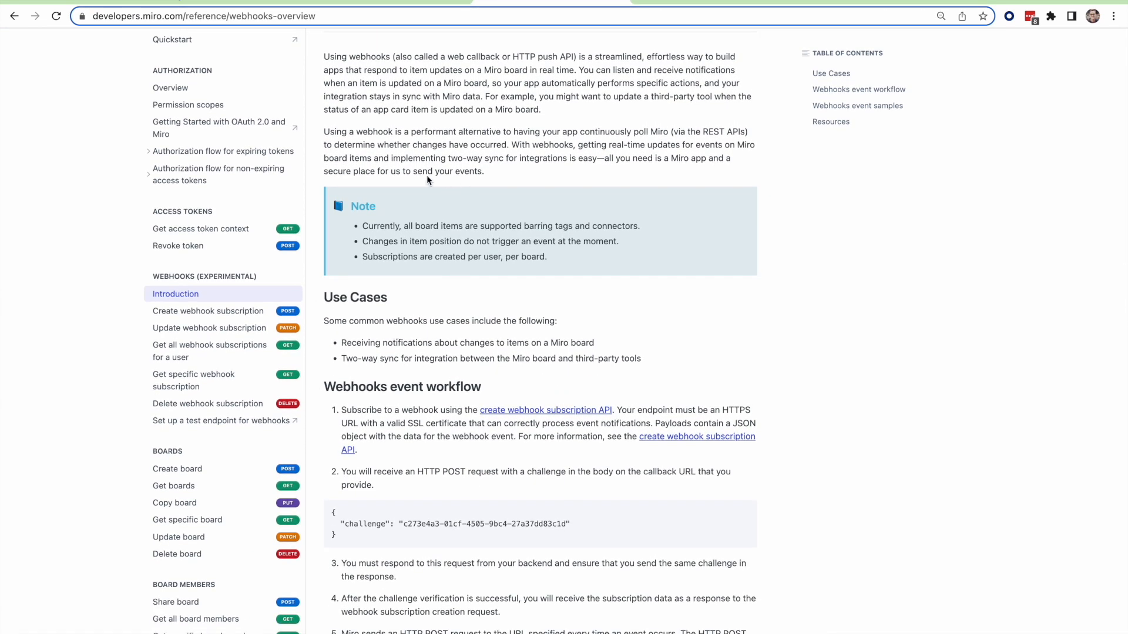
mouse_move(499, 189)
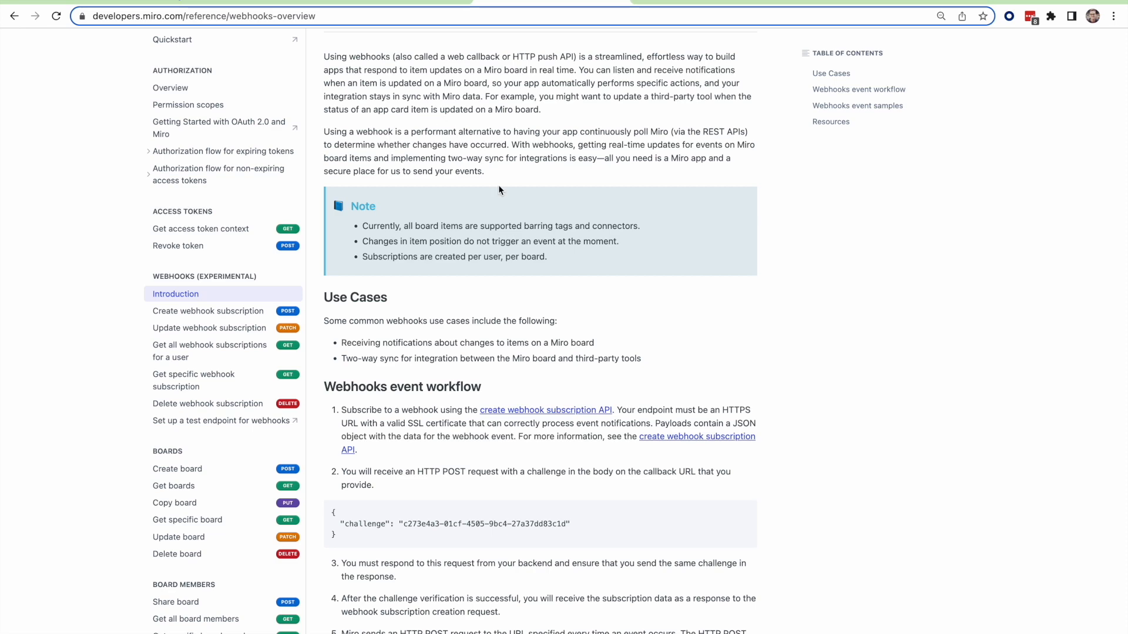
scroll(down, 3)
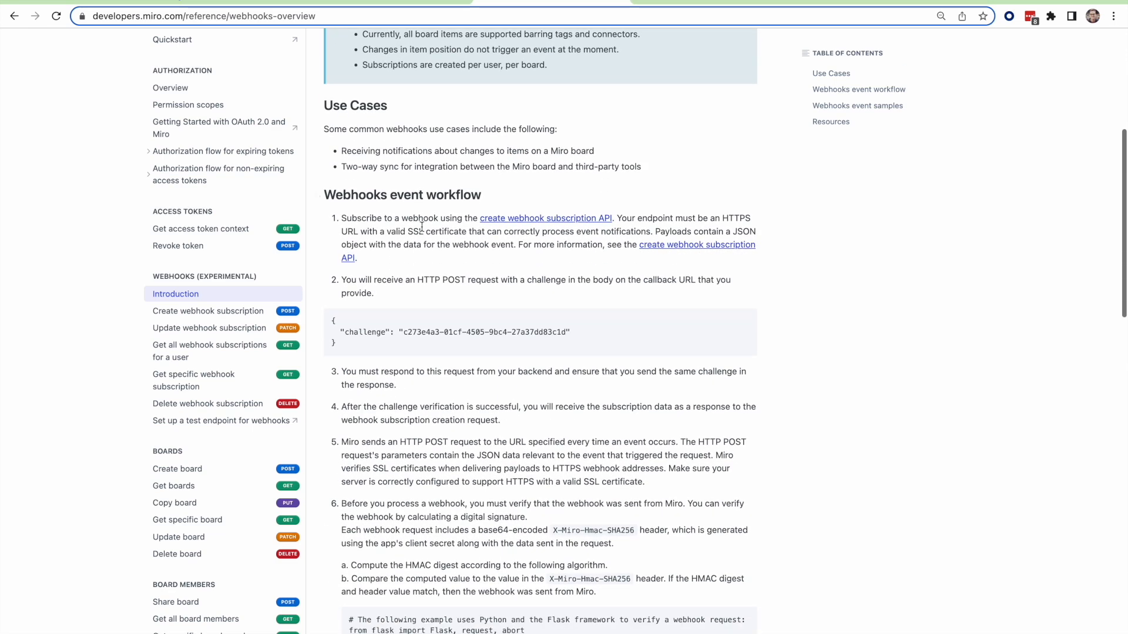
Step: Read step 6 with the Flask HMAC verification sample and 200 OK acknowledgment, then return to the opening steps
scroll(down, 3)
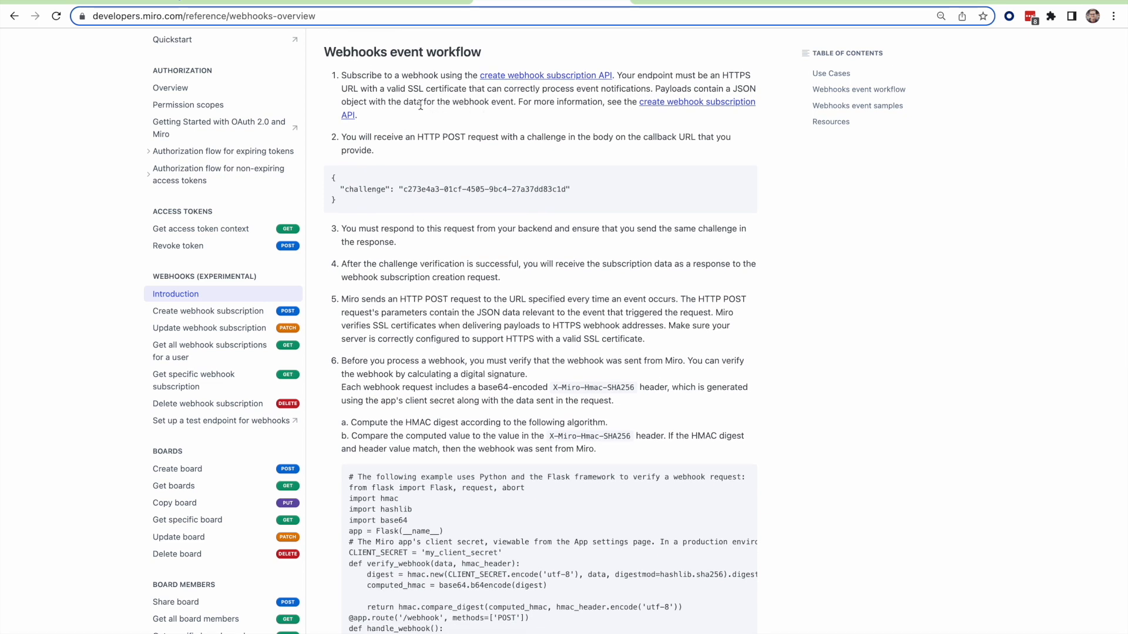
mouse_move(126, 332)
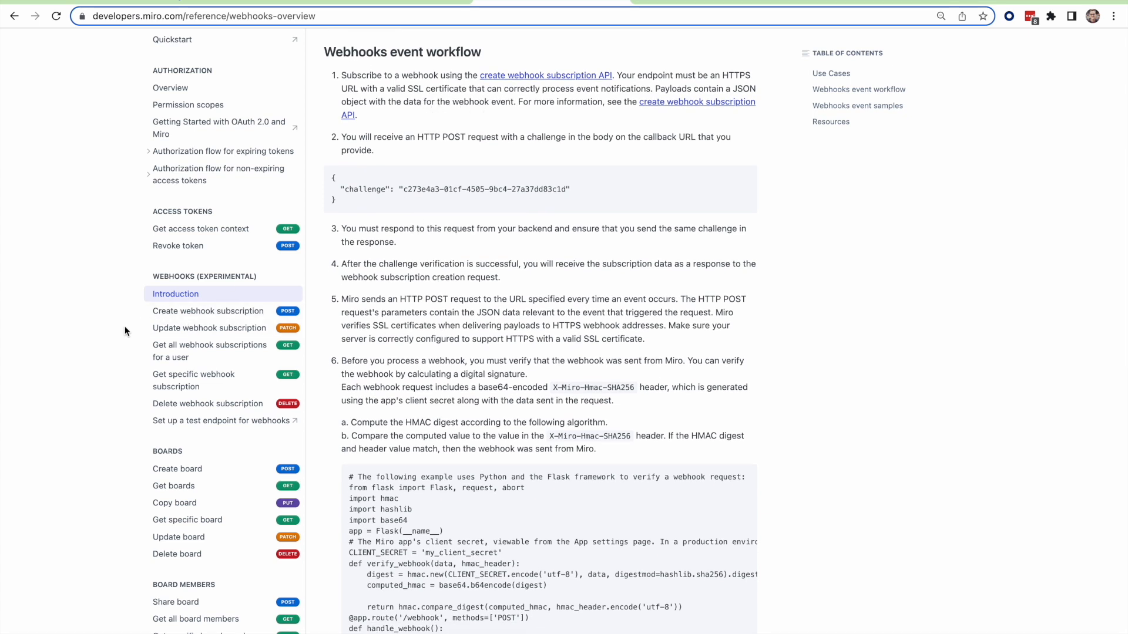
mouse_move(82, 380)
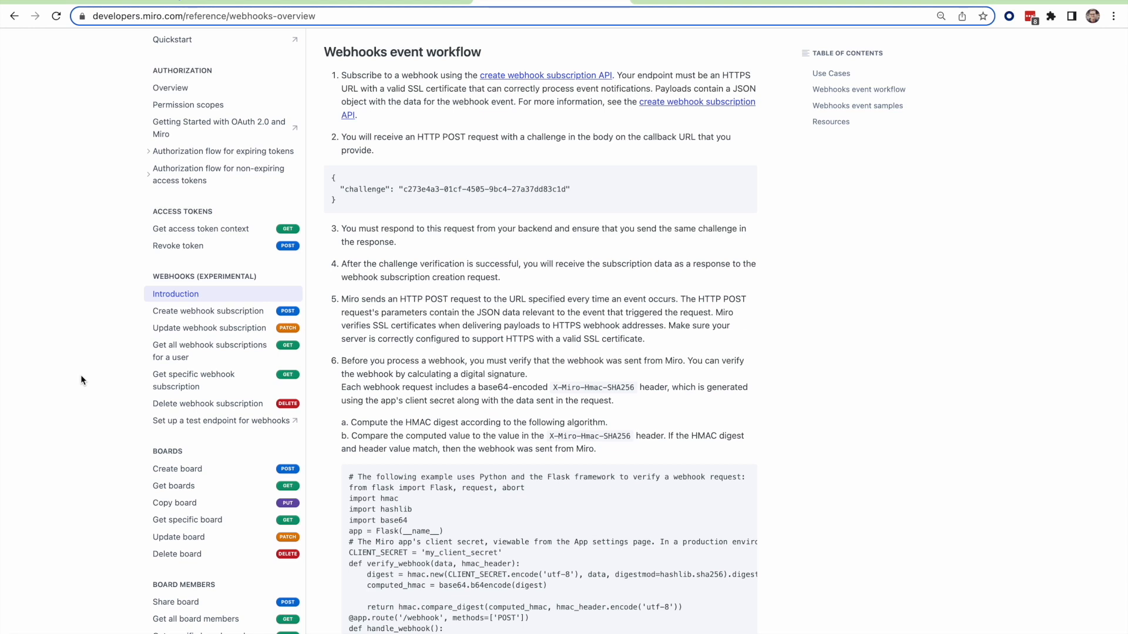
mouse_move(504, 299)
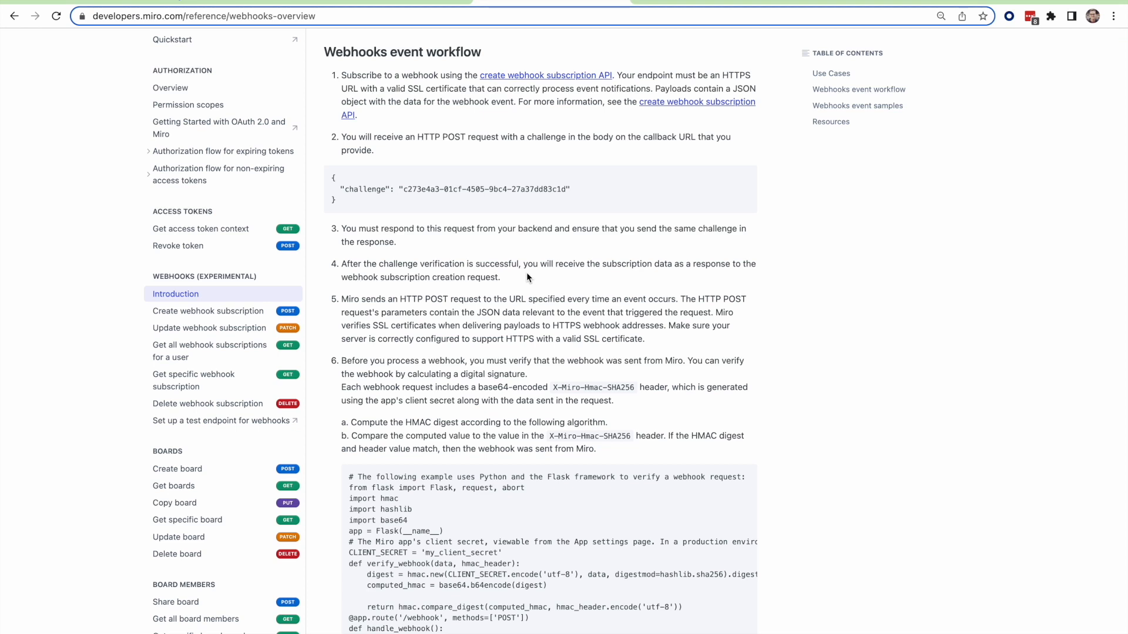
mouse_move(346, 349)
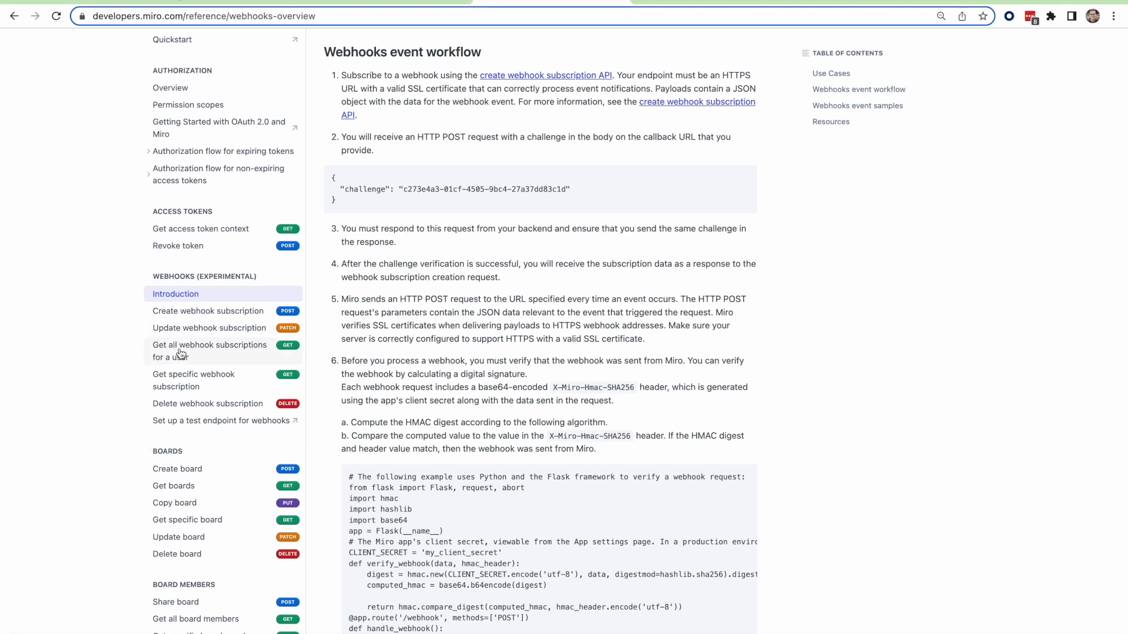
mouse_move(214, 342)
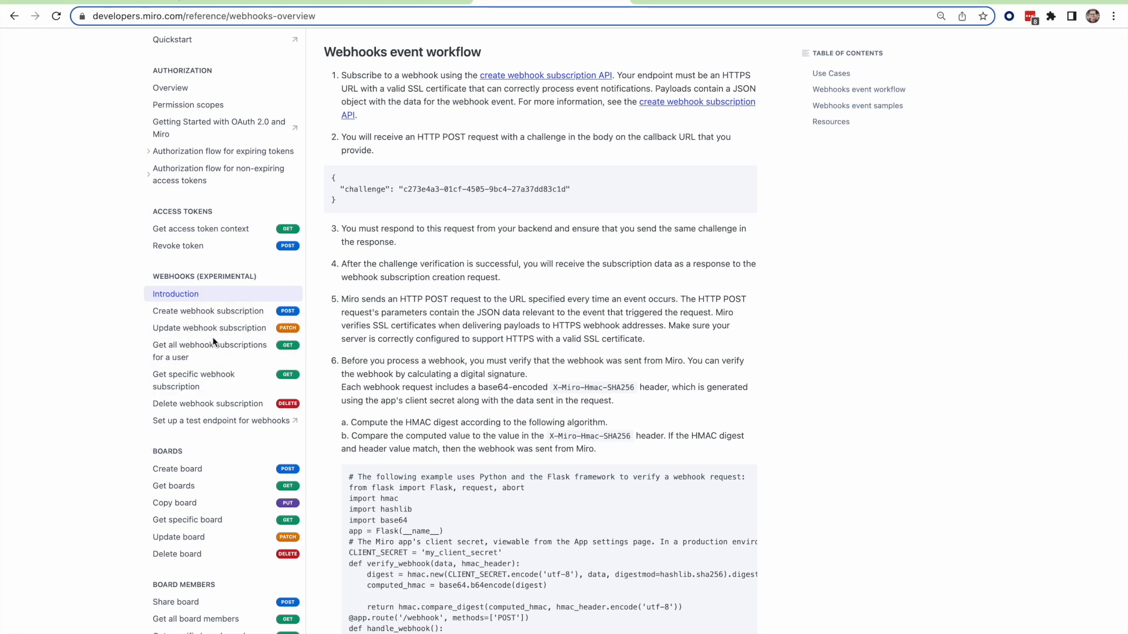
mouse_move(249, 331)
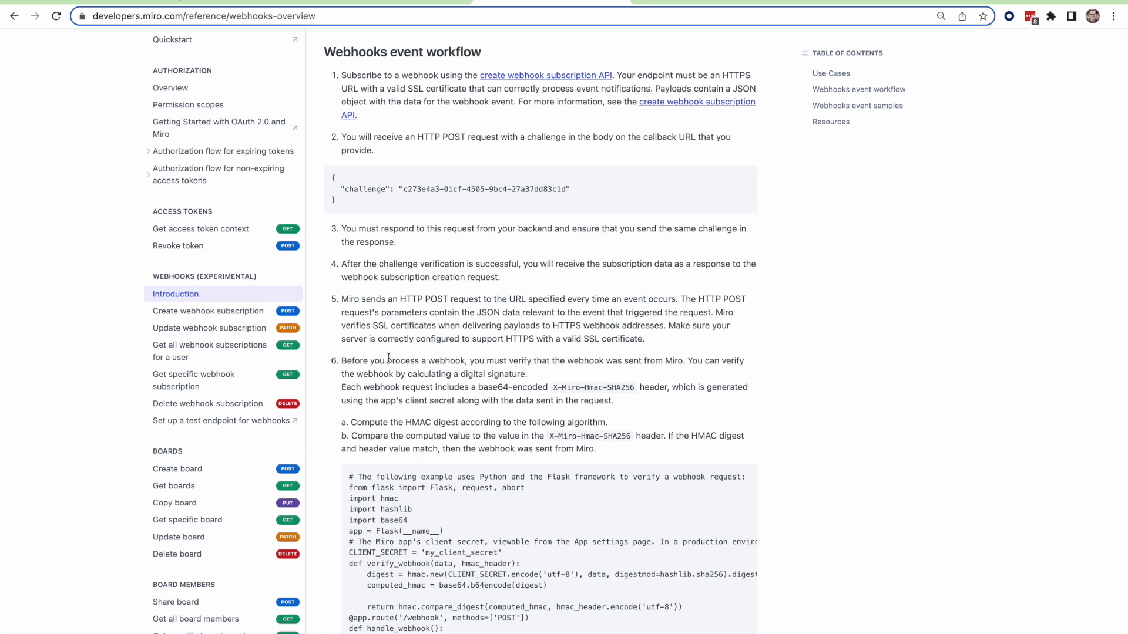
scroll(down, 3)
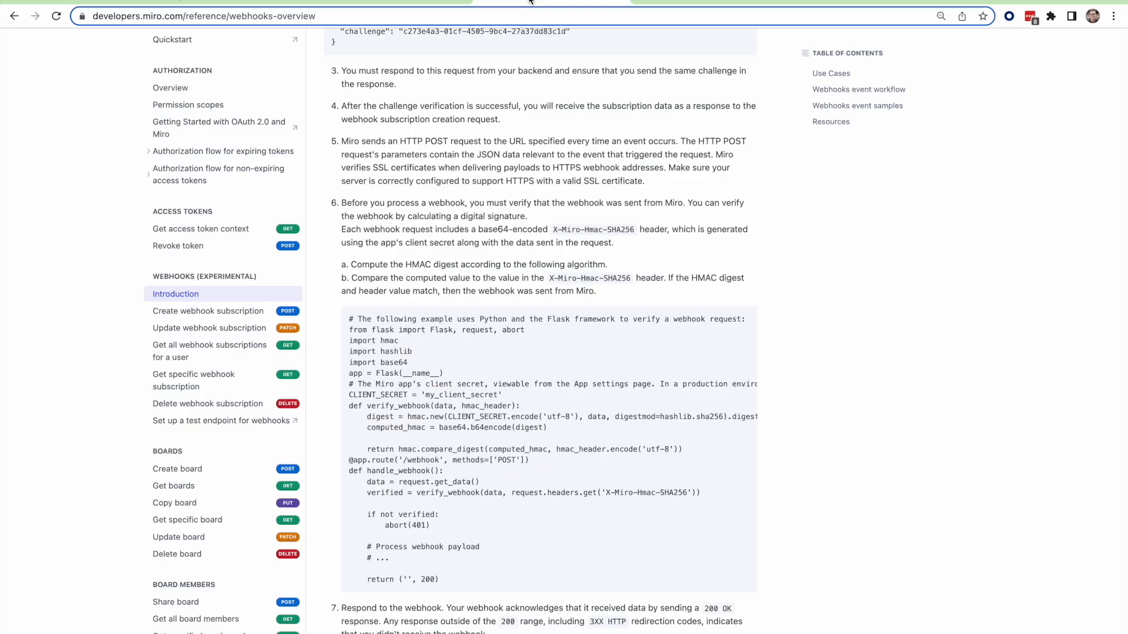
scroll(up, 3)
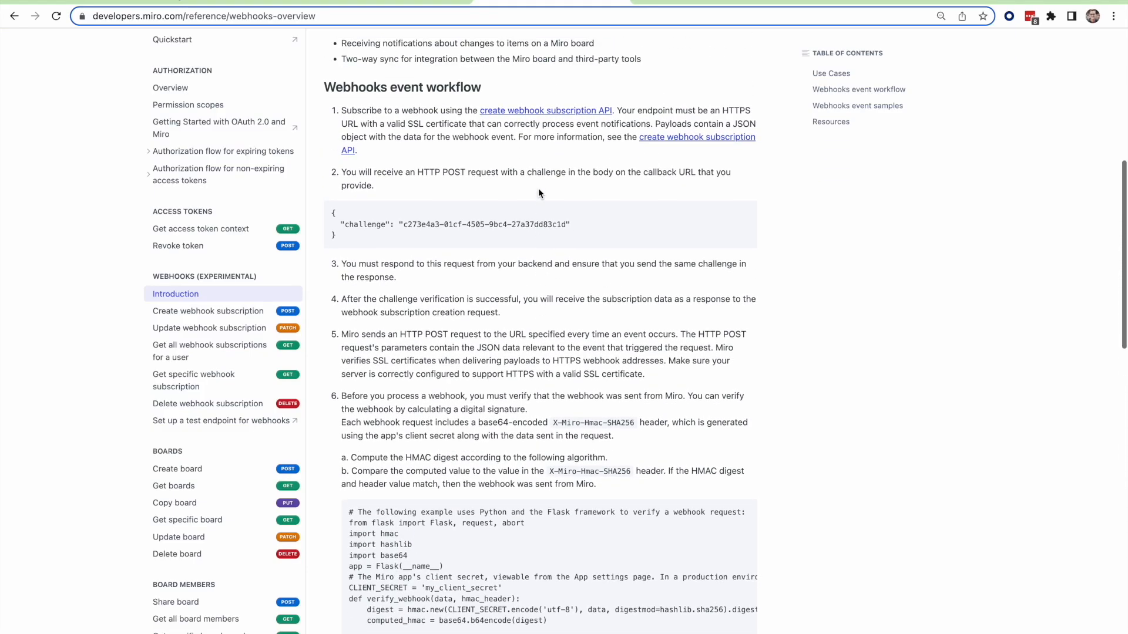
scroll(up, 3)
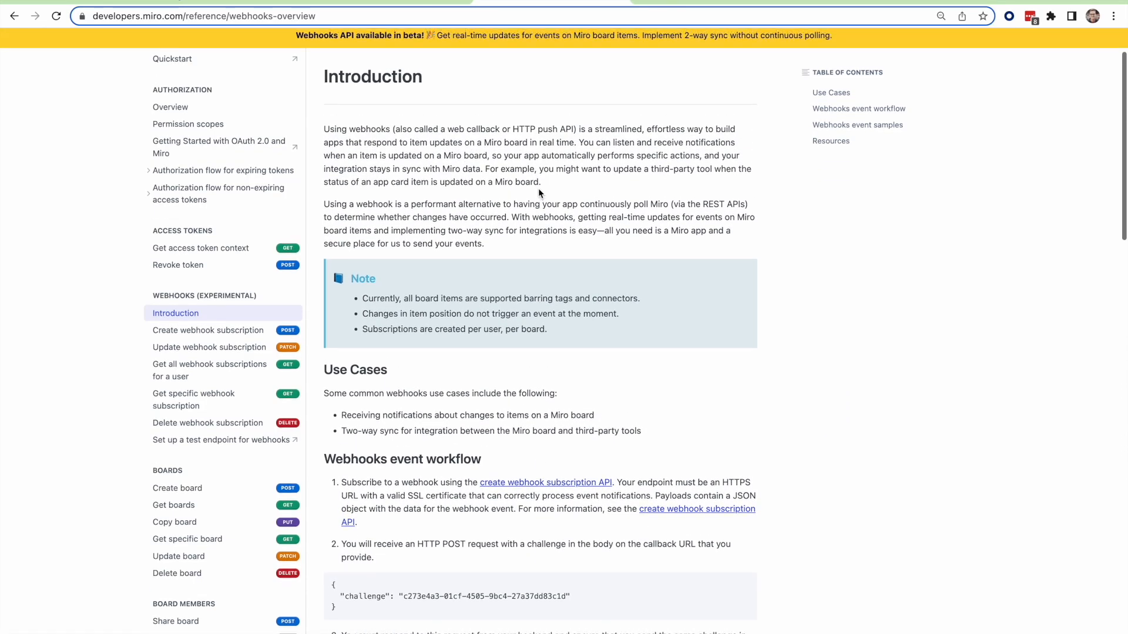
scroll(up, 3)
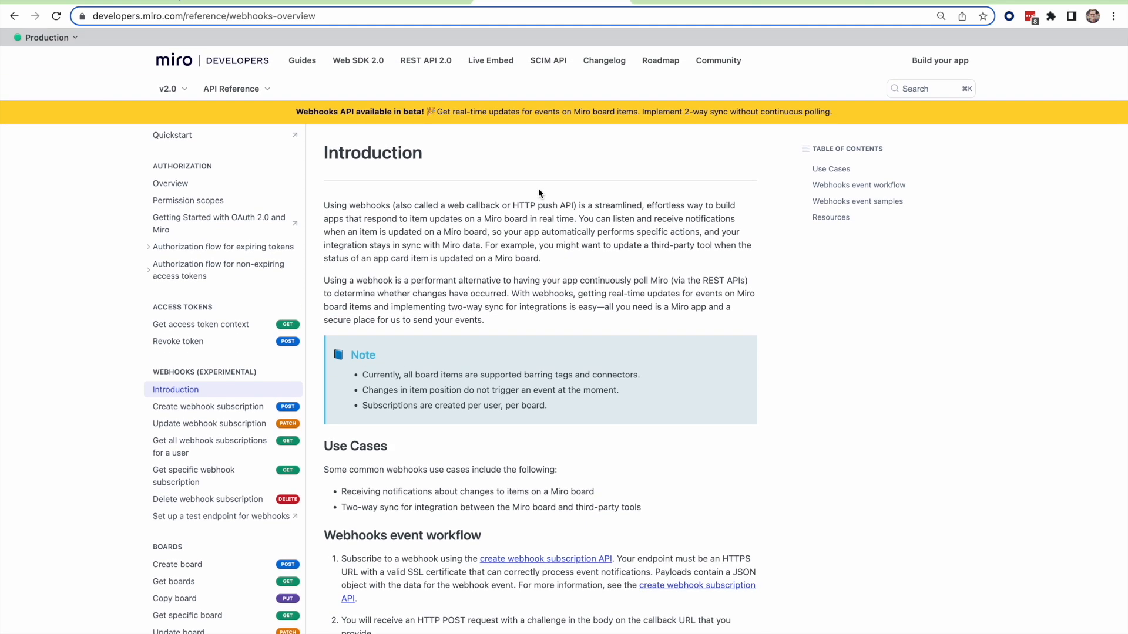
scroll(down, 3)
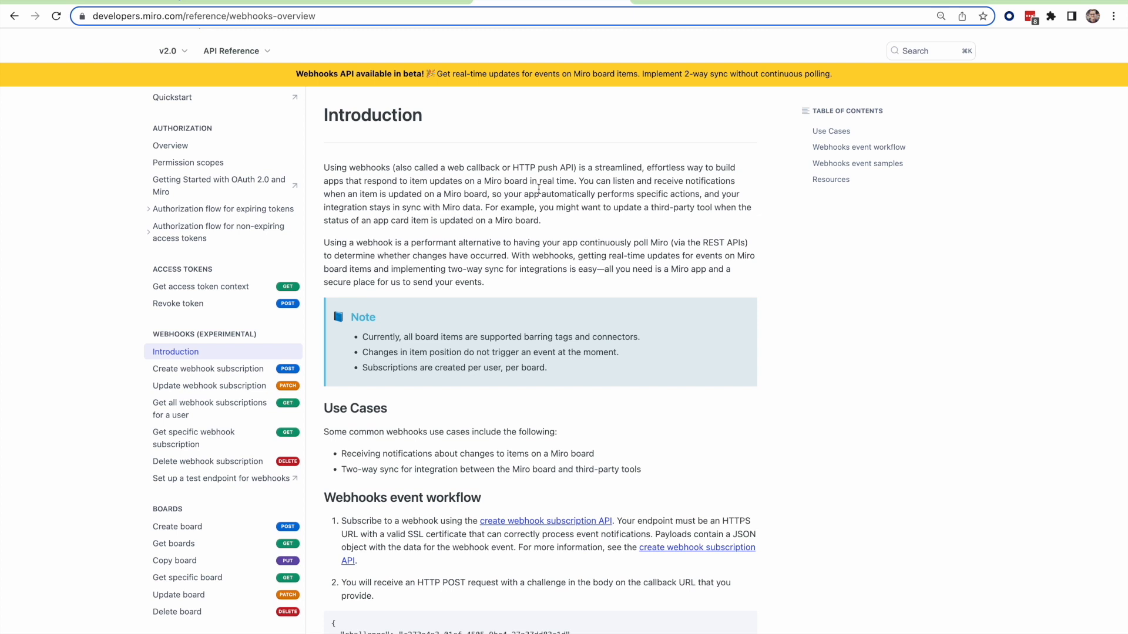
scroll(down, 3)
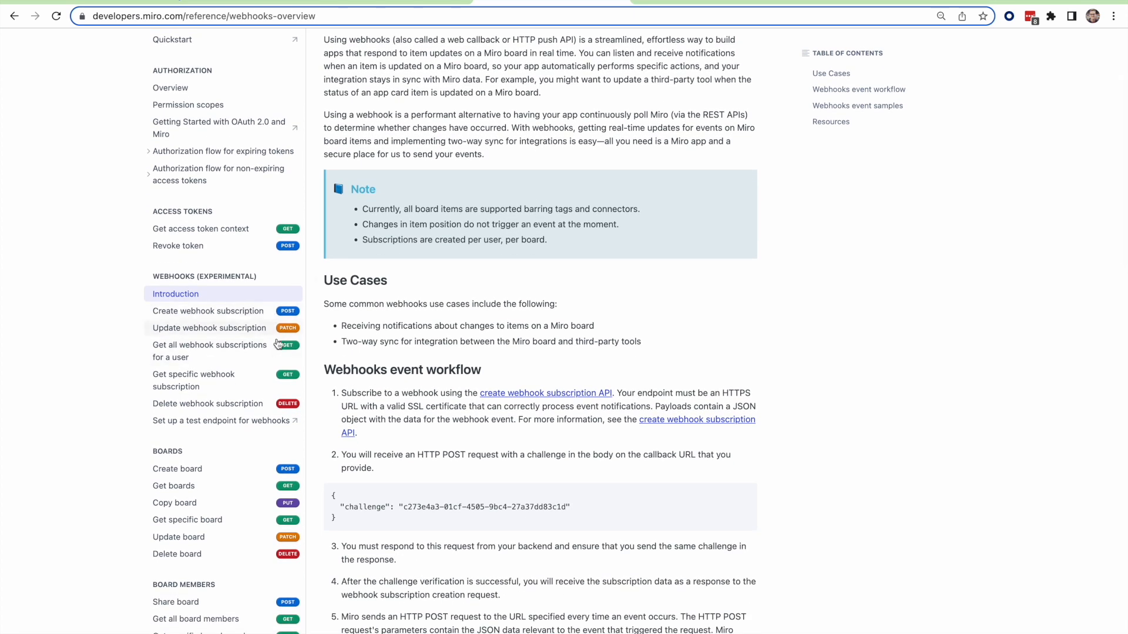
mouse_move(828, 350)
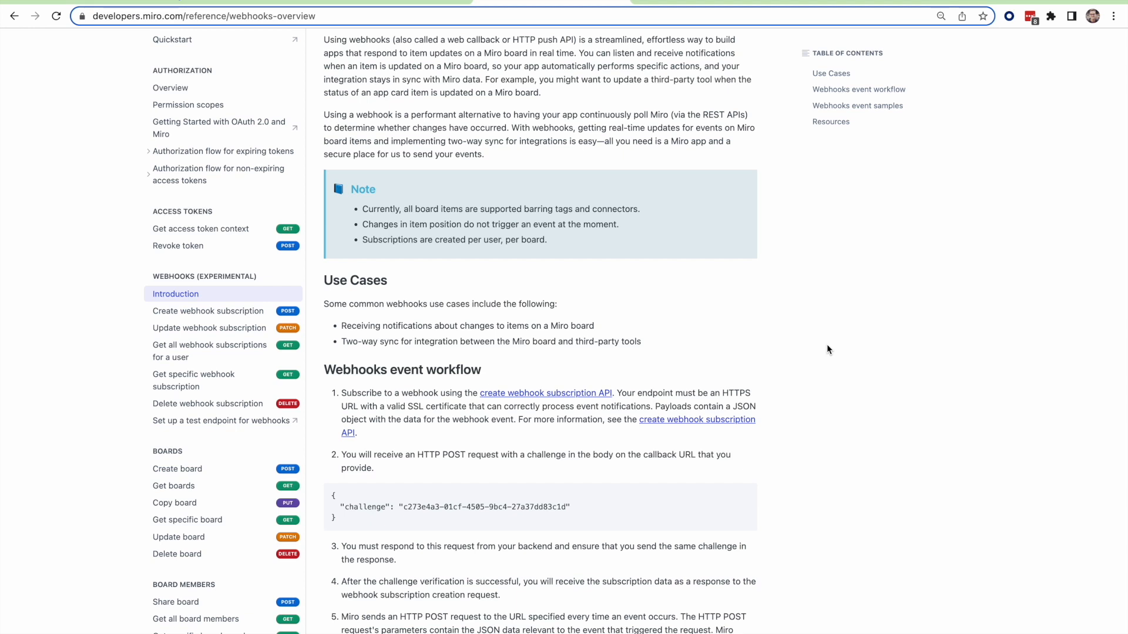
scroll(down, 3)
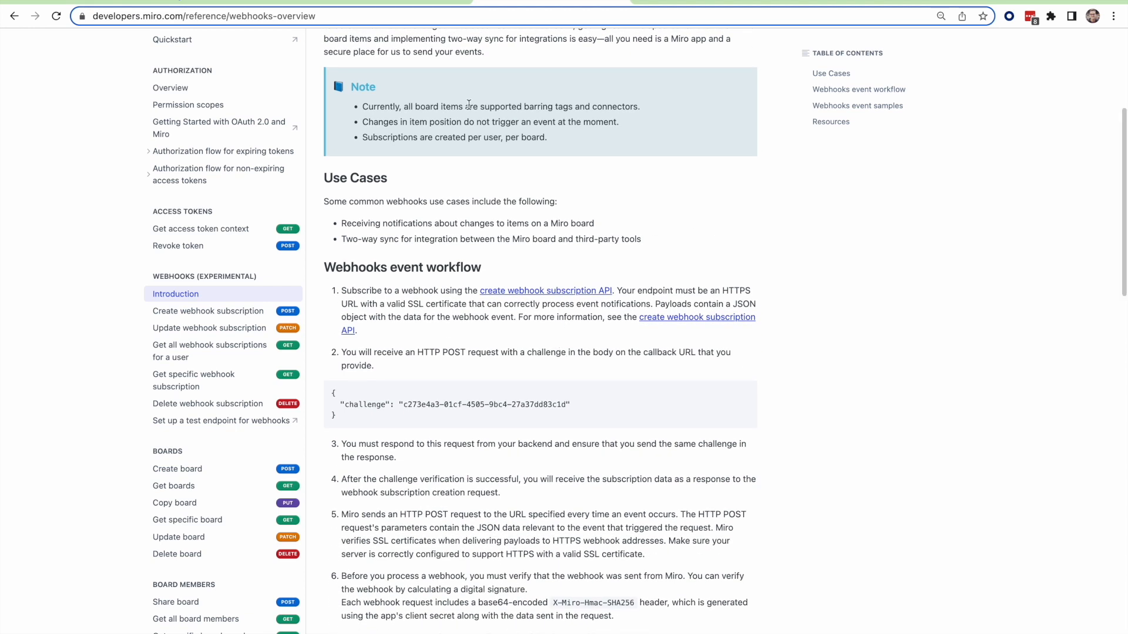
mouse_move(754, 171)
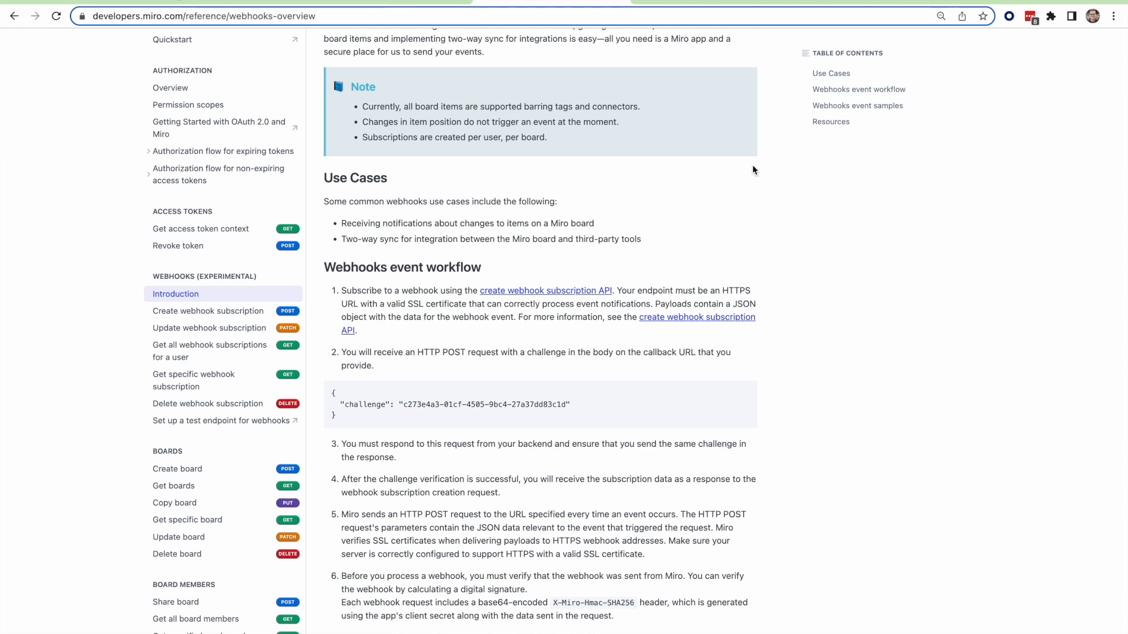
mouse_move(430, 344)
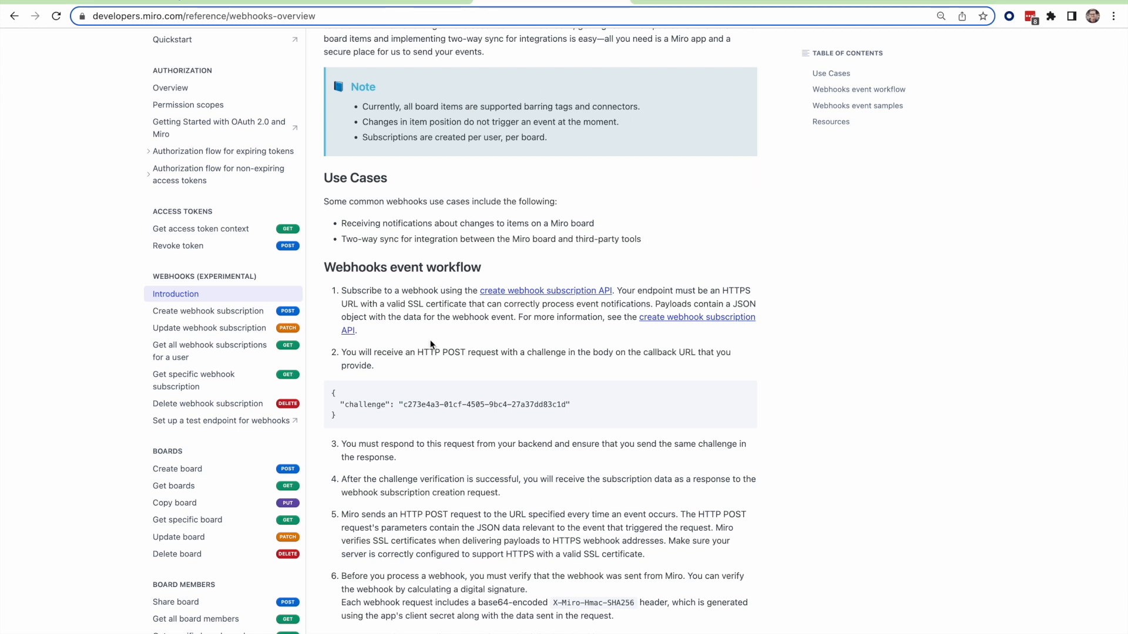
mouse_move(957, 242)
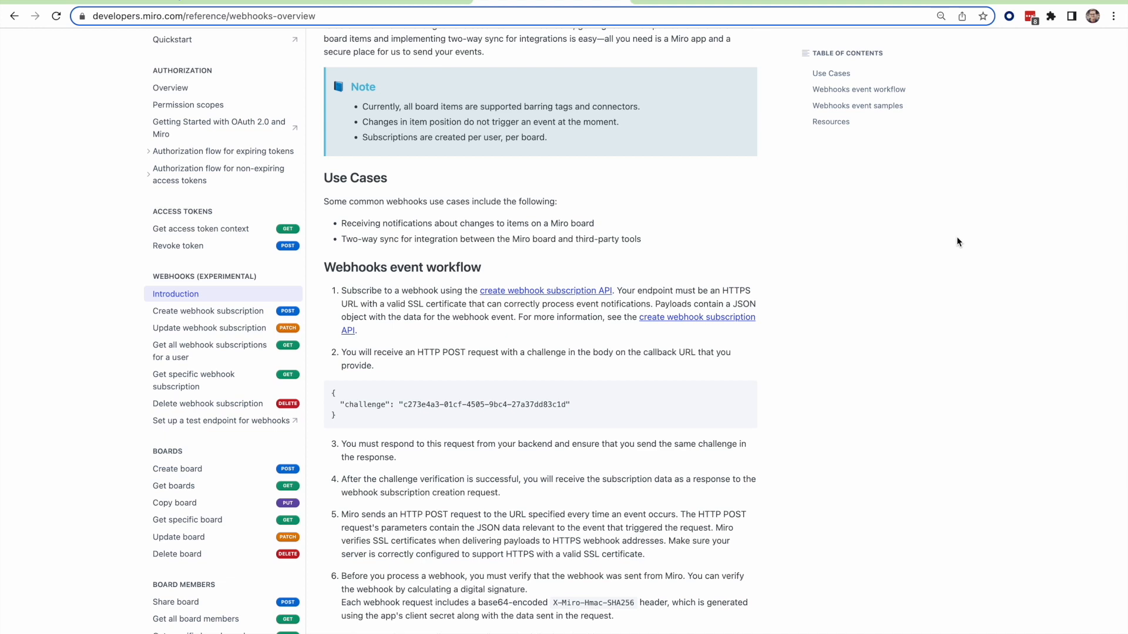
mouse_move(612, 154)
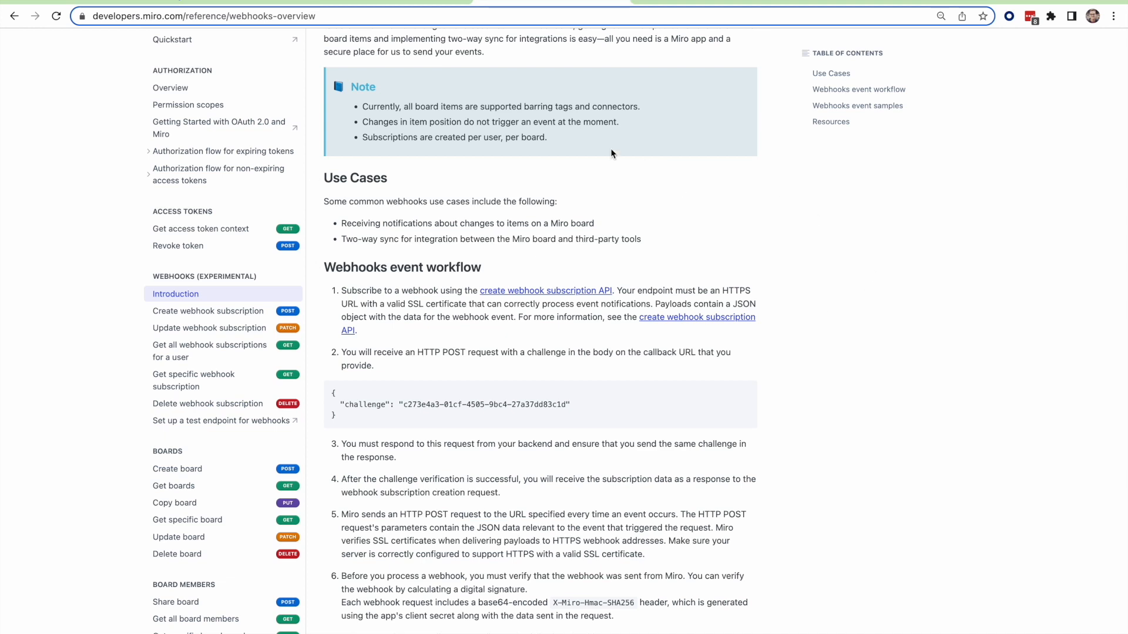
click(220, 420)
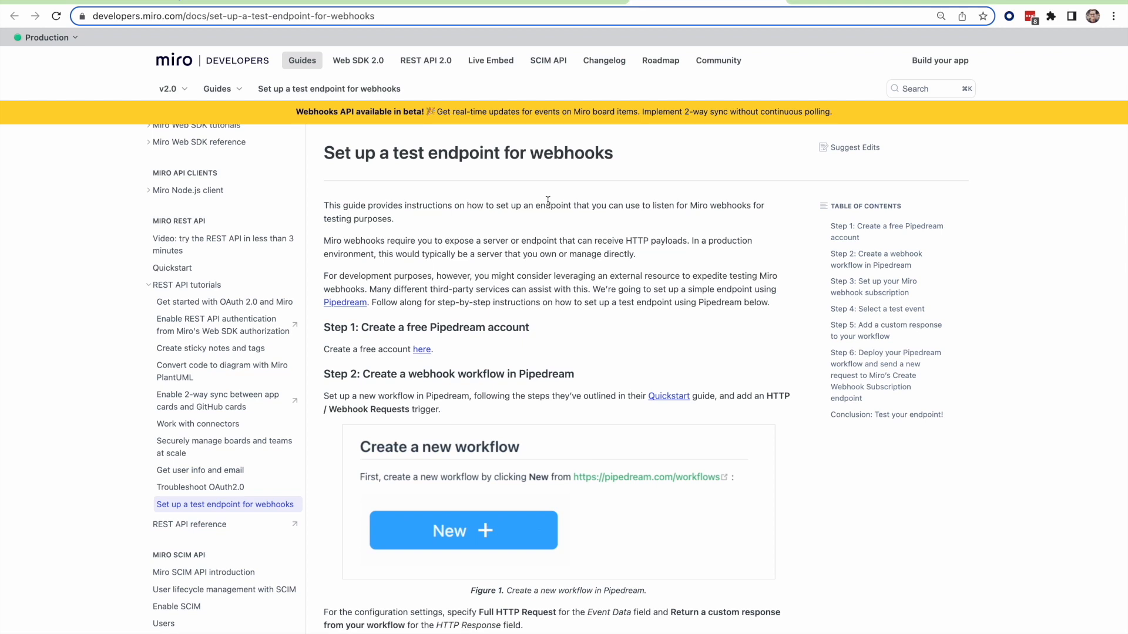
scroll(down, 3)
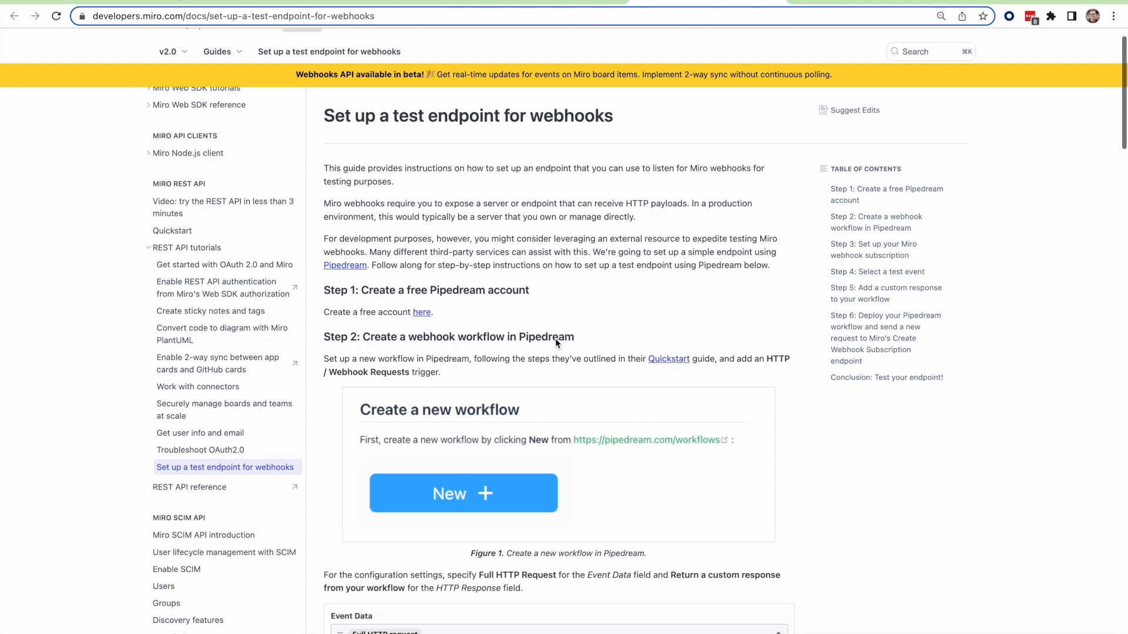
scroll(down, 3)
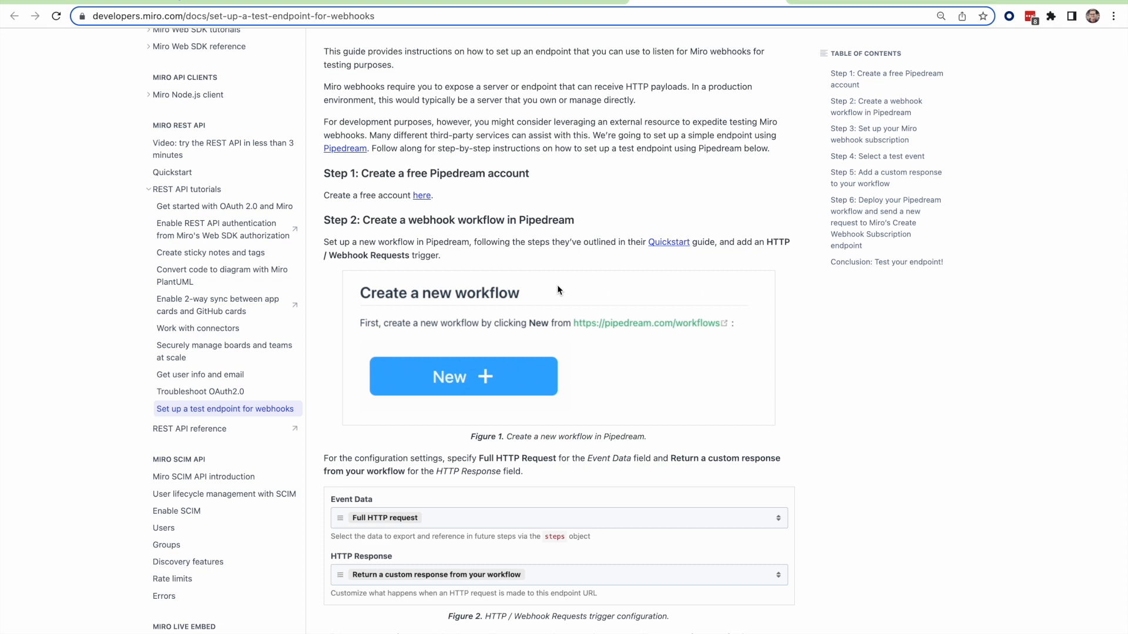
scroll(down, 3)
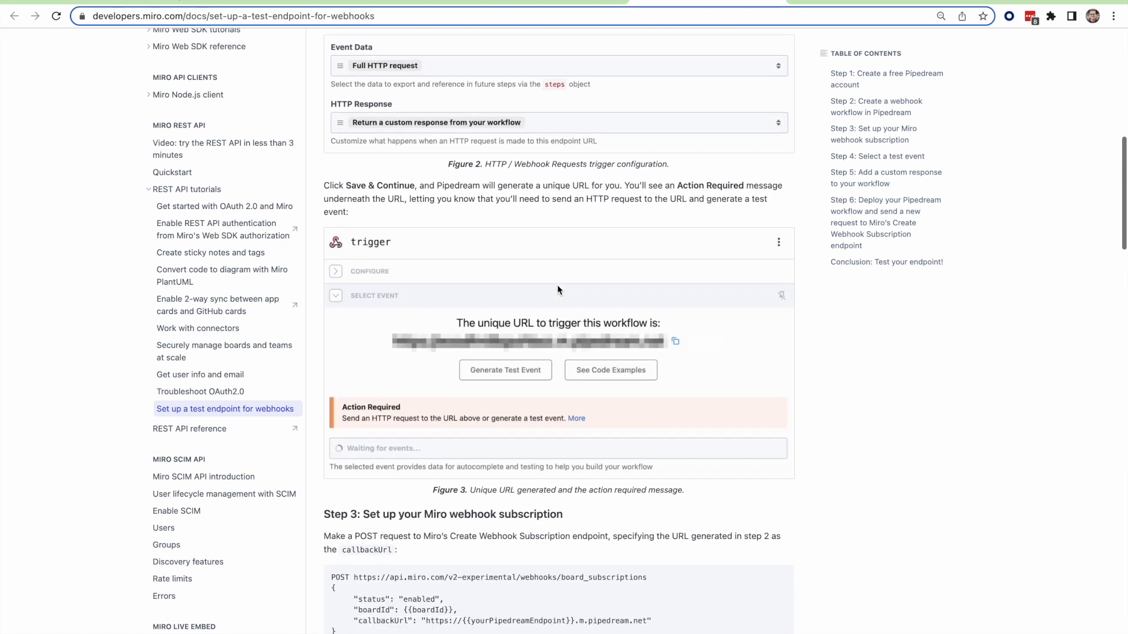
scroll(down, 3)
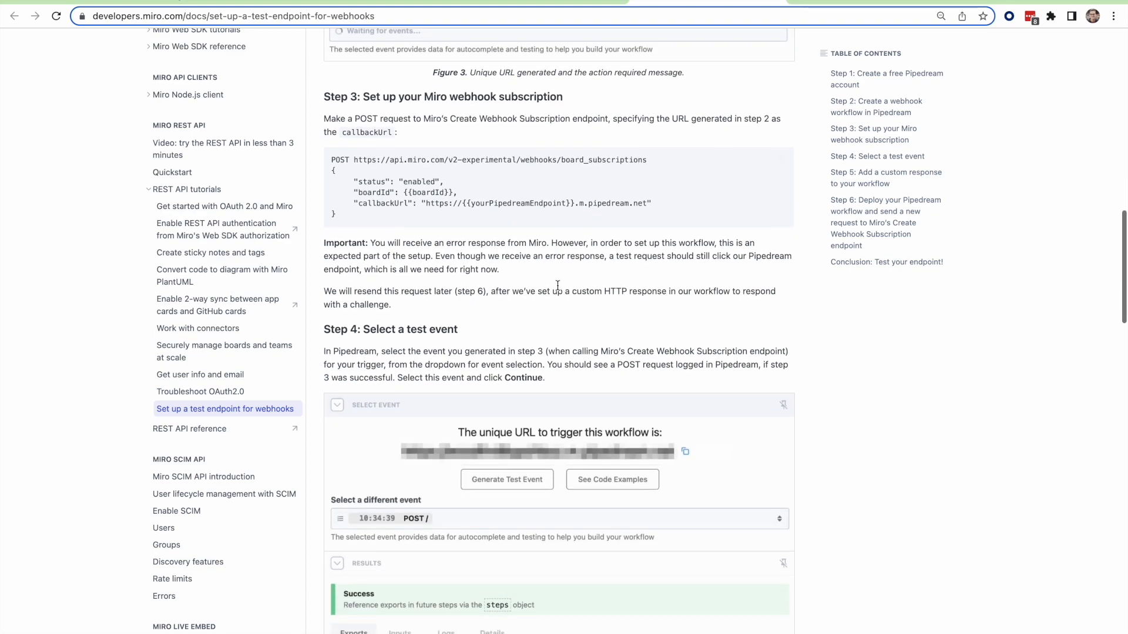
scroll(up, 3)
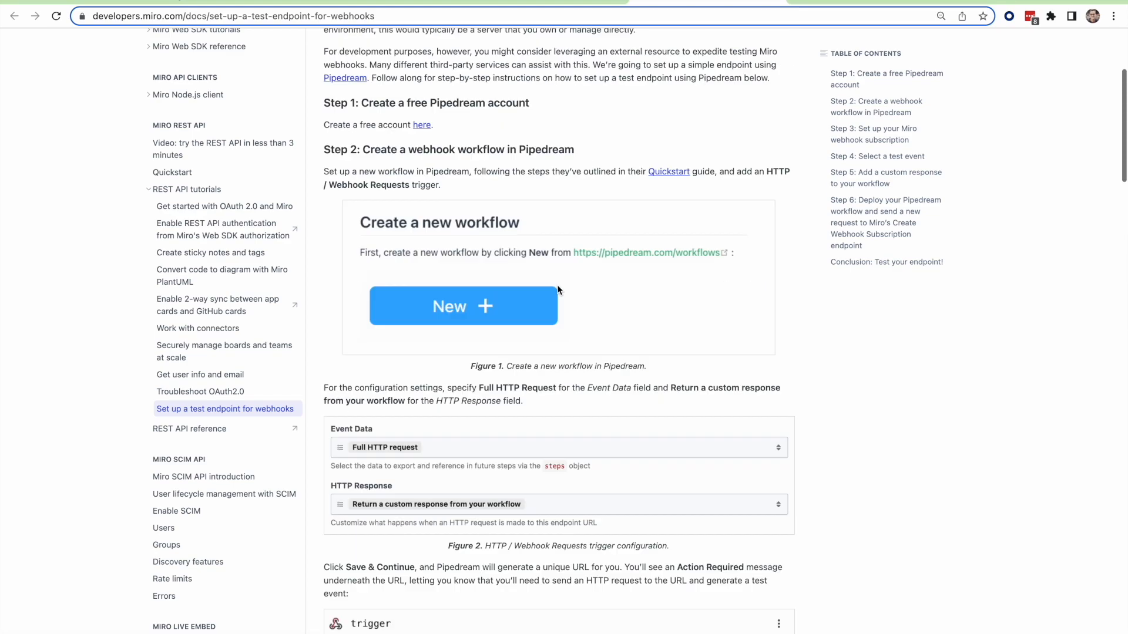
scroll(up, 3)
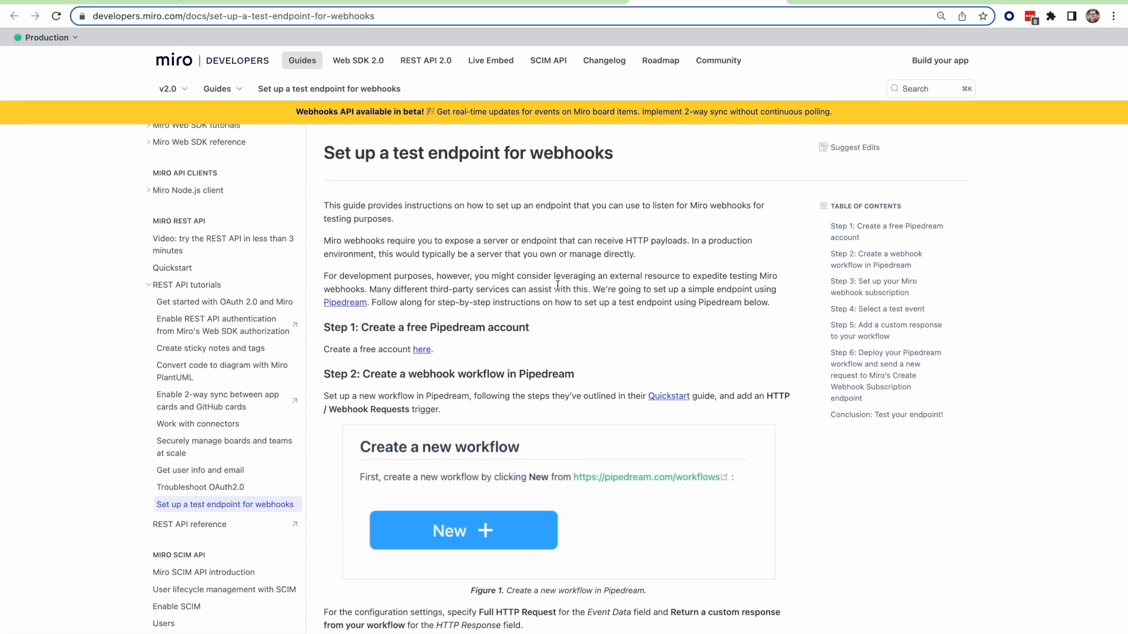
Step: Read the 2022-12-05 webhooks beta changelog entry, then reach the Create webhook subscription reference
click(604, 60)
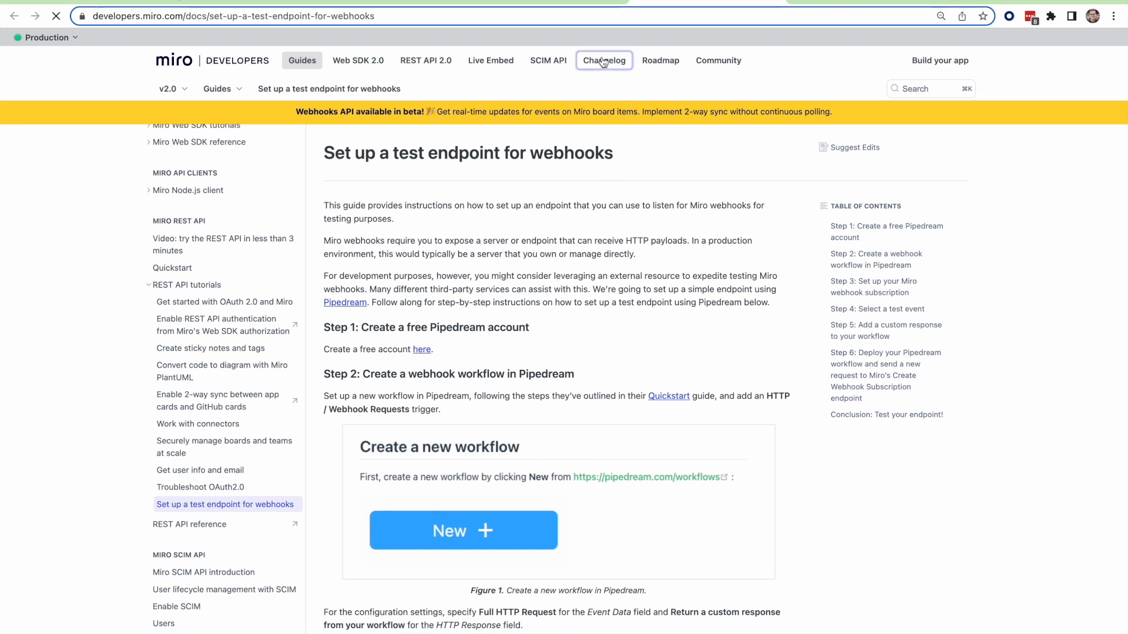
click(604, 60)
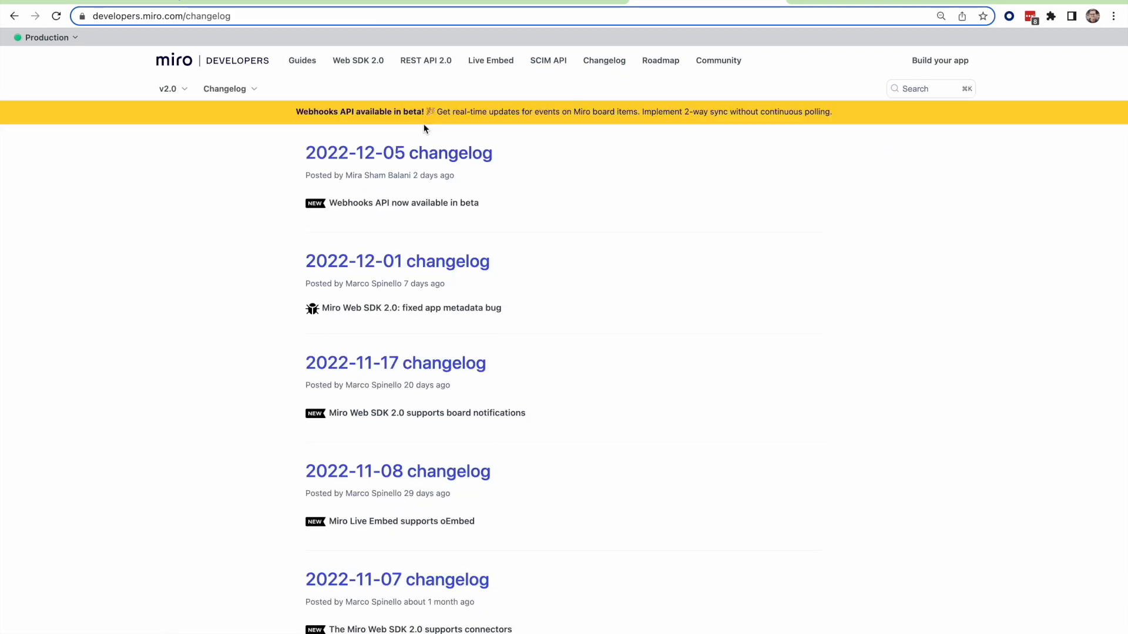
click(398, 153)
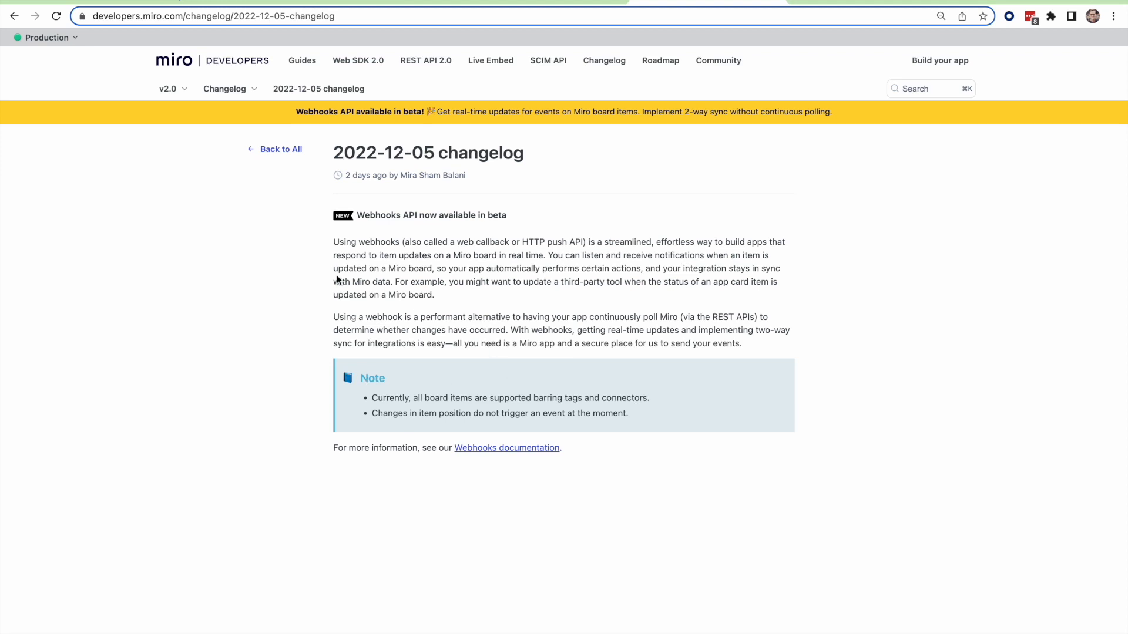
mouse_move(606, 168)
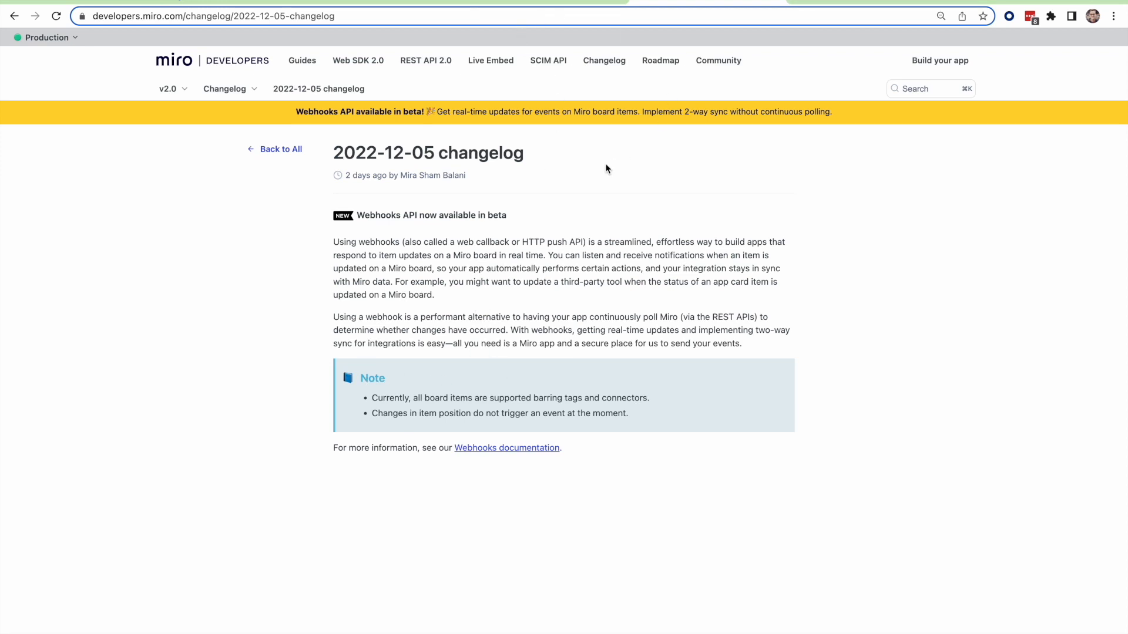
click(280, 149)
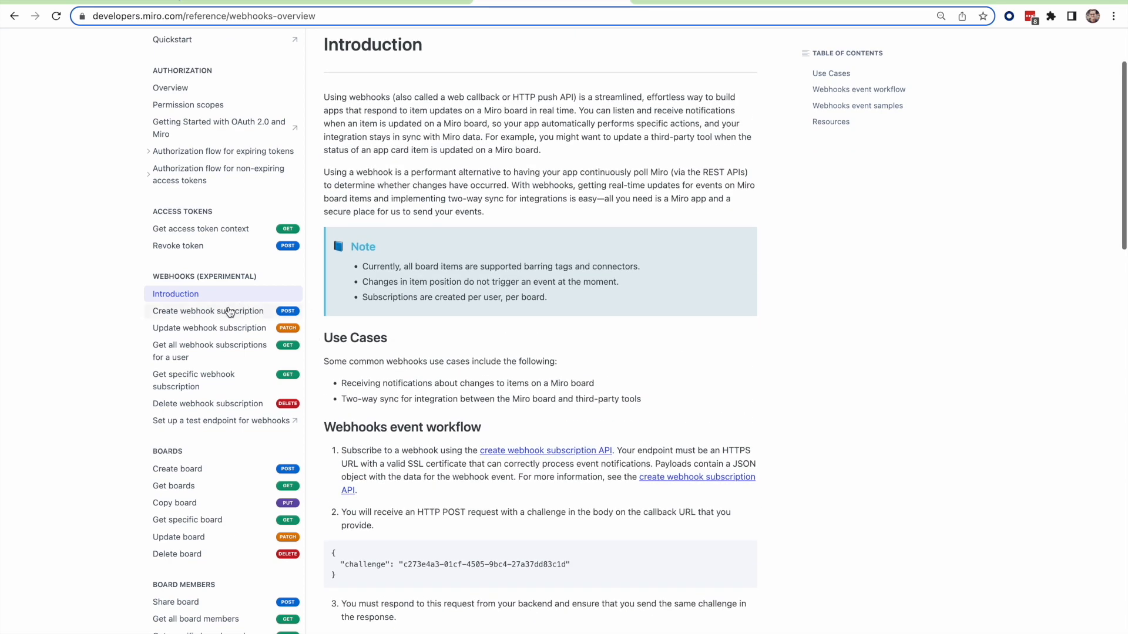
click(208, 310)
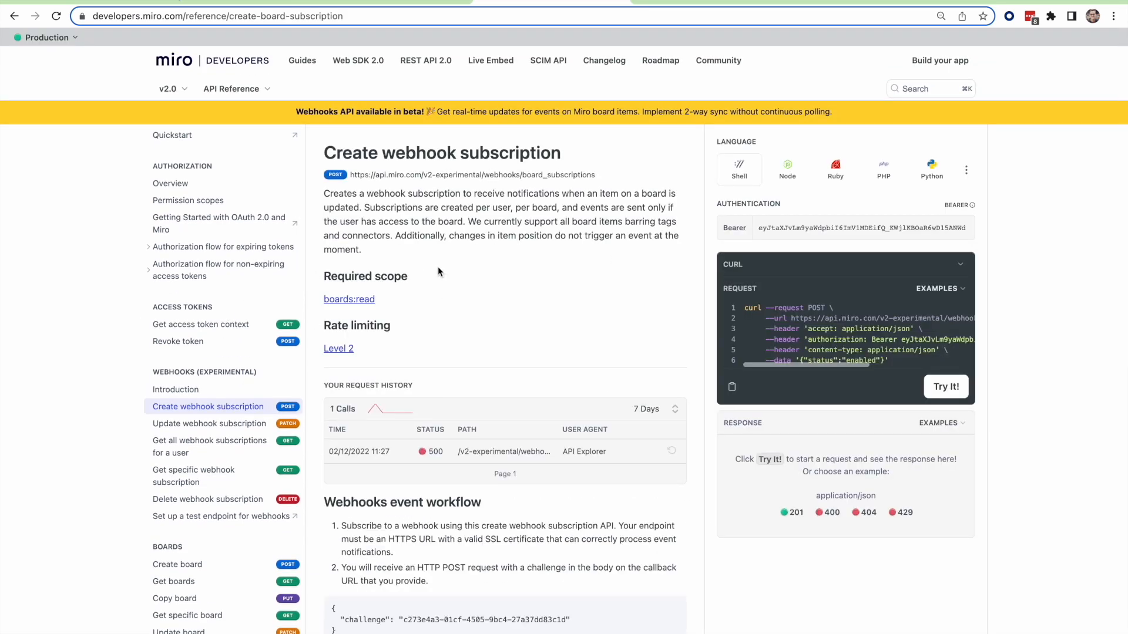
mouse_move(426, 12)
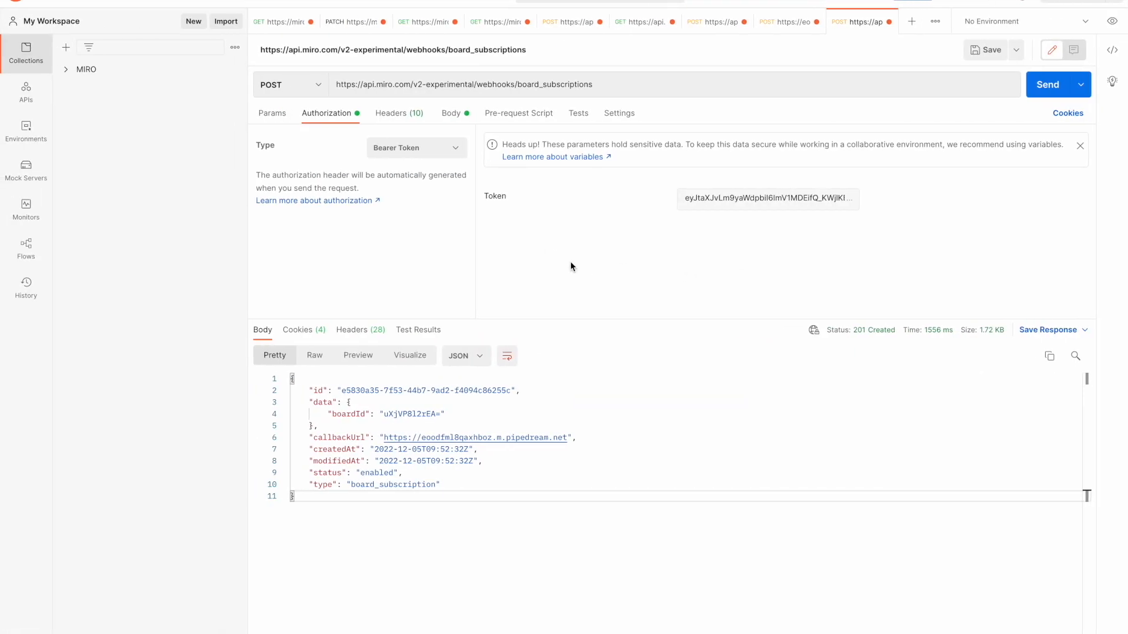
mouse_move(545, 329)
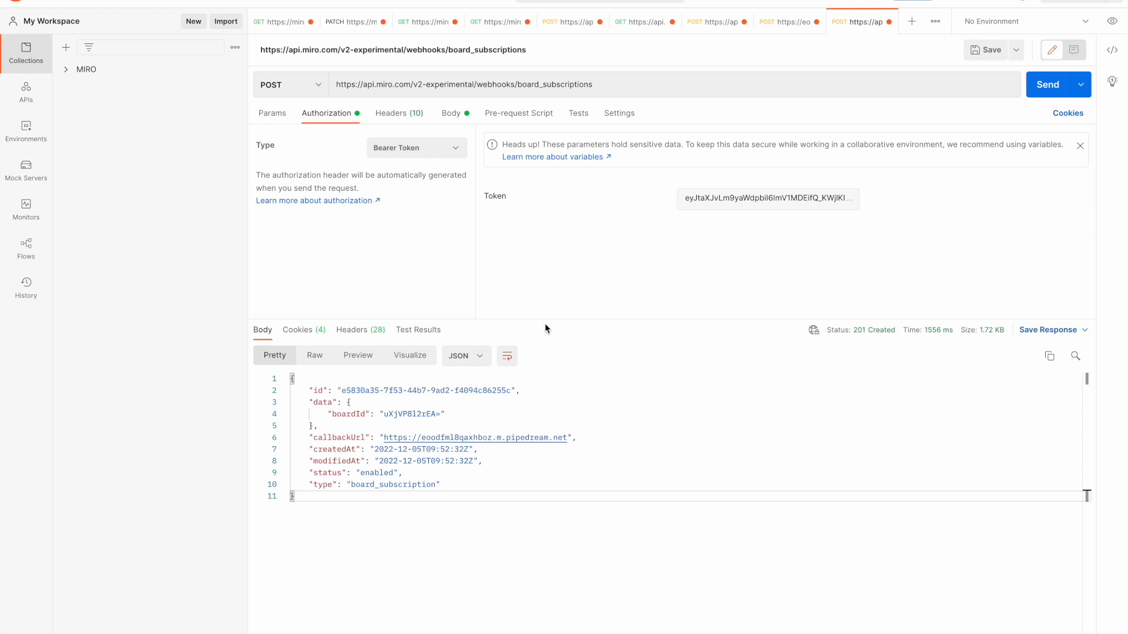
mouse_move(330, 99)
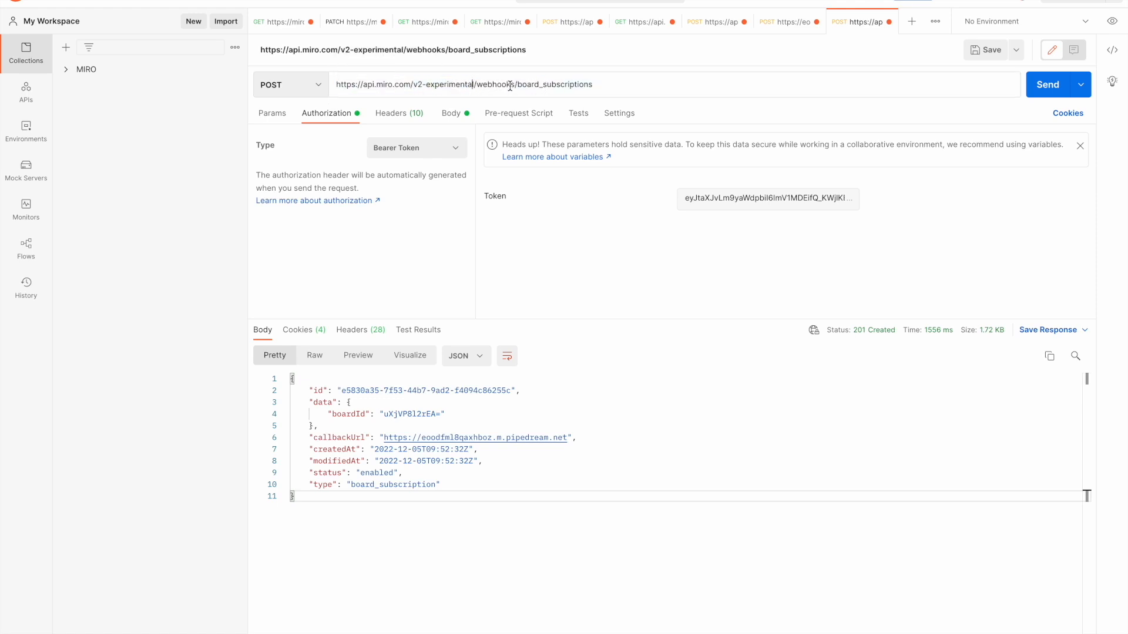
mouse_move(572, 307)
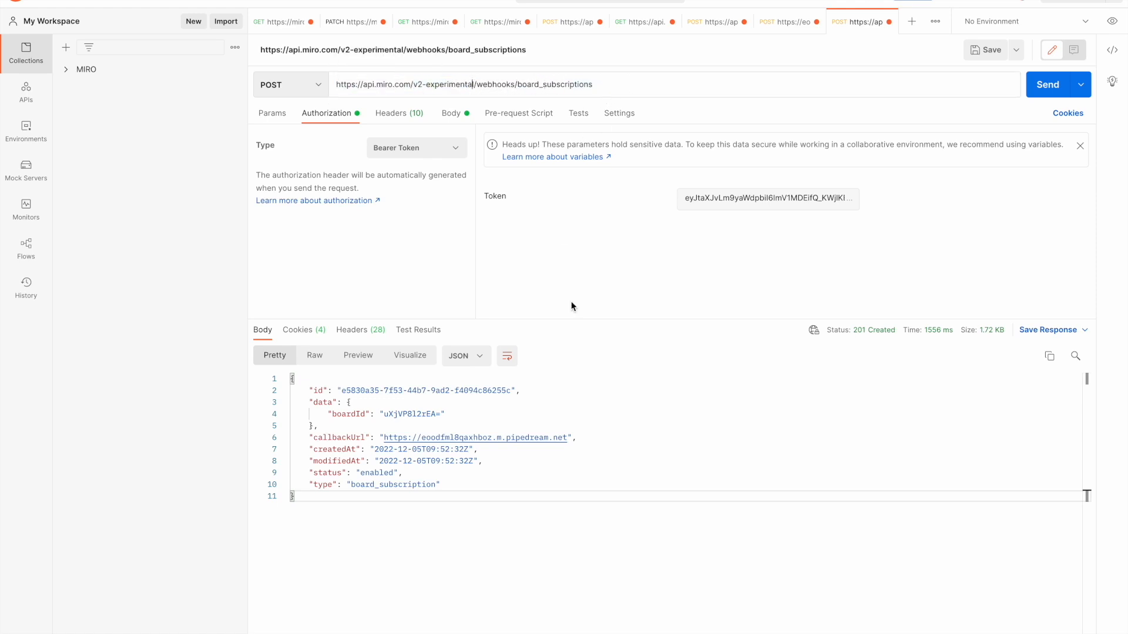
mouse_move(427, 390)
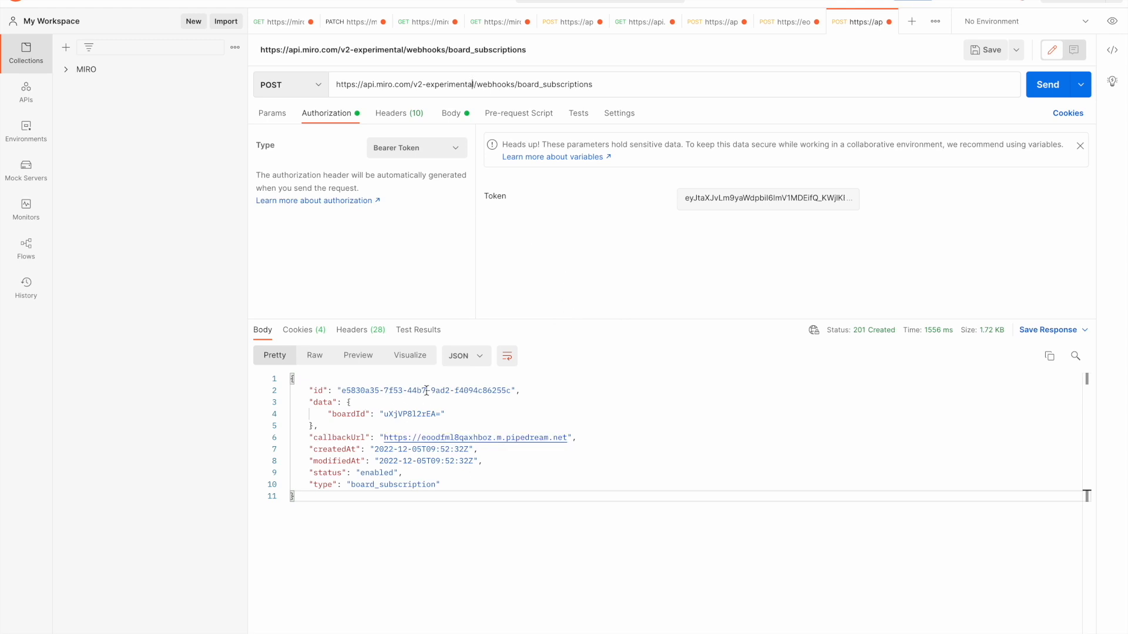
Step: Set the board_subscriptions request's JSON body status to "disabled"
click(451, 113)
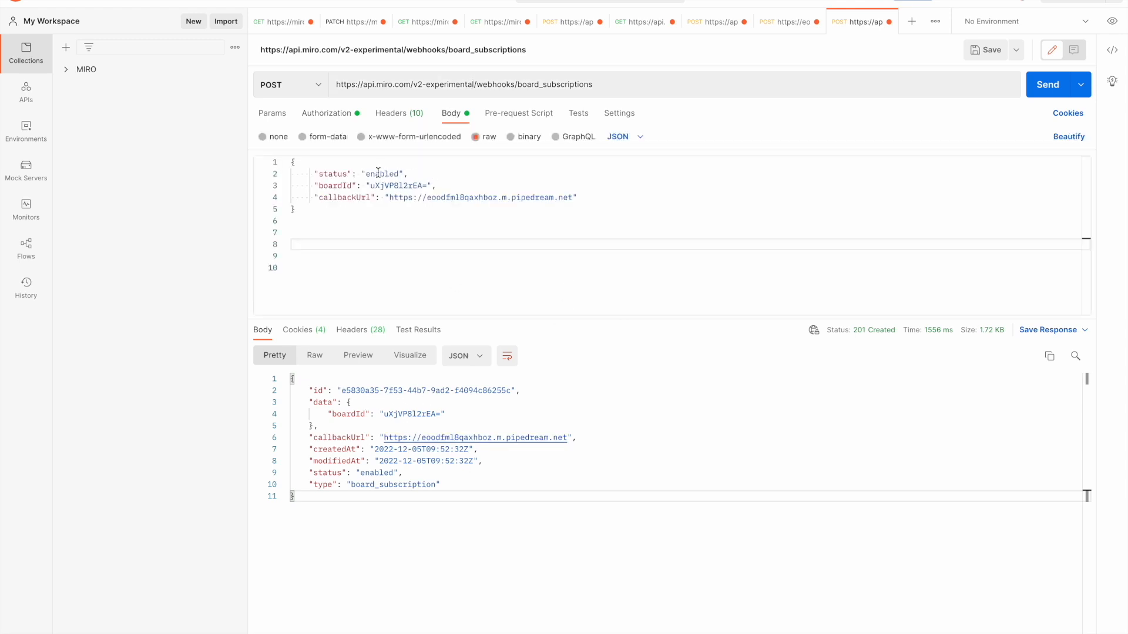
text(disable)
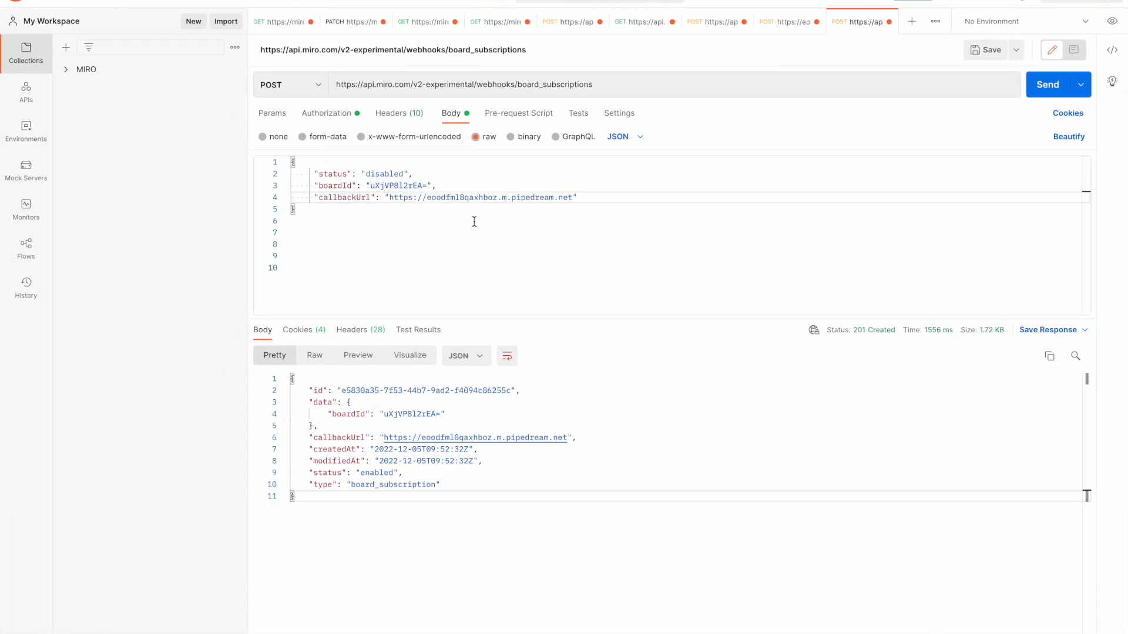
mouse_move(524, 260)
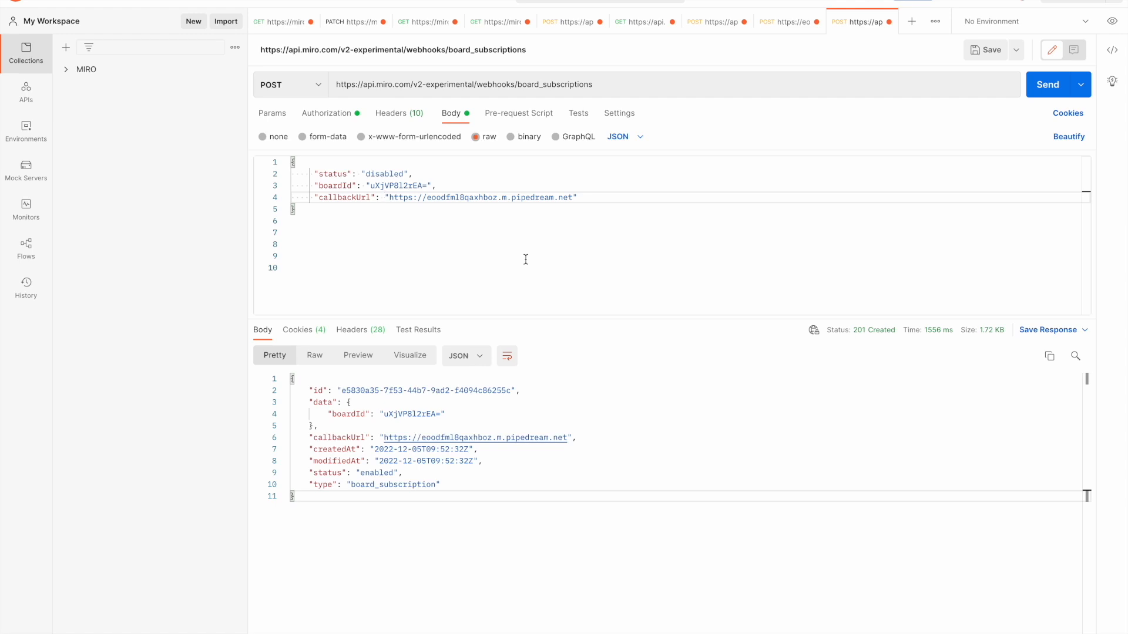
mouse_move(614, 113)
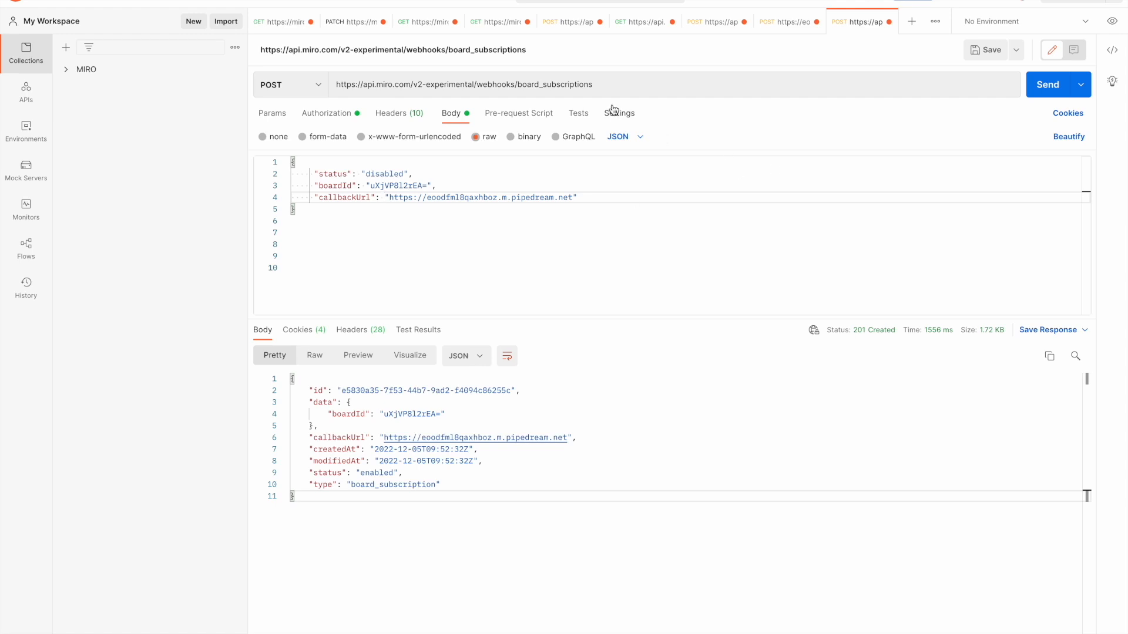
Step: Go from the Miro dashboard via 'Build apps' to Profile settings > Your apps
click(1047, 85)
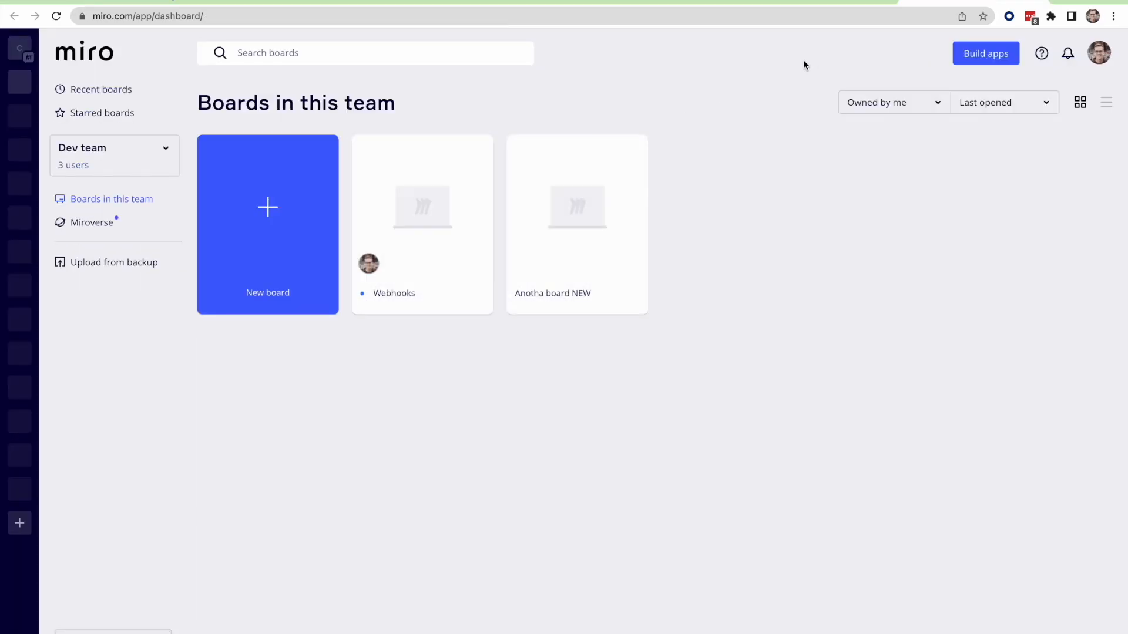
click(986, 53)
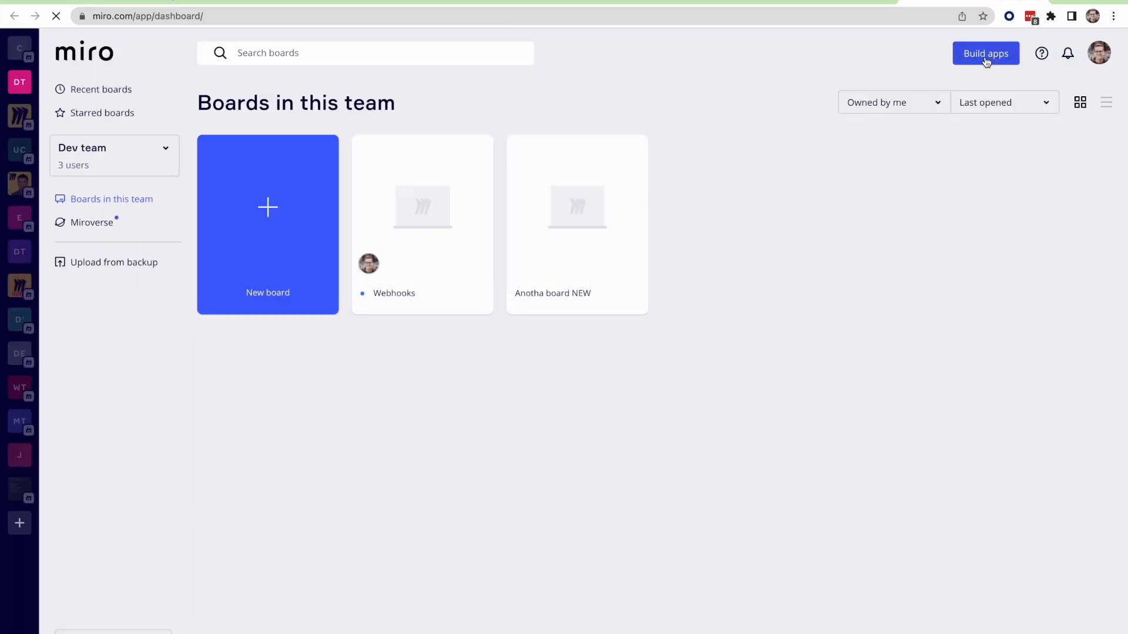
click(985, 53)
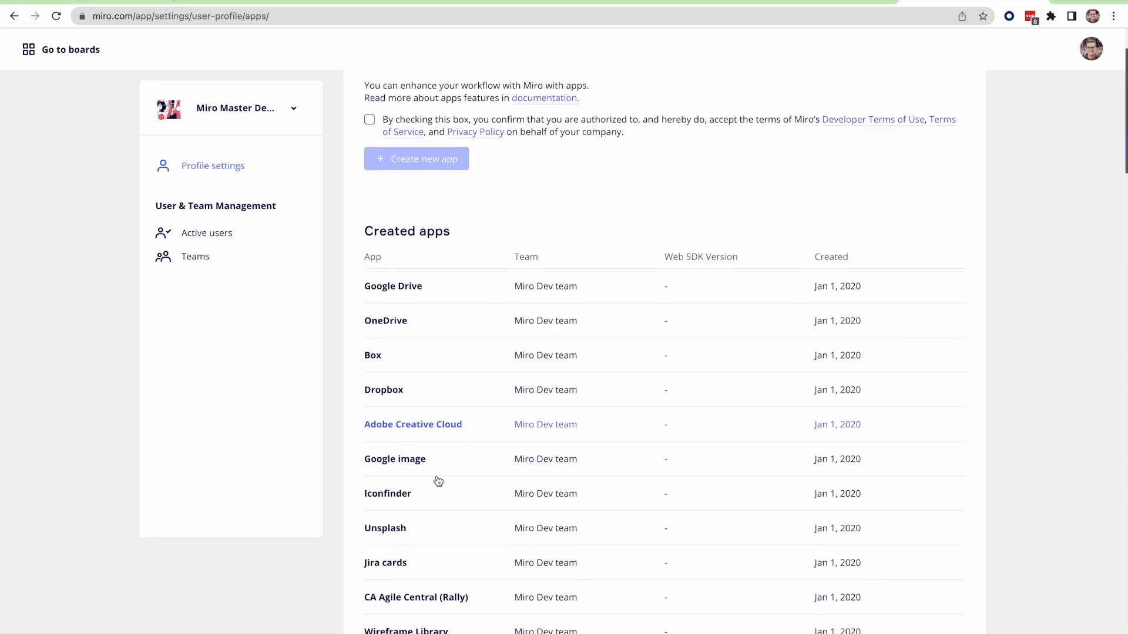
scroll(up, 3)
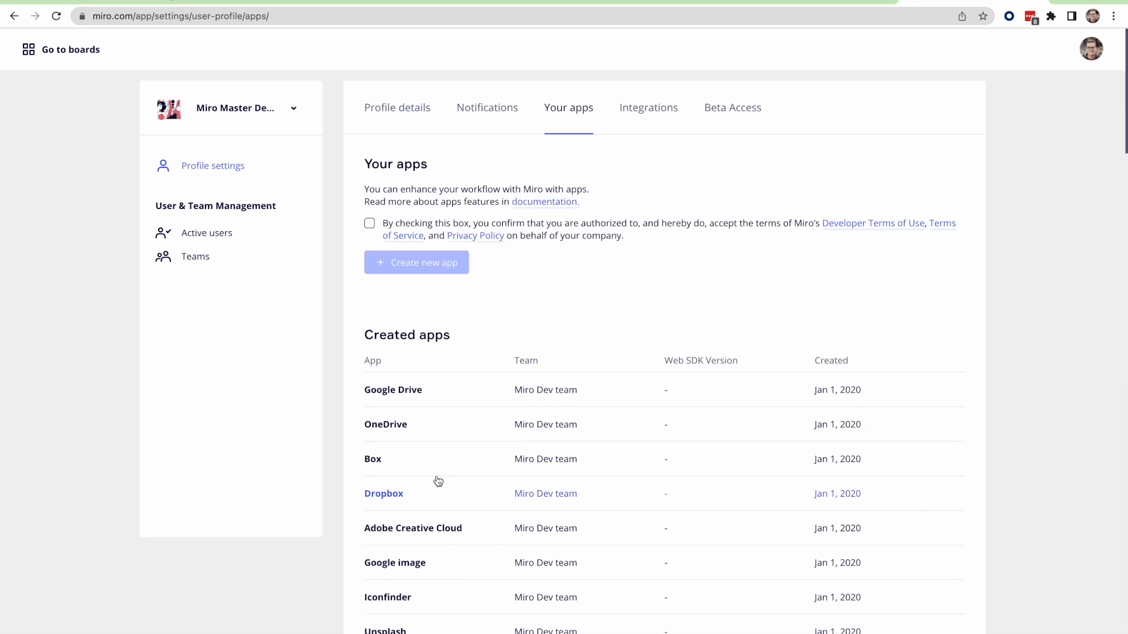
Step: Create a new Miro app named 'DevQA Demo'
click(416, 262)
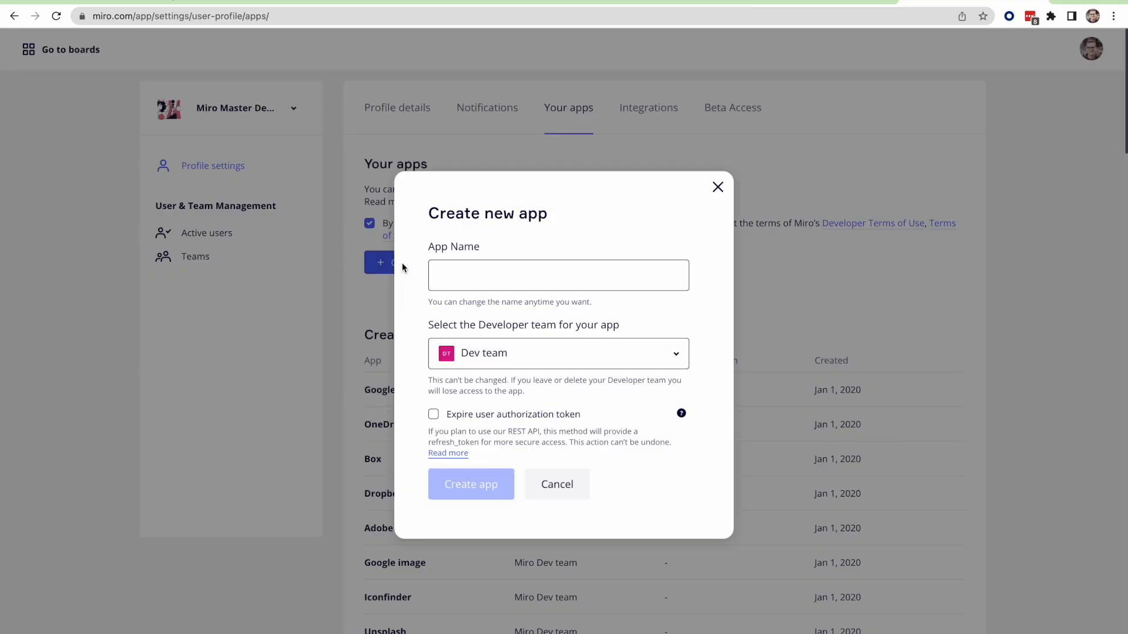
text(Dev)
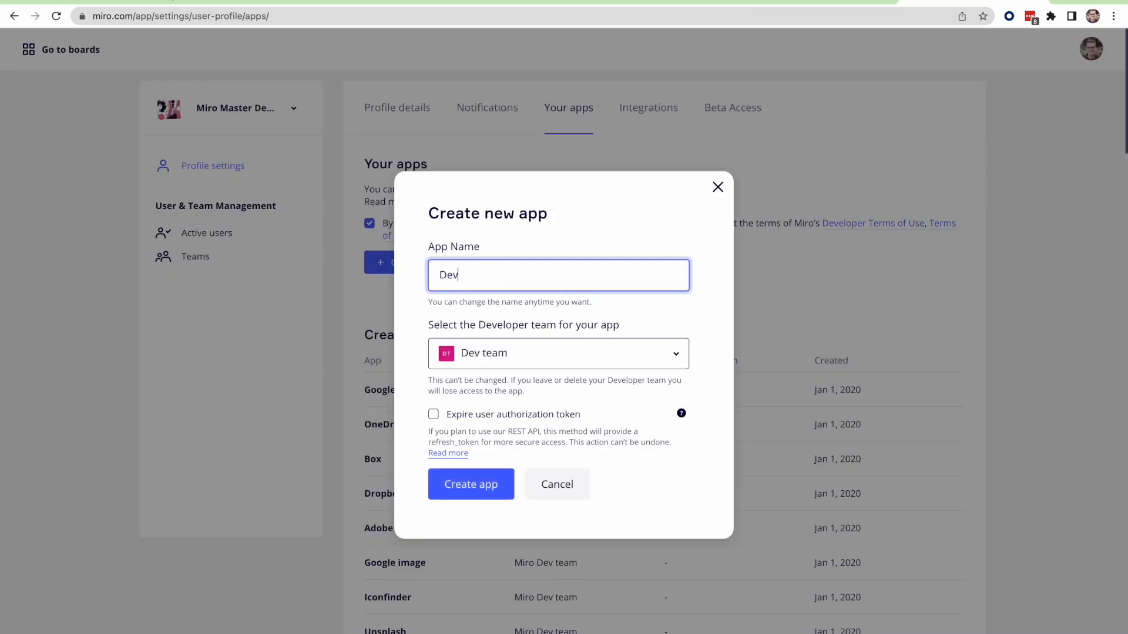
text(QA Demo)
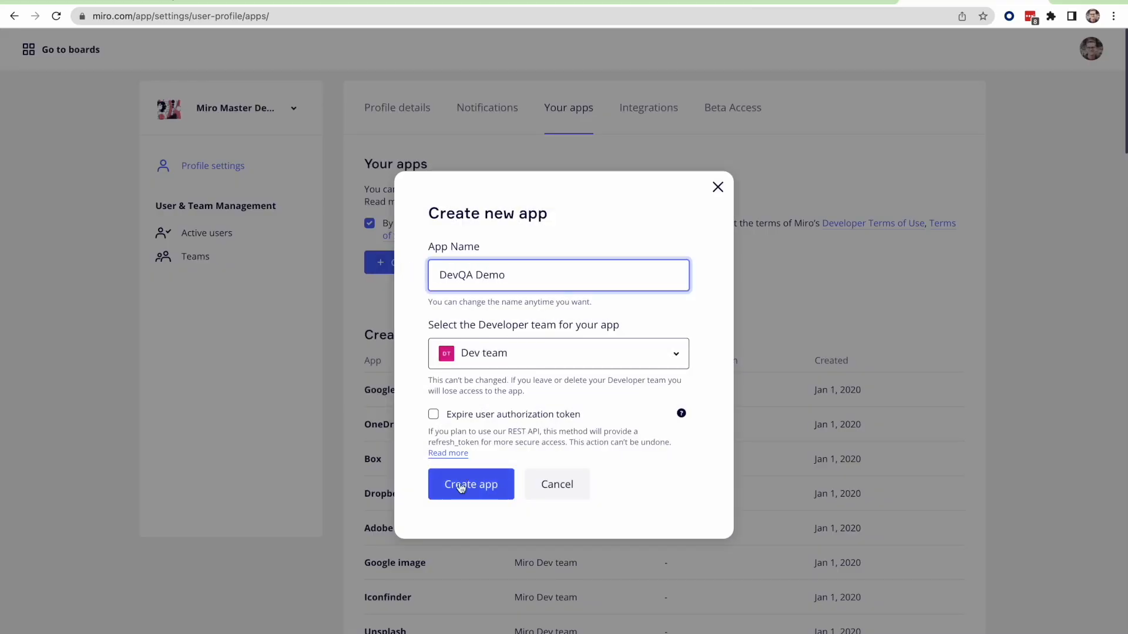
click(470, 484)
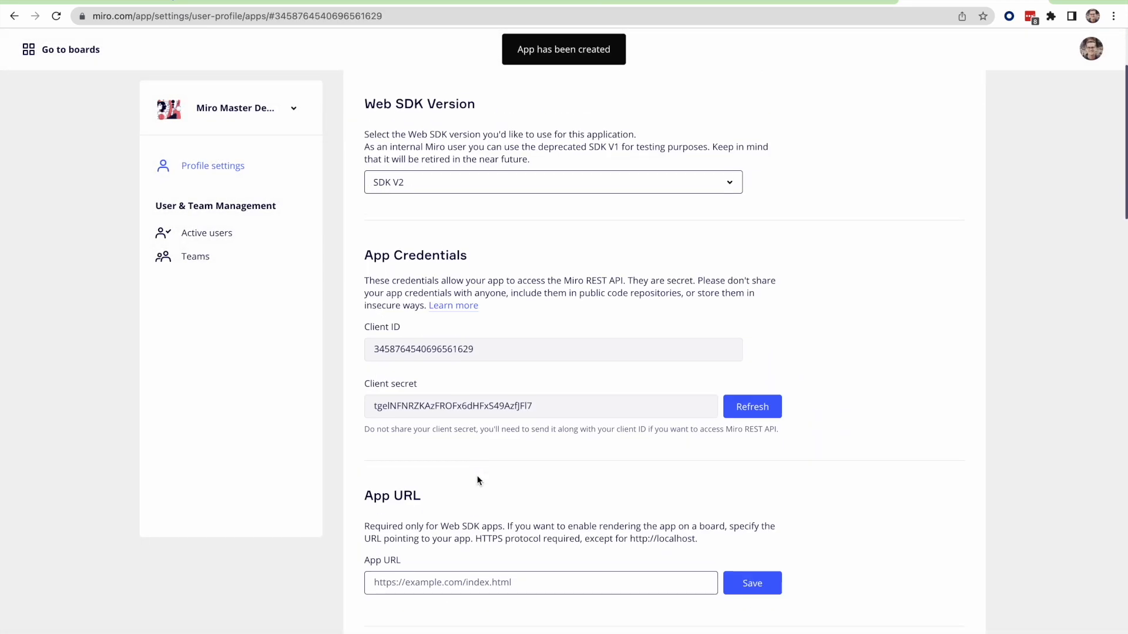
scroll(down, 3)
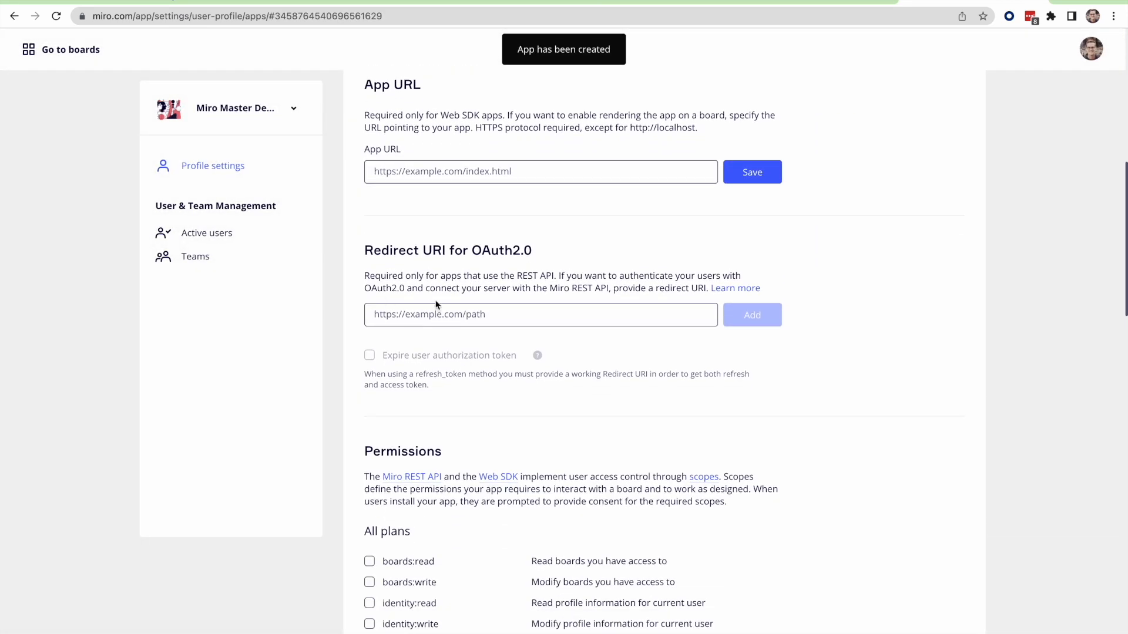
text(http)
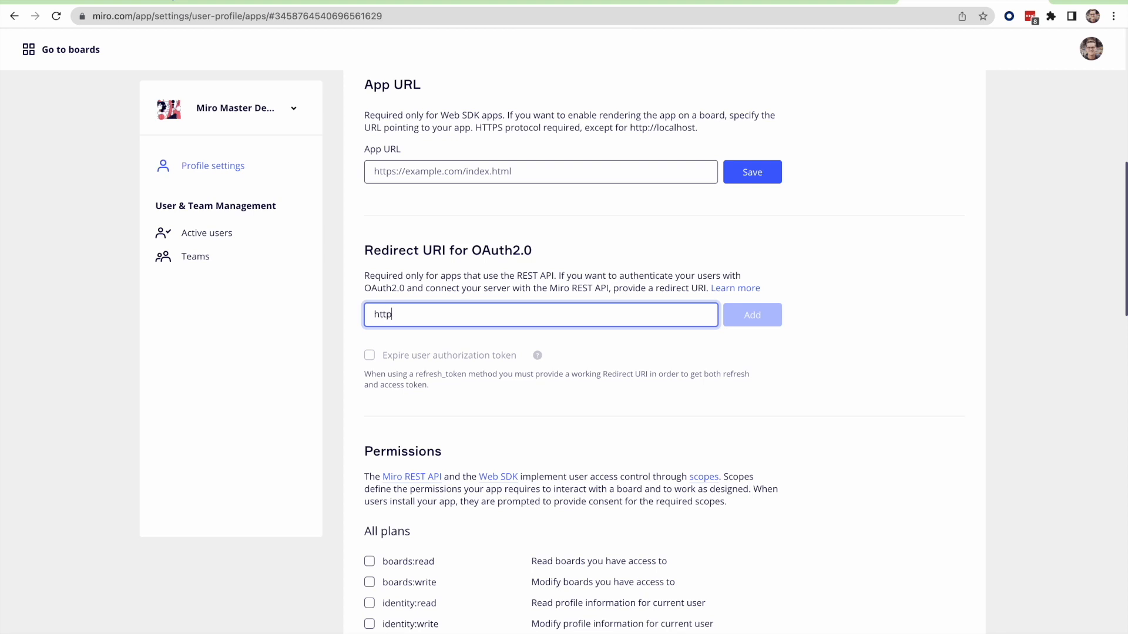
text(https://google.com)
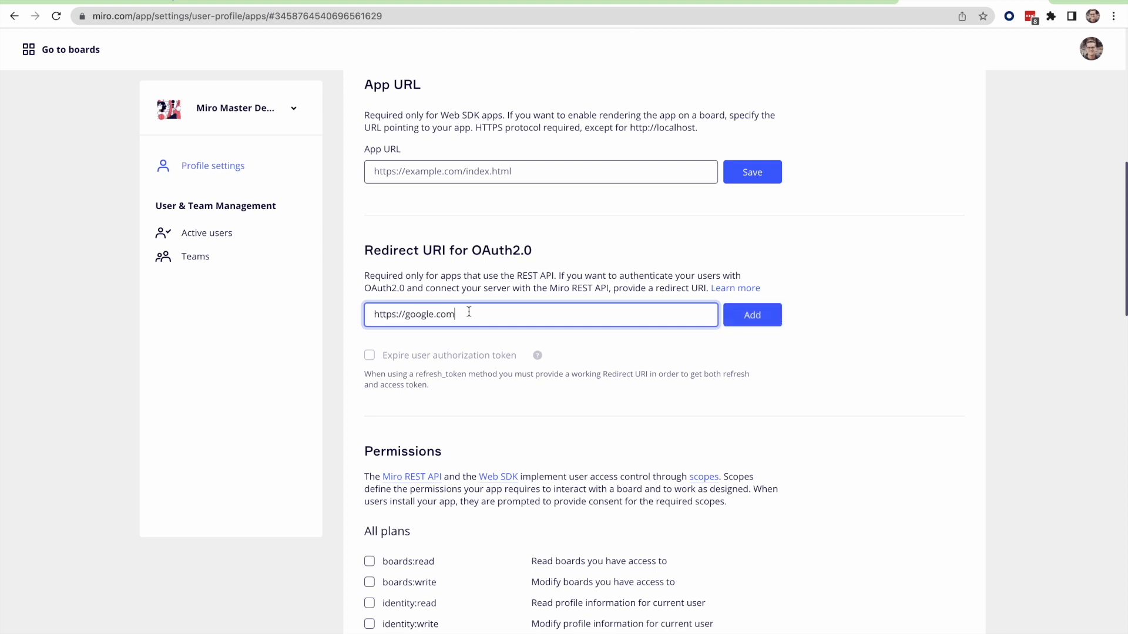
click(750, 315)
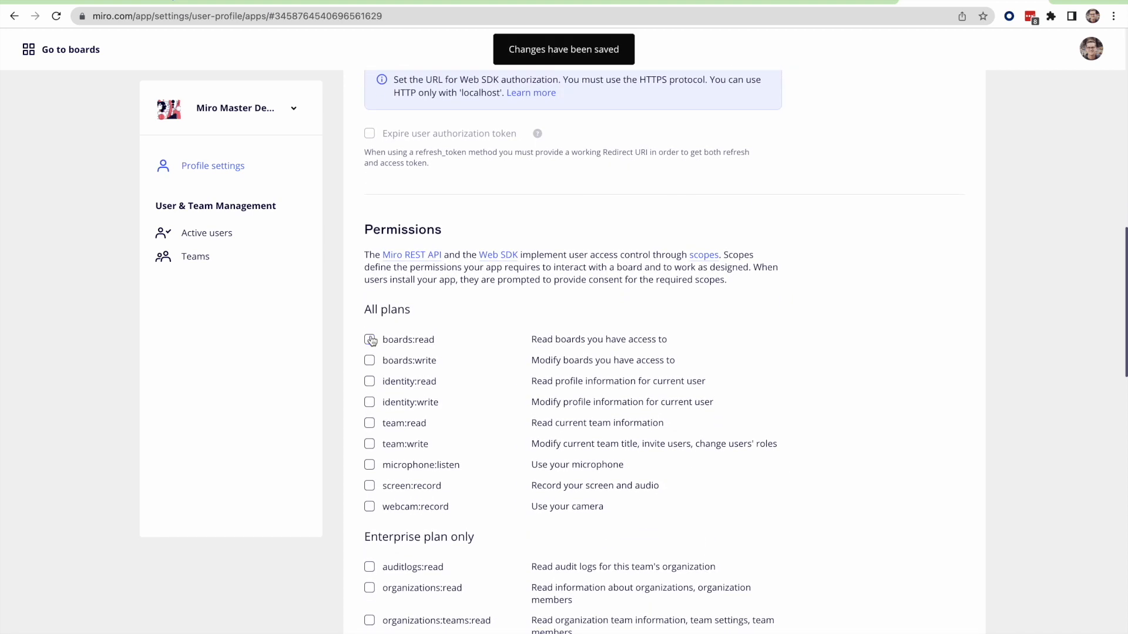
scroll(down, 3)
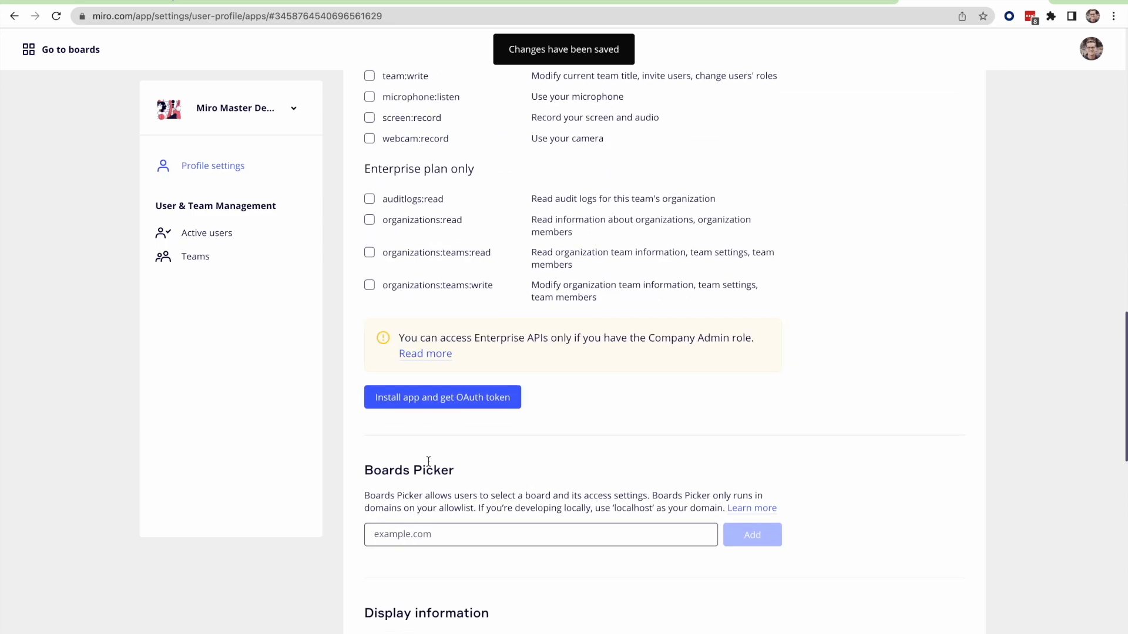
click(442, 397)
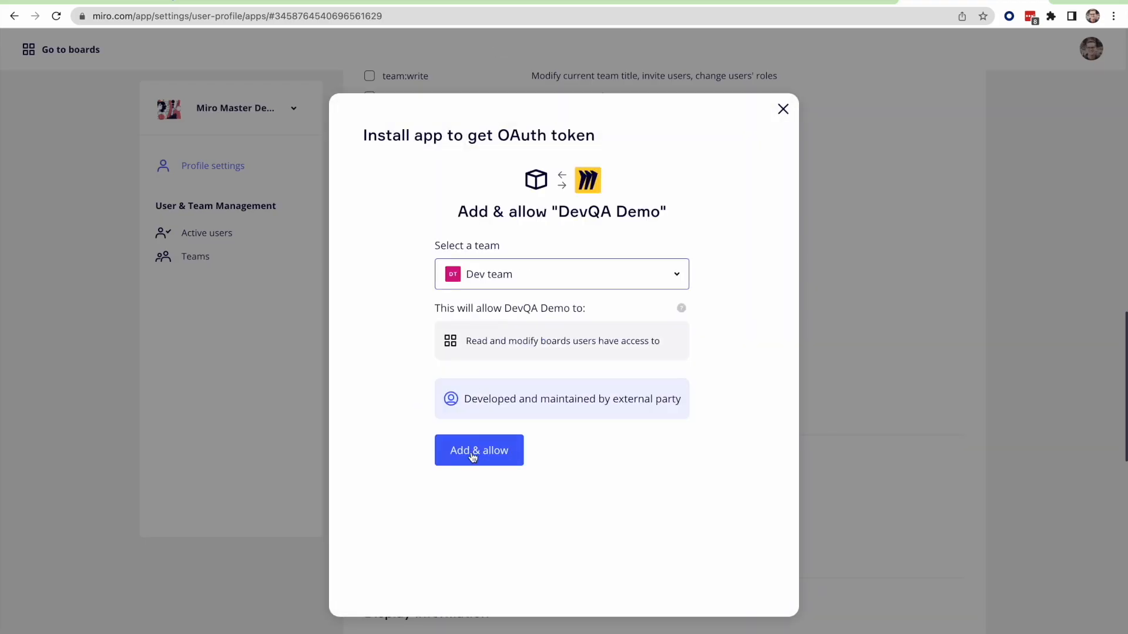
click(479, 450)
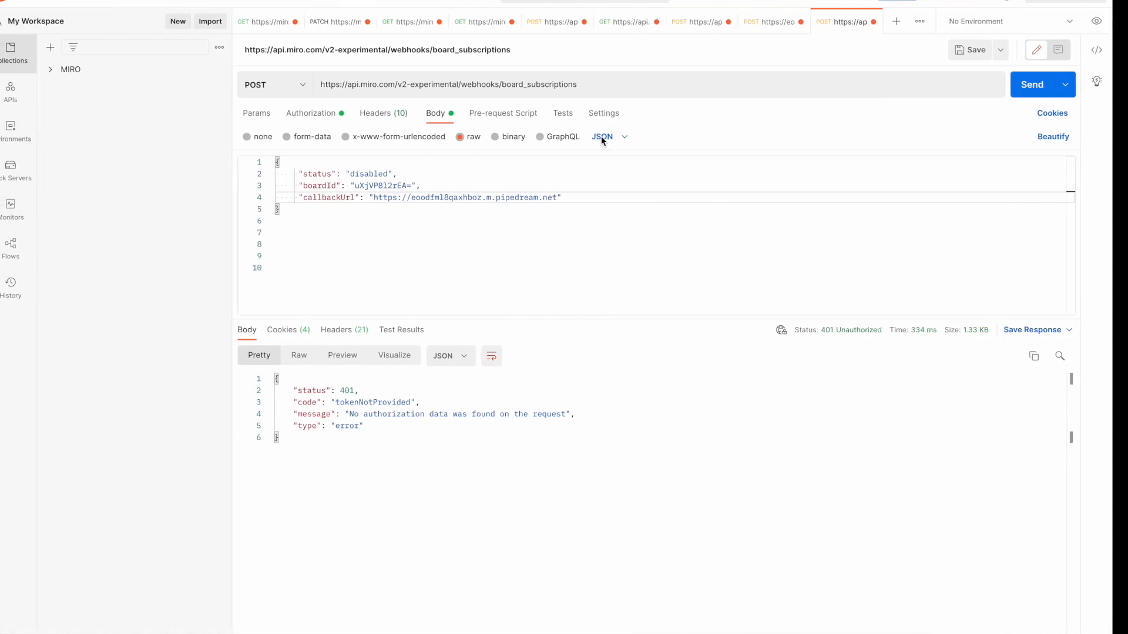
Step: Authorize with the Bearer token and send the subscription request, getting 201 Created
click(311, 113)
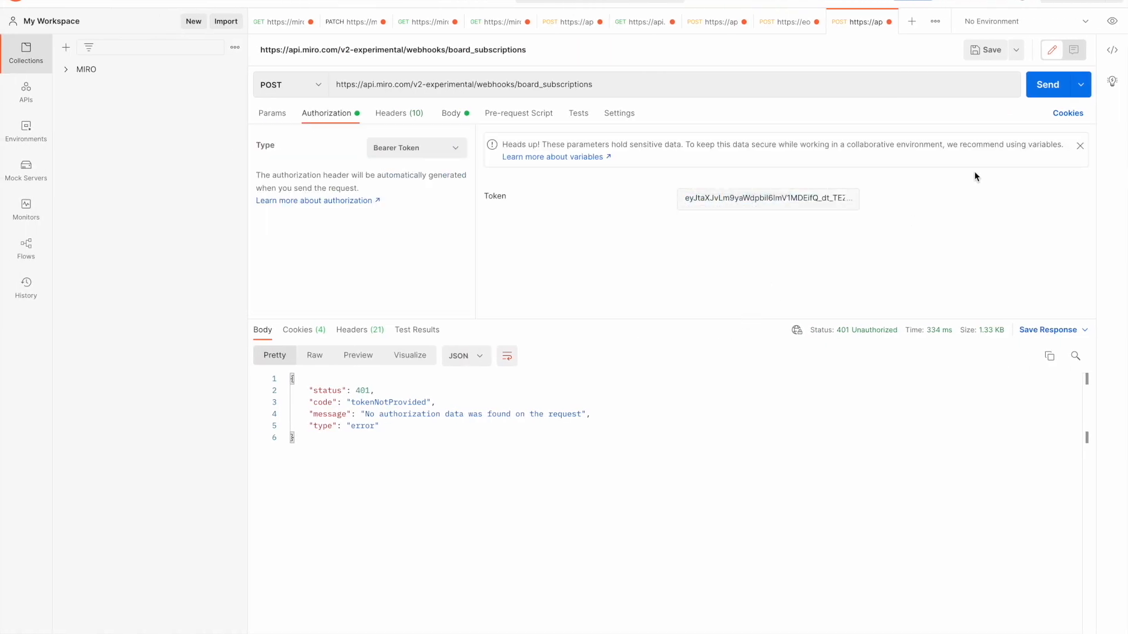
click(1048, 84)
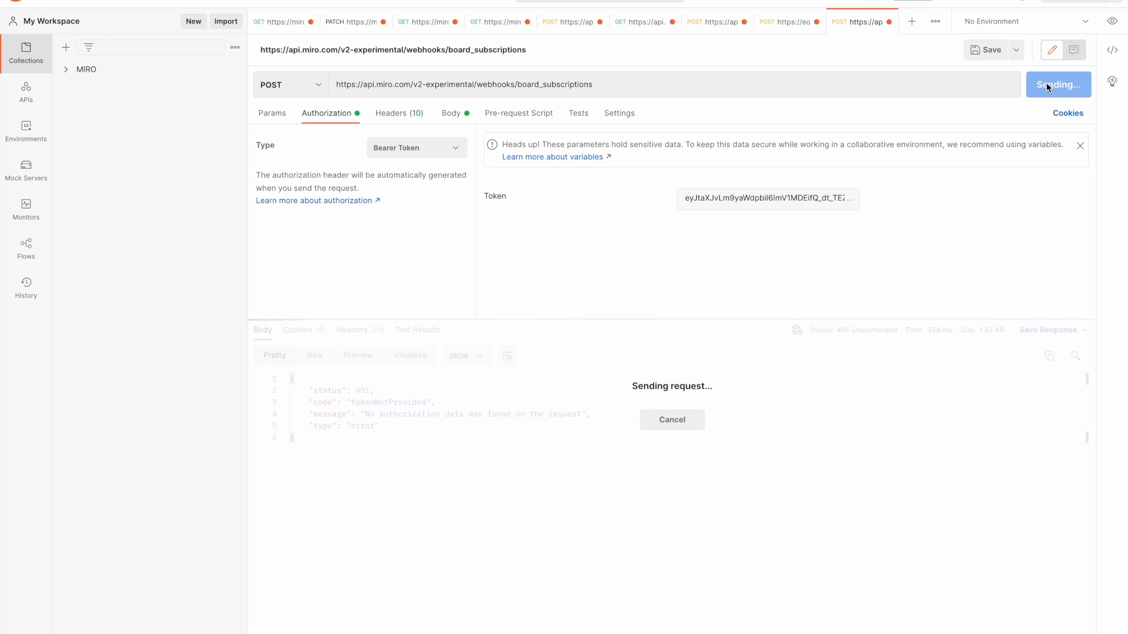
click(1053, 85)
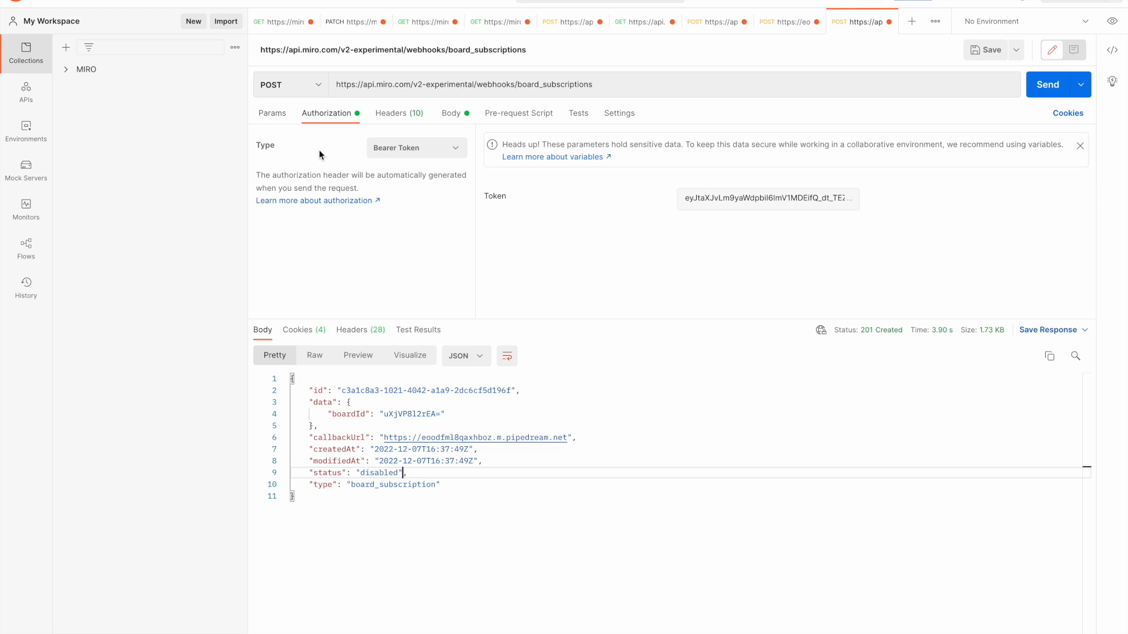
mouse_move(438, 115)
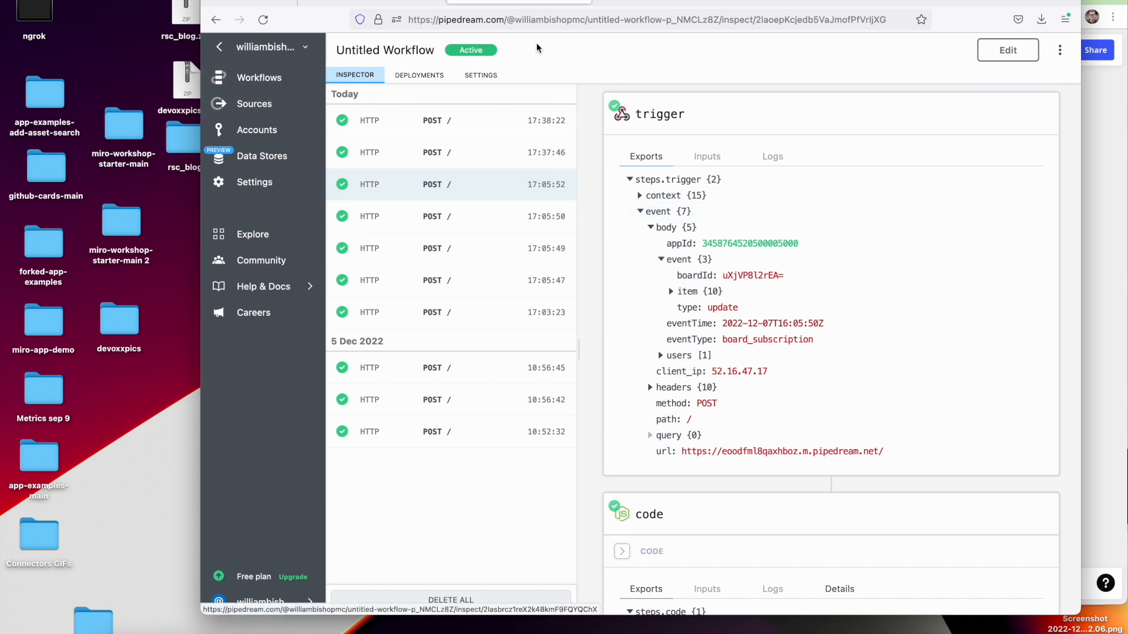
mouse_move(446, 151)
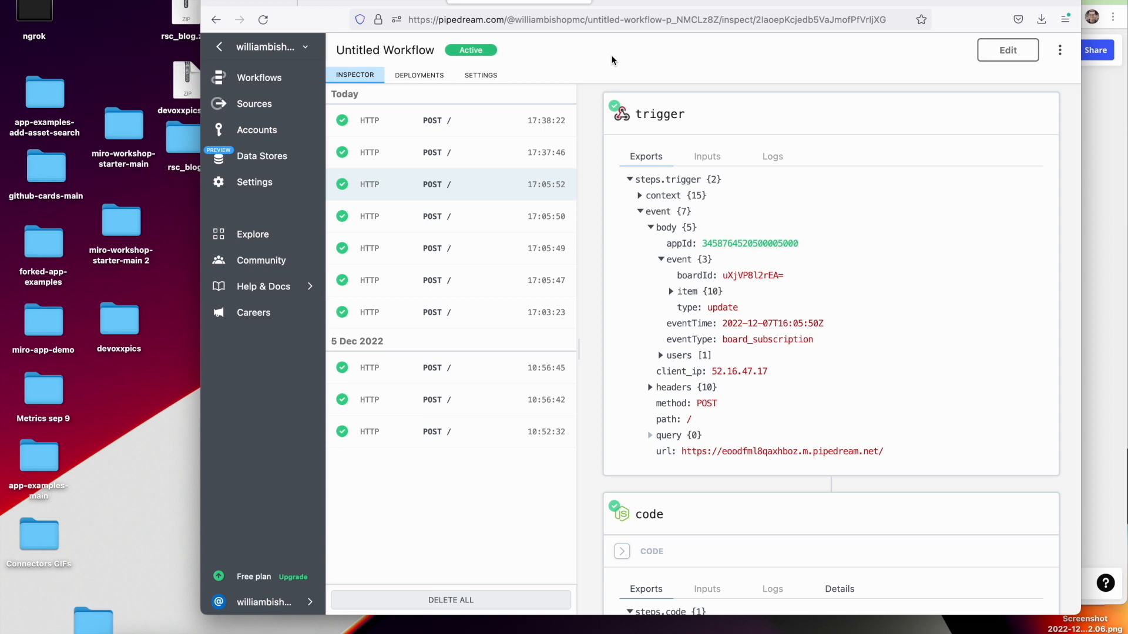
Step: View the 17:38:22 POST event carrying Miro's challenge value
click(431, 120)
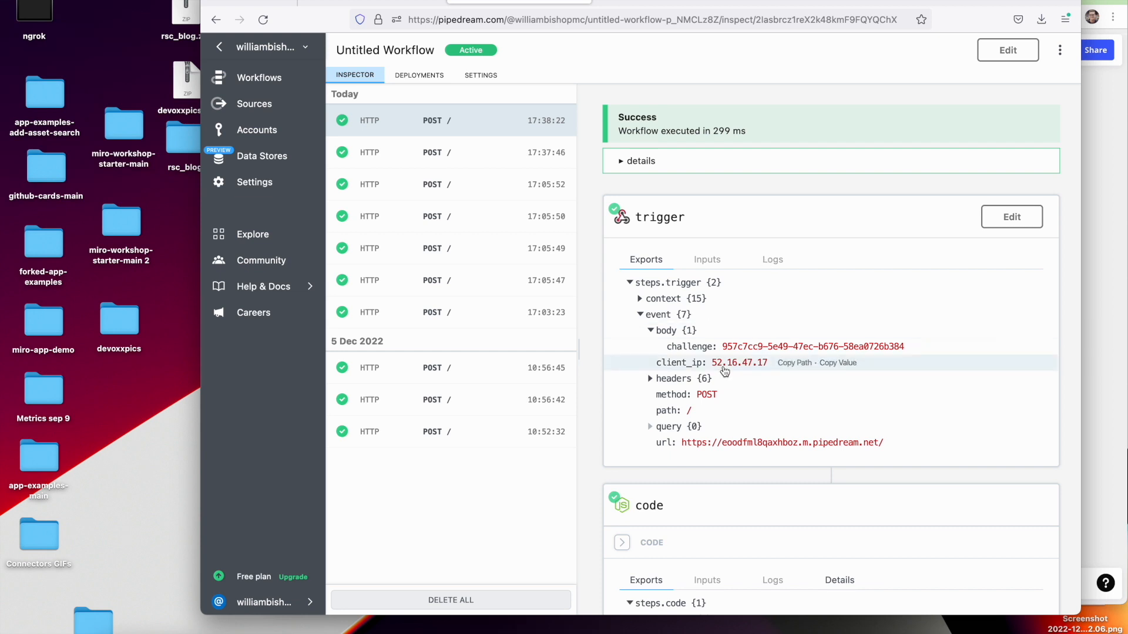
mouse_move(654, 426)
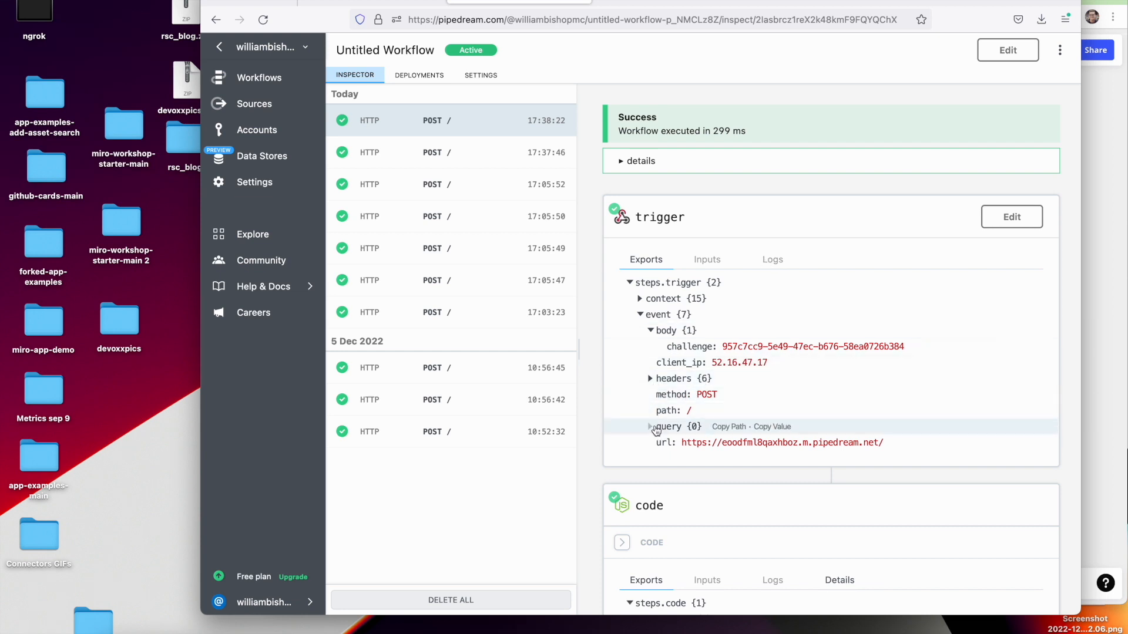
mouse_move(855, 347)
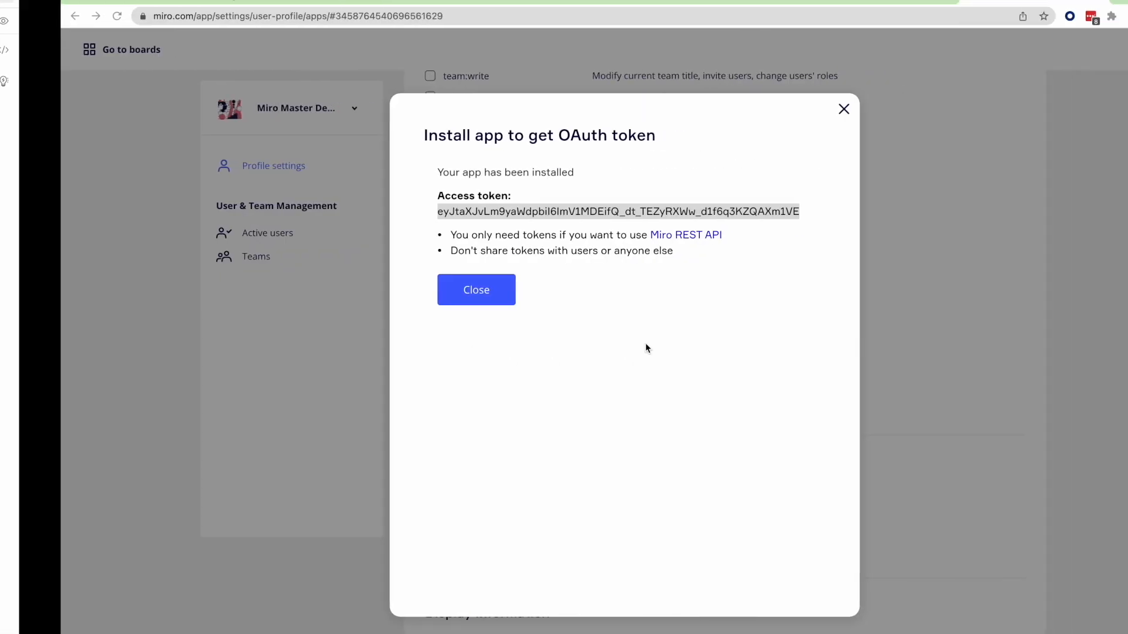
Step: Dismiss the app-installed dialog and add a sticky note reading 'Sticky Note' to the Webhooks board
click(476, 290)
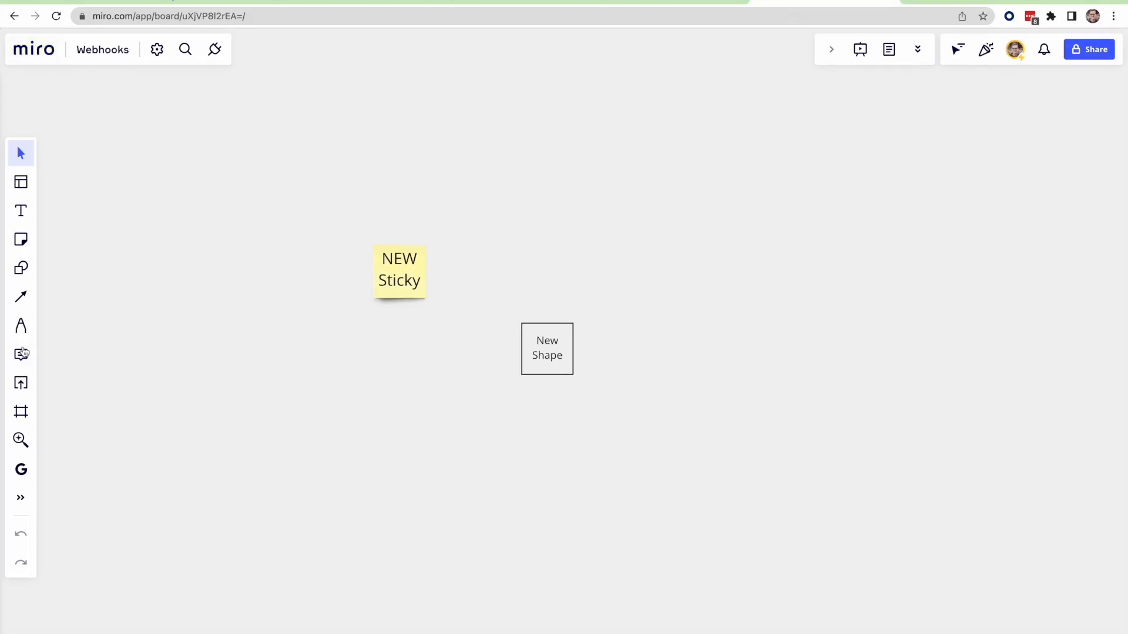
click(21, 239)
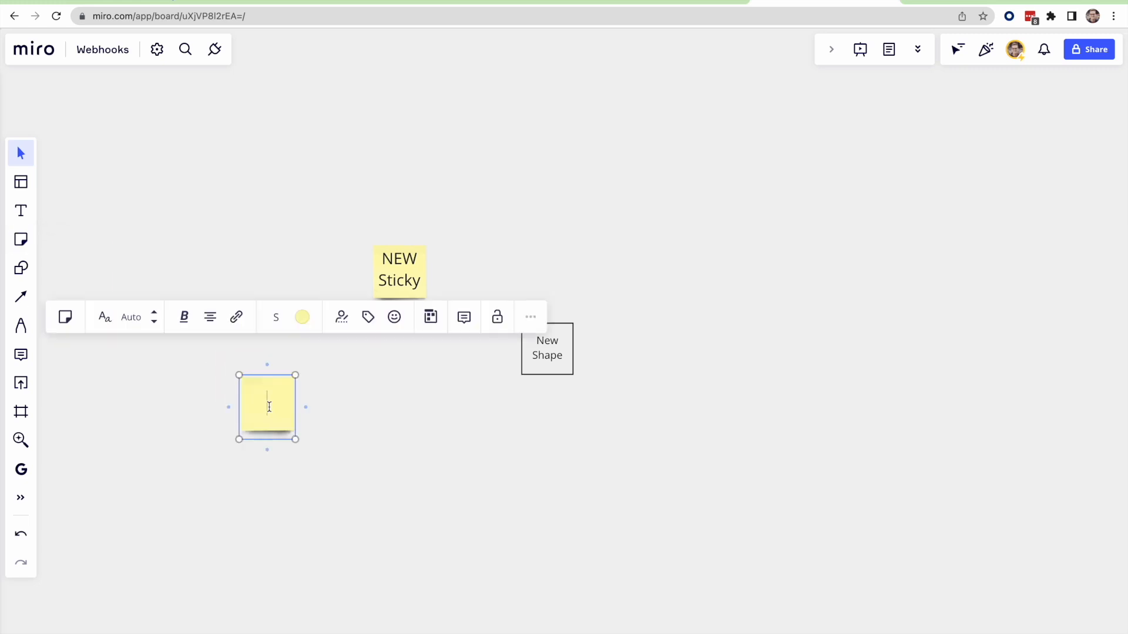
text(Sticky Note)
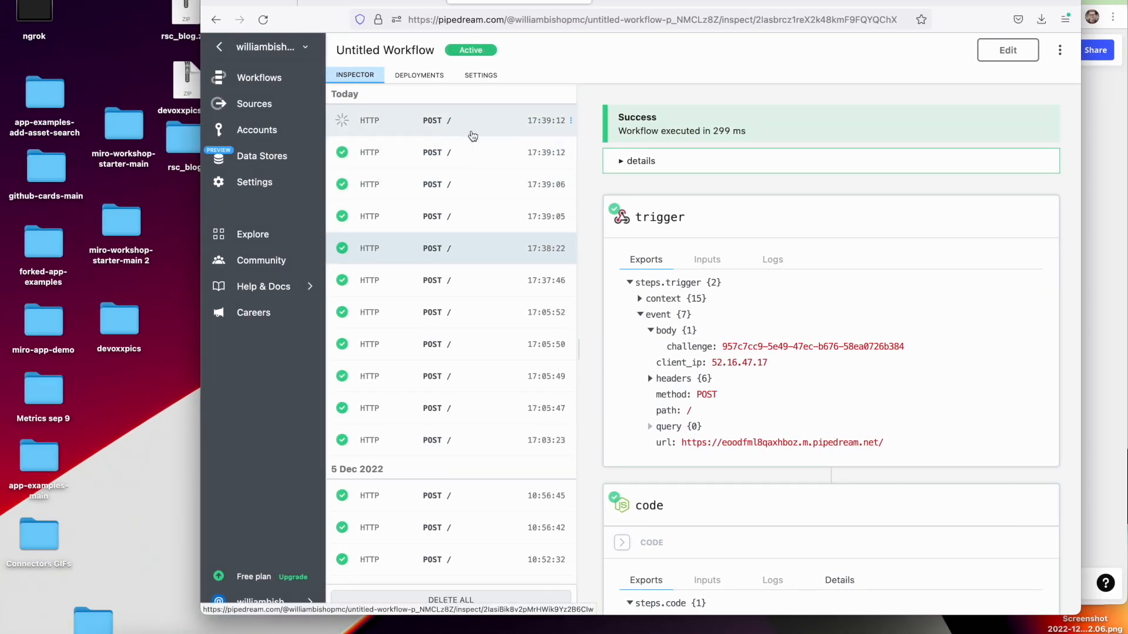
Step: Inspect the 17:39:12 event and expand item and data, revealing sticky_note content 'Sticky Note 3'
click(451, 120)
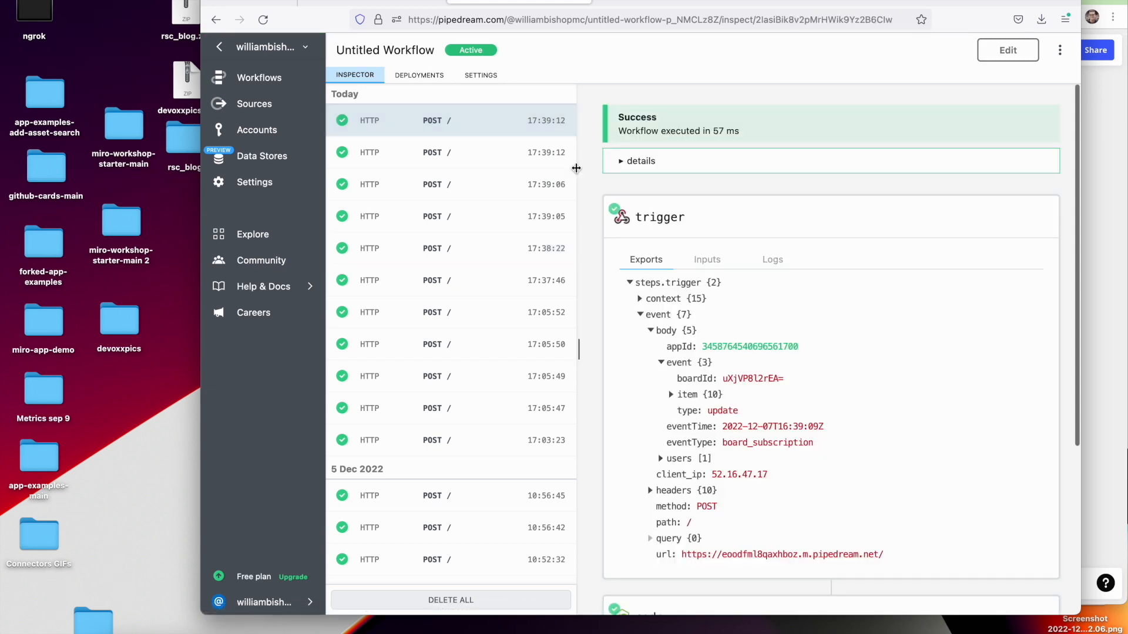
scroll(down, 3)
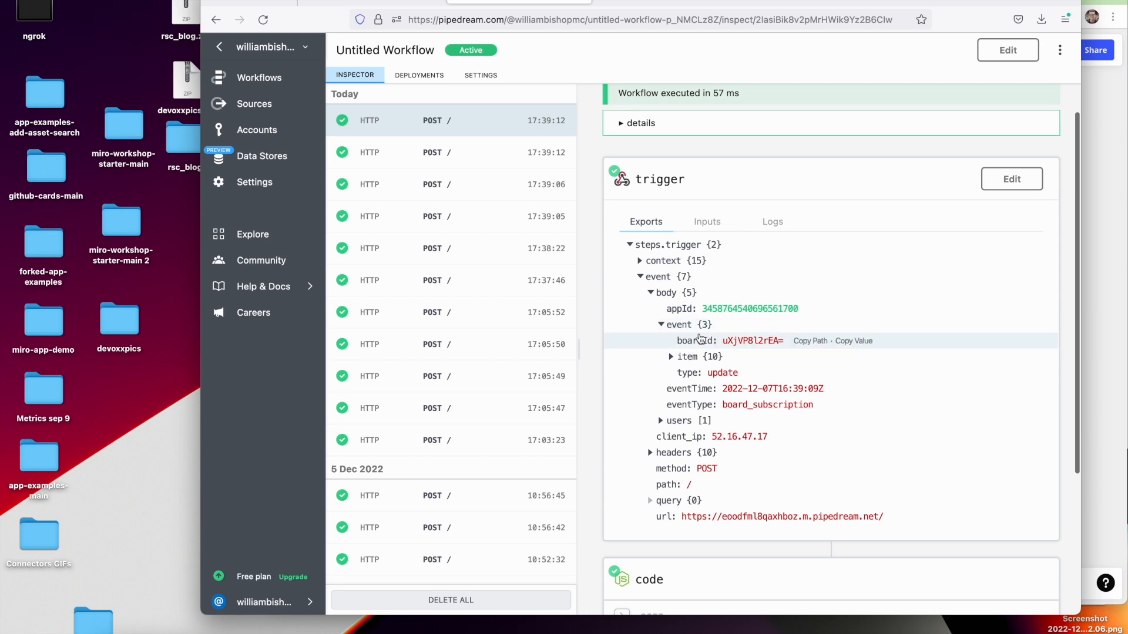
mouse_move(689, 373)
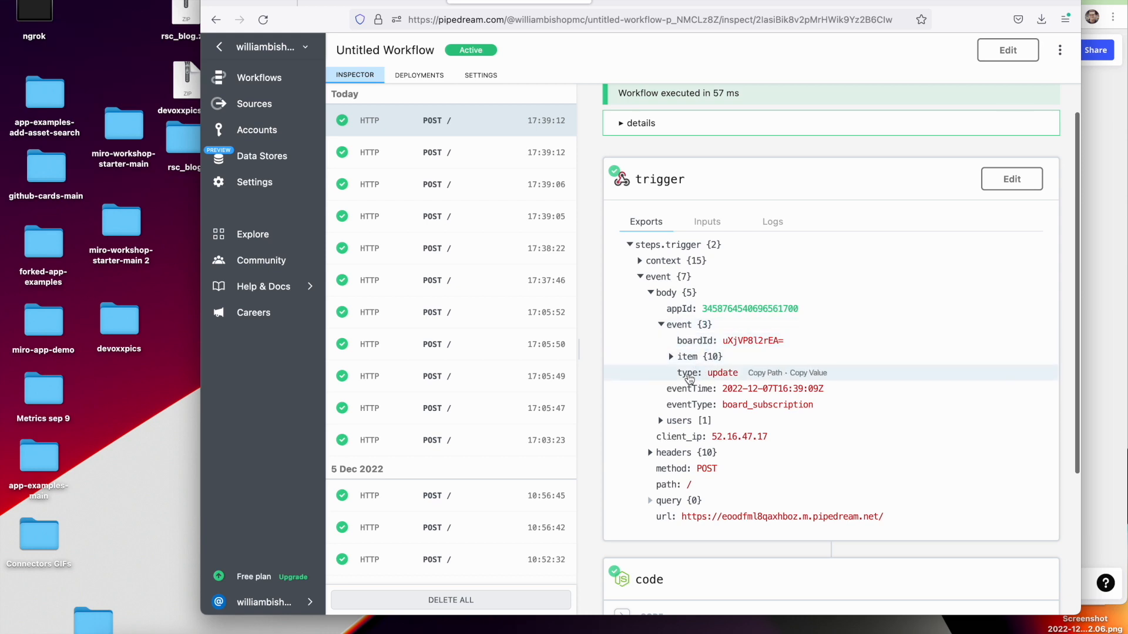
mouse_move(775, 405)
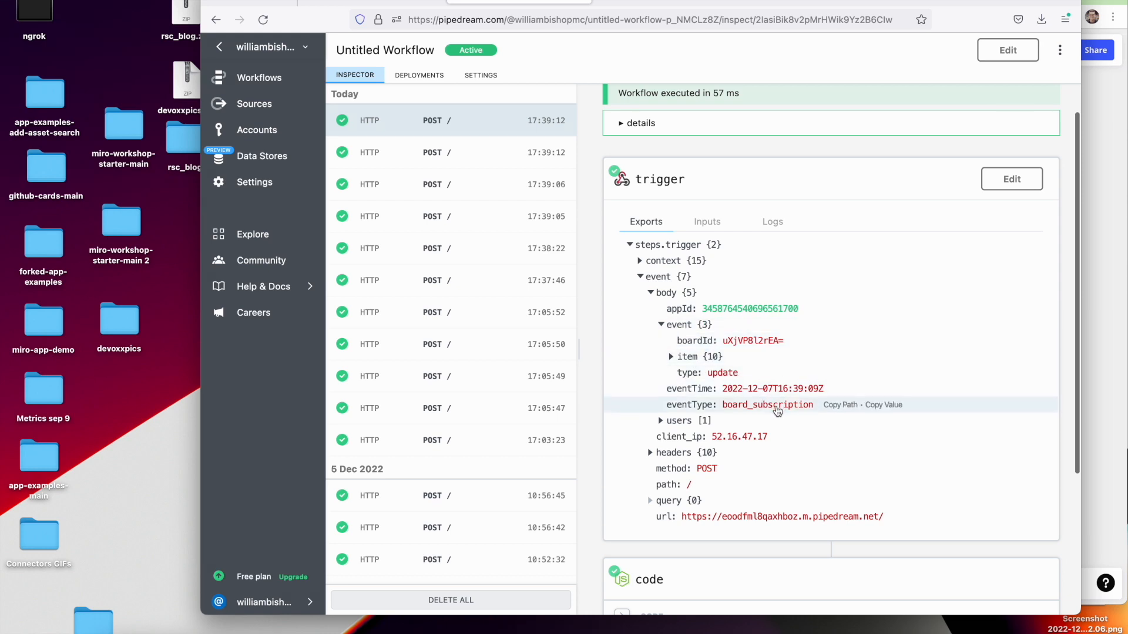
mouse_move(697, 357)
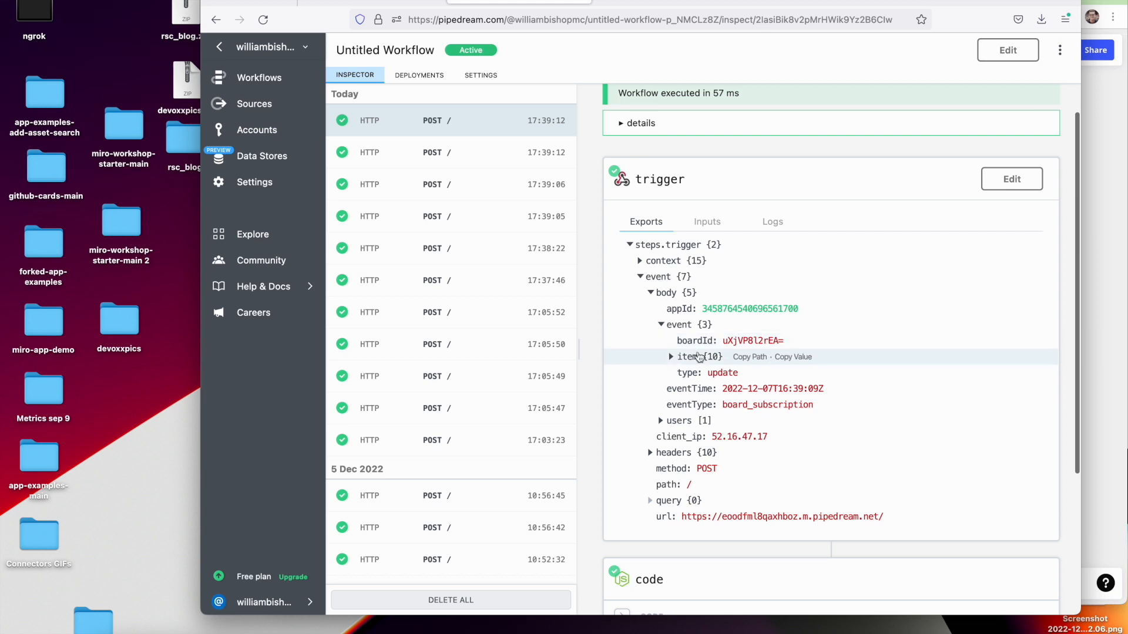
click(676, 356)
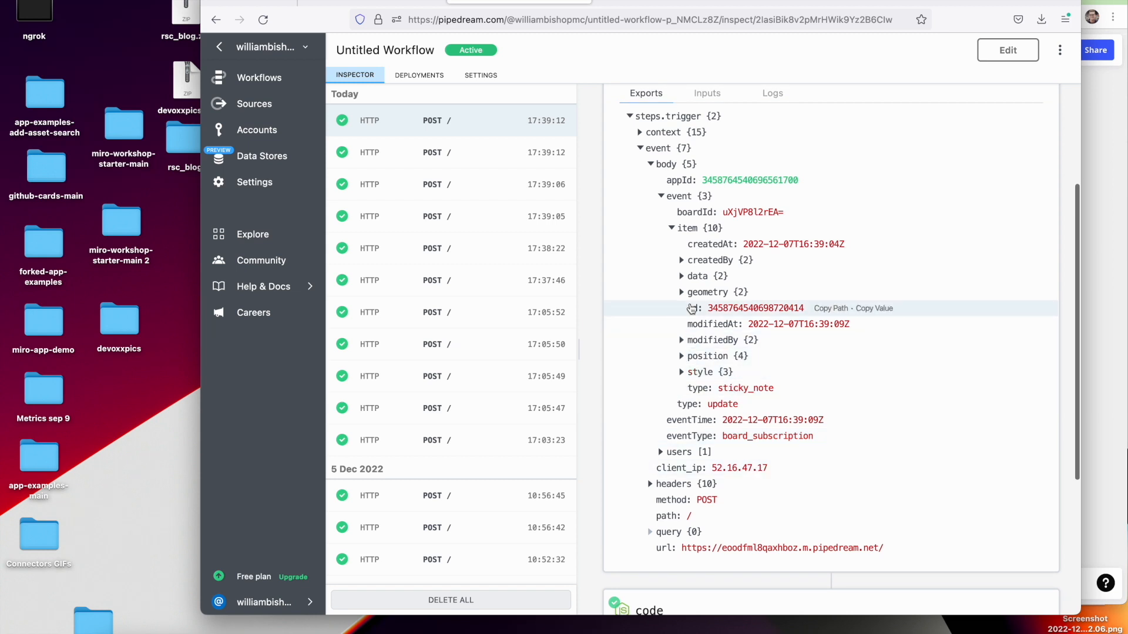
click(681, 275)
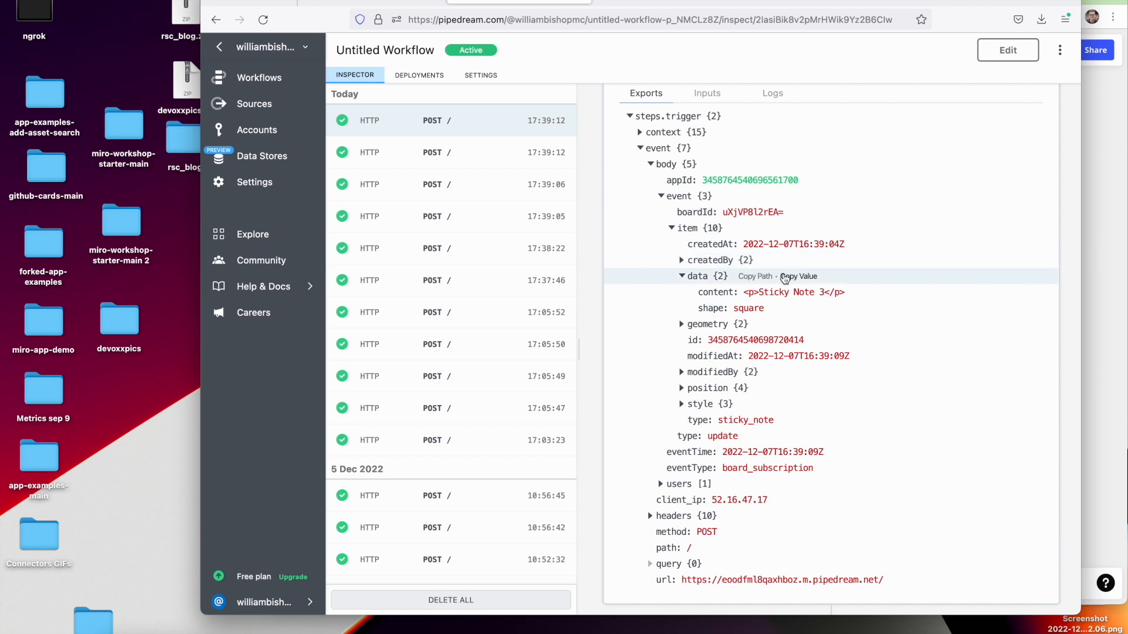
mouse_move(807, 293)
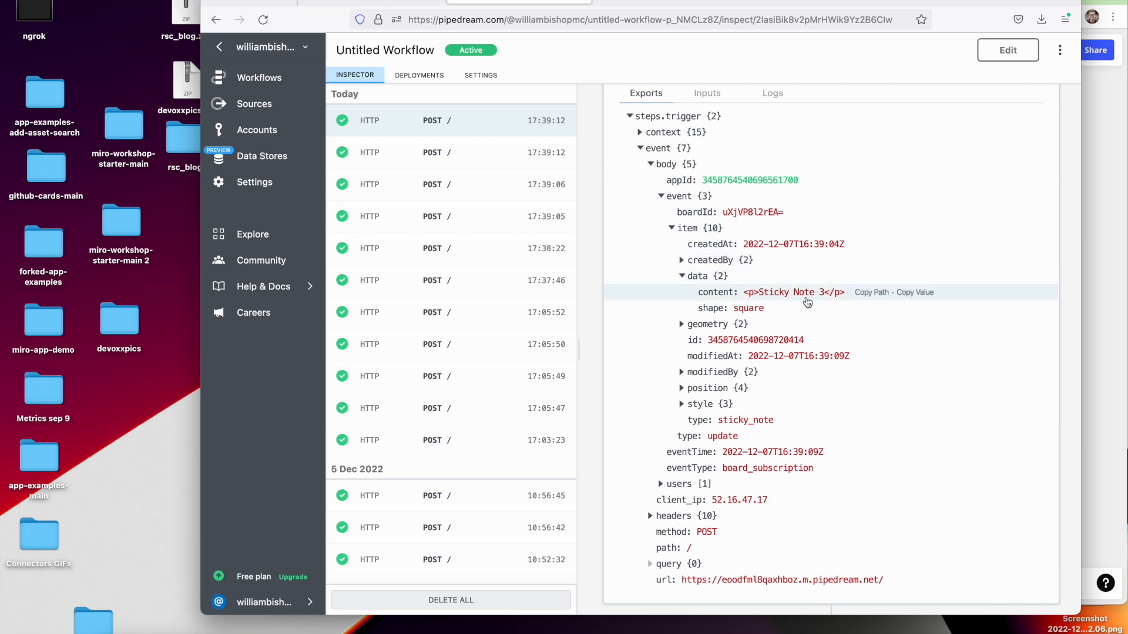
mouse_move(672, 181)
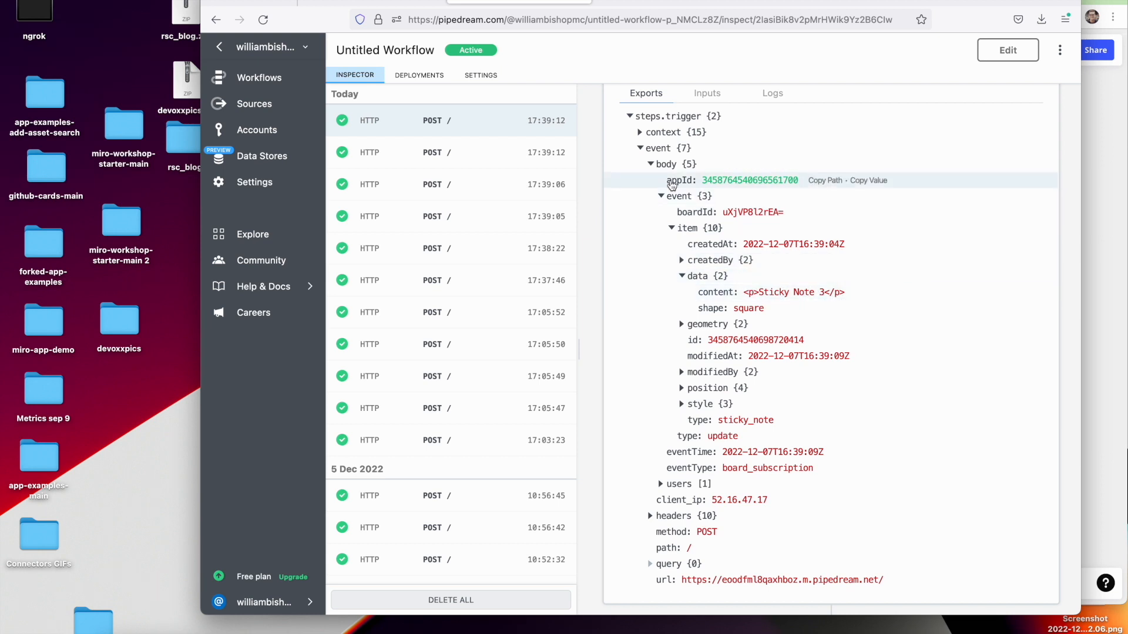
mouse_move(712, 81)
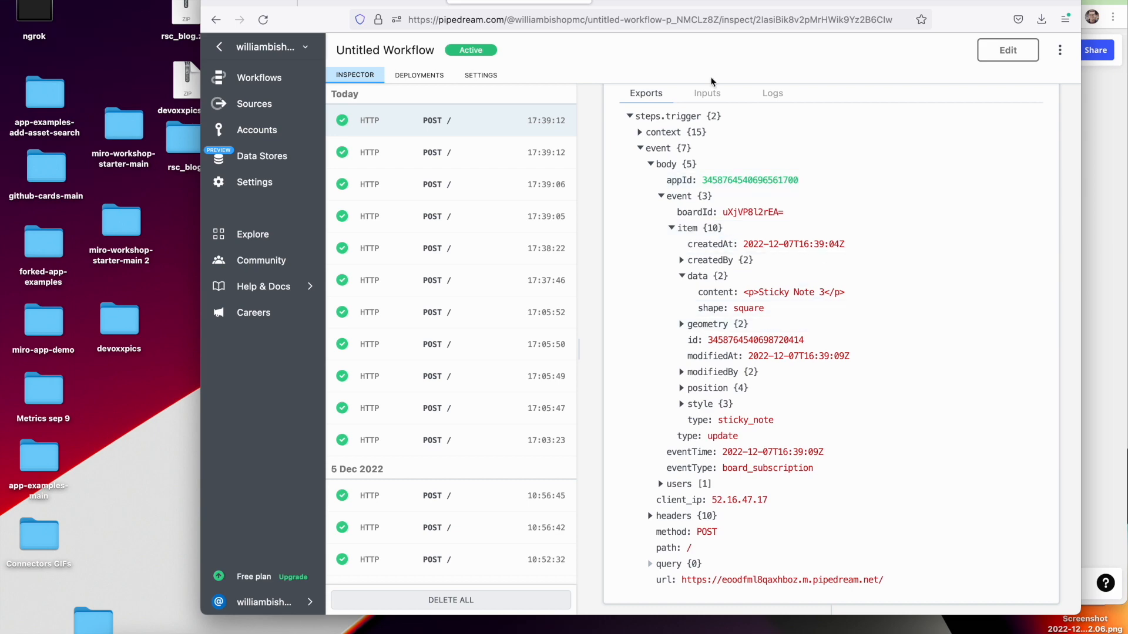
mouse_move(844, 211)
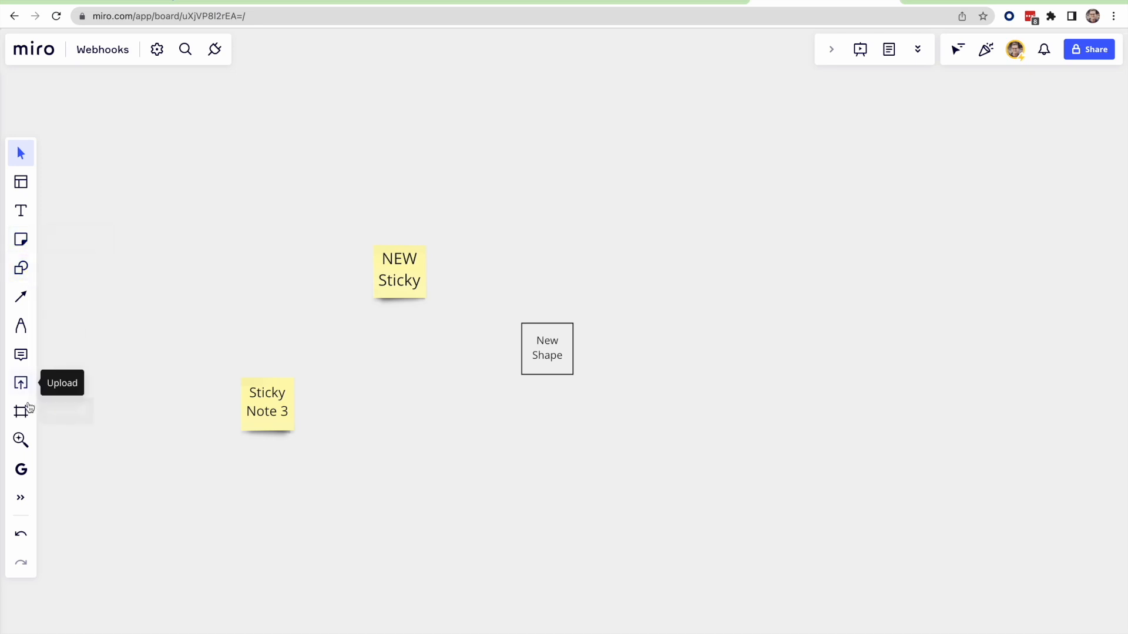
Step: Start a custom-sized frame with the Frame tool to enclose the notes and shape
click(22, 411)
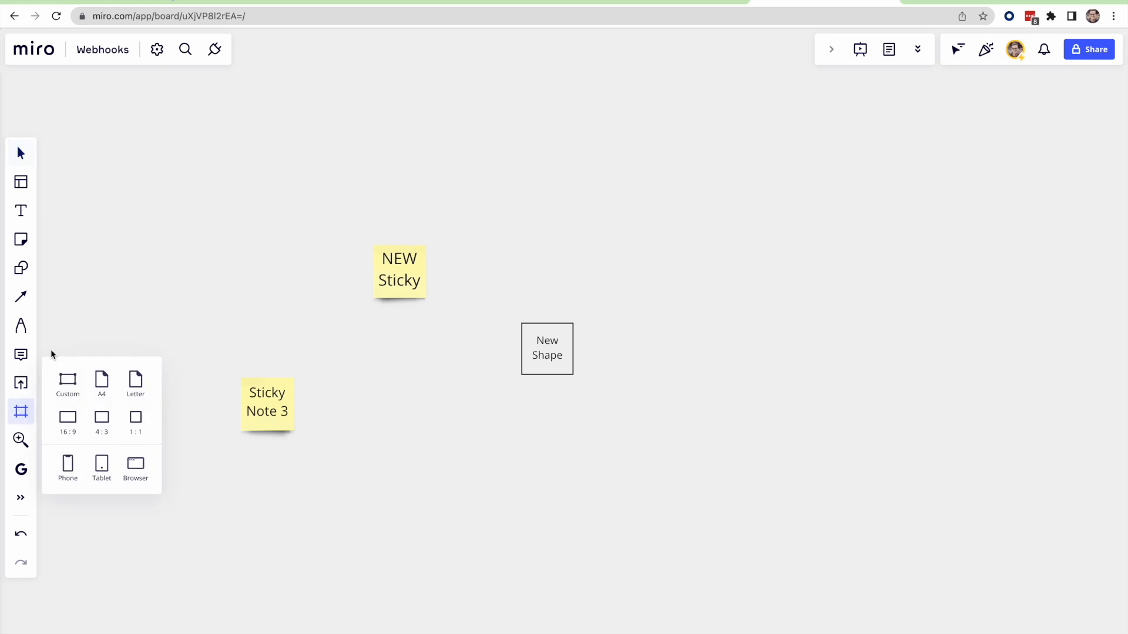
click(67, 384)
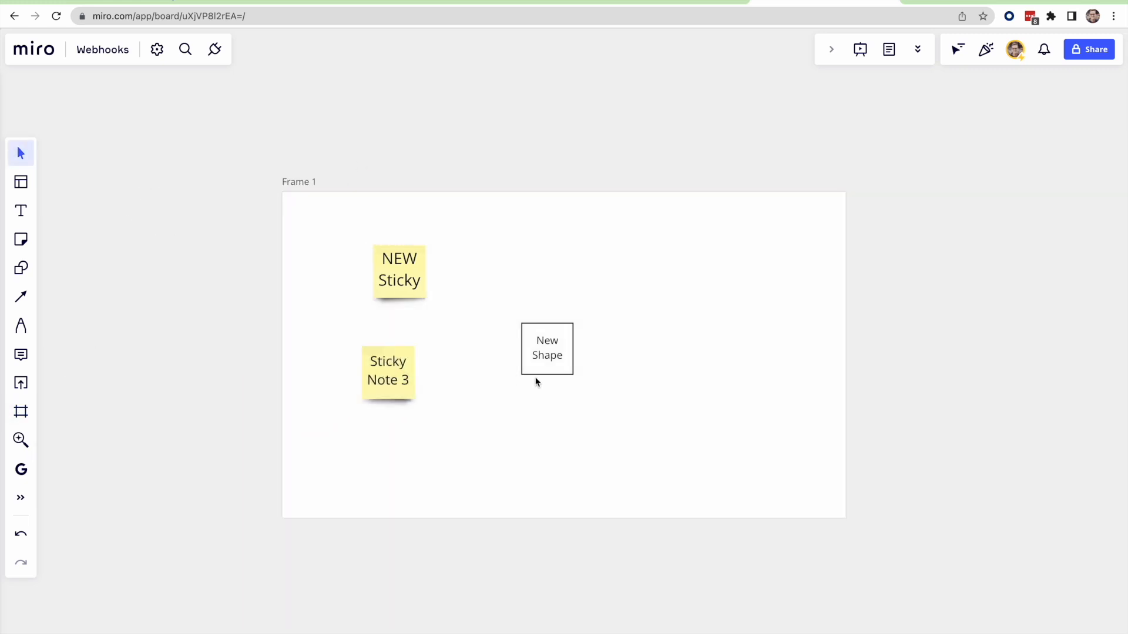
mouse_move(250, 440)
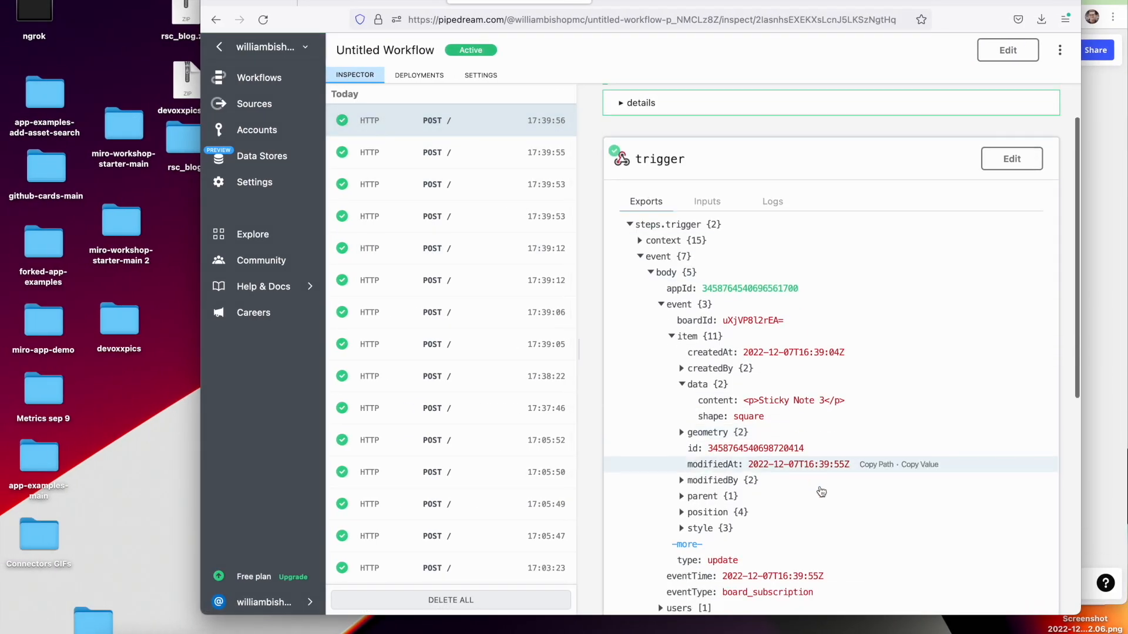
Step: Select the 17:39:53 Frame 1 create event and expand its request headers with the HMAC signature
click(451, 152)
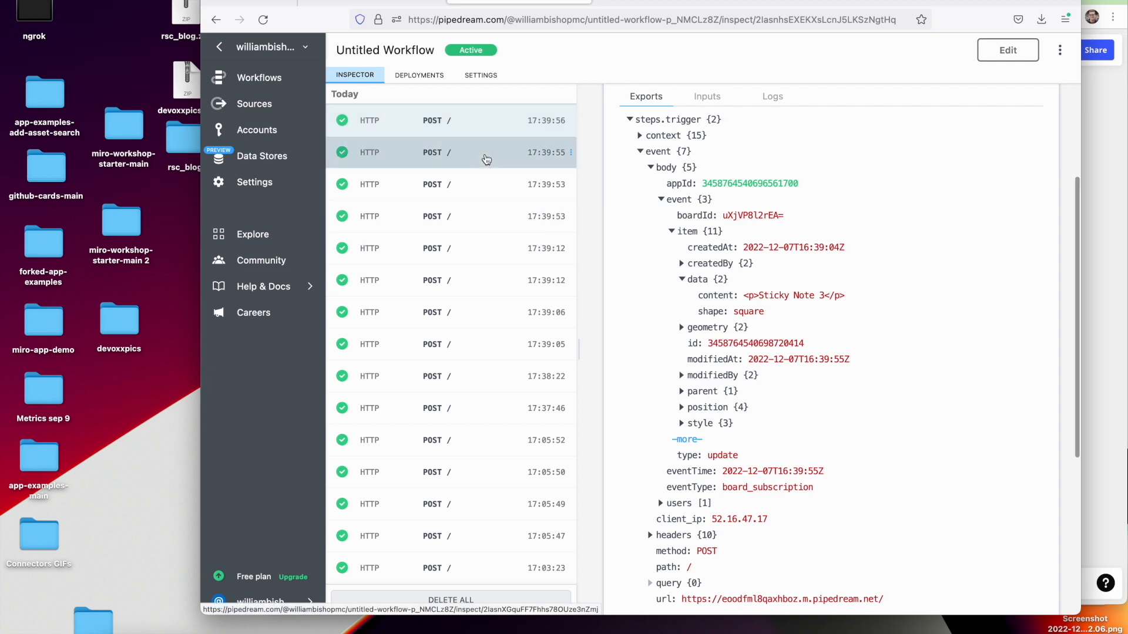
click(447, 183)
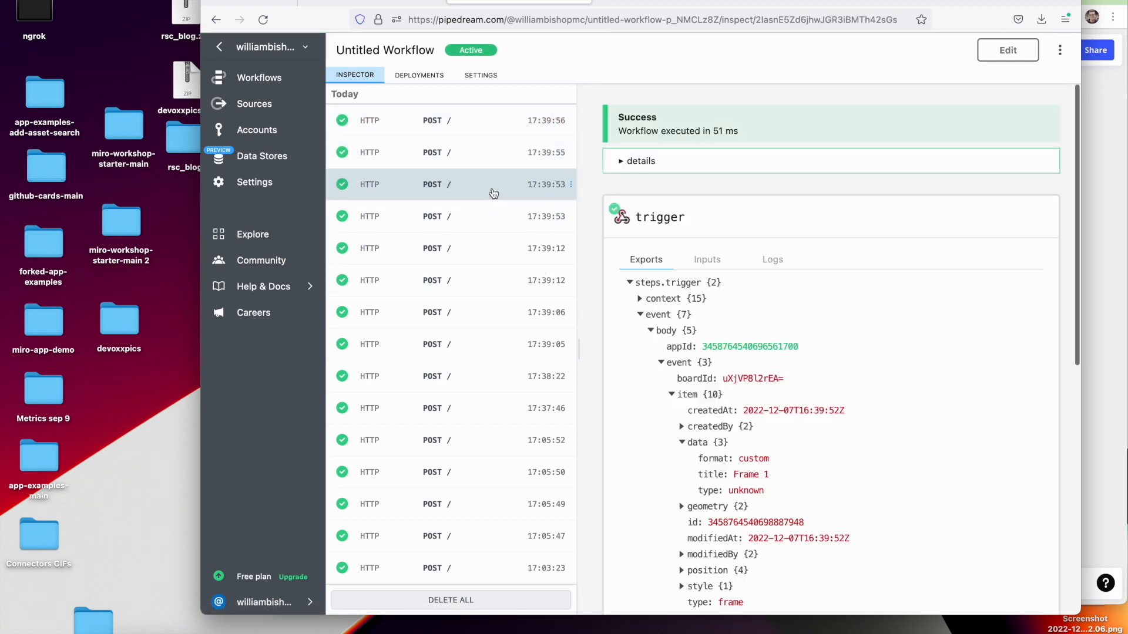
mouse_move(791, 491)
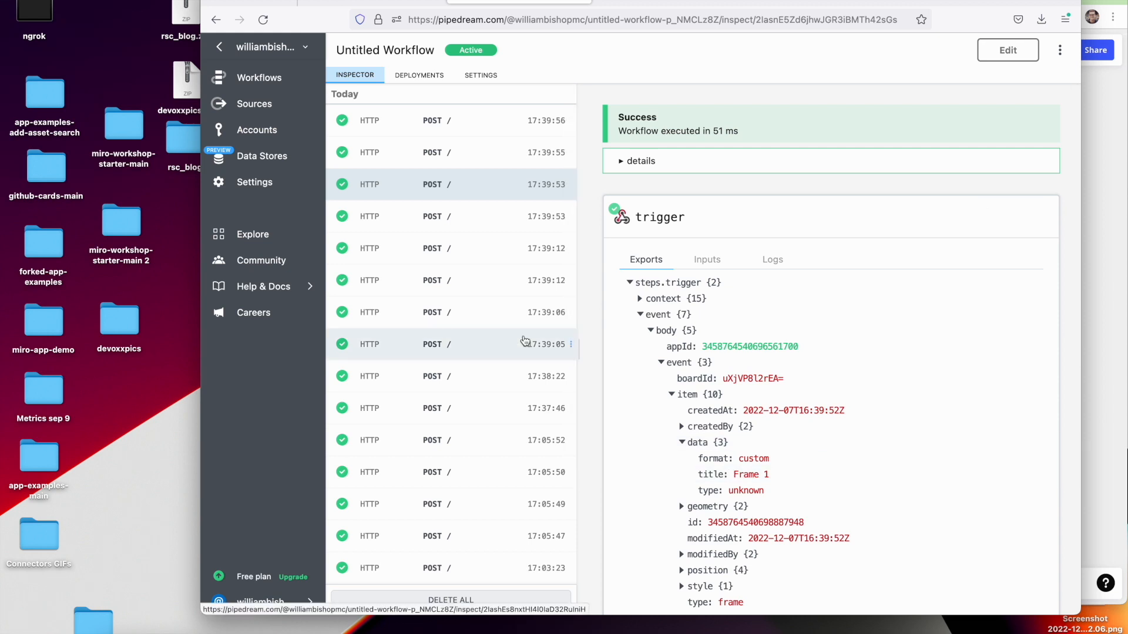
scroll(down, 3)
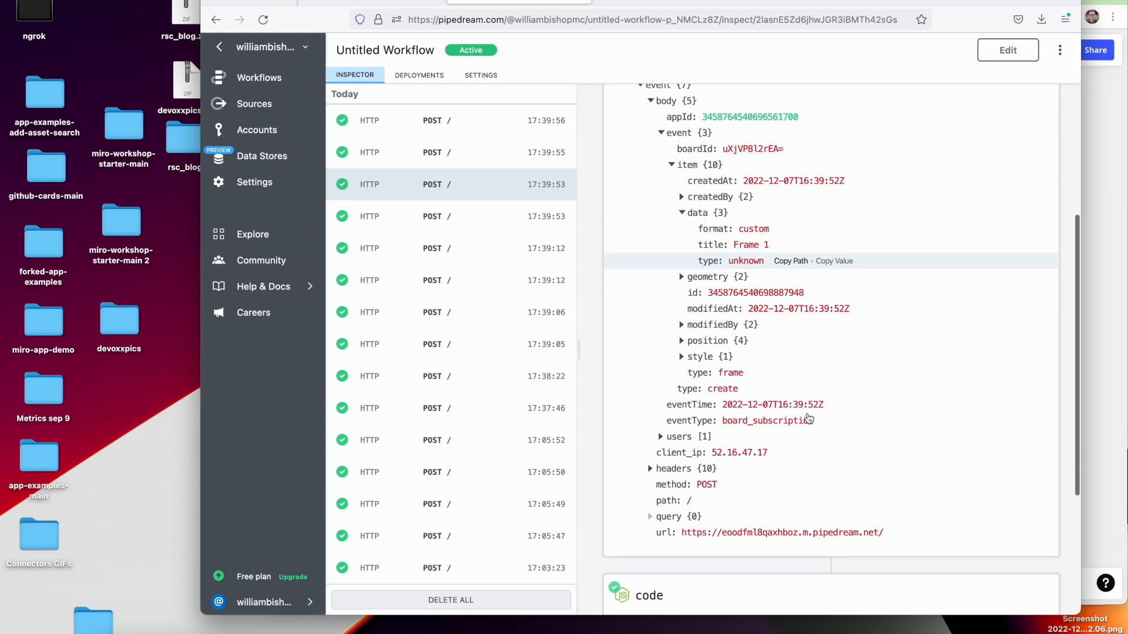
scroll(down, 3)
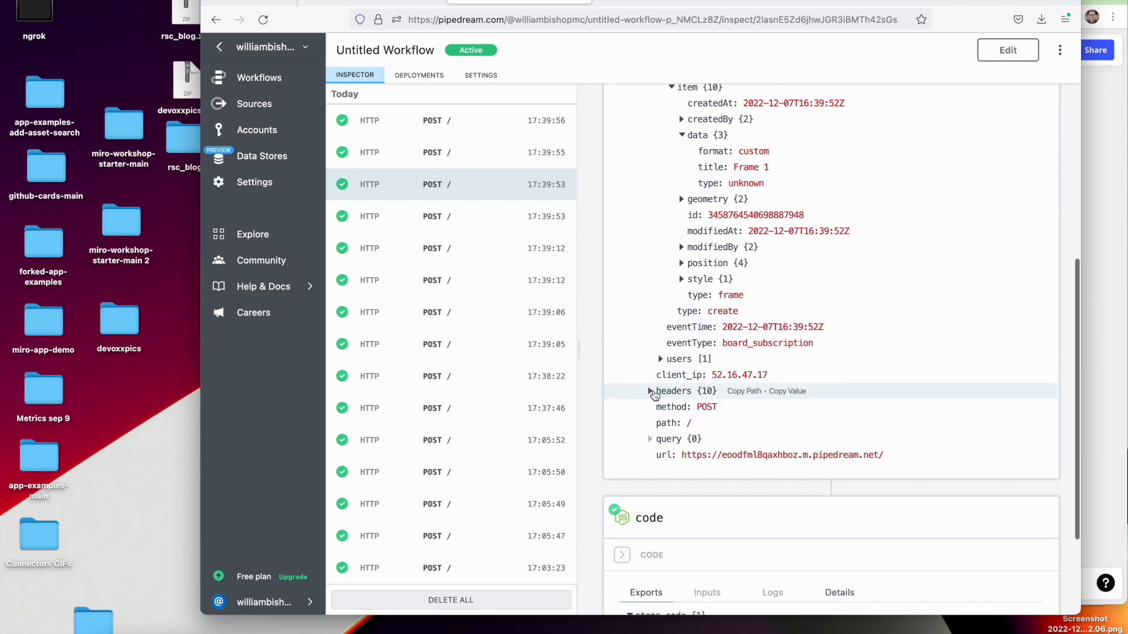
click(651, 390)
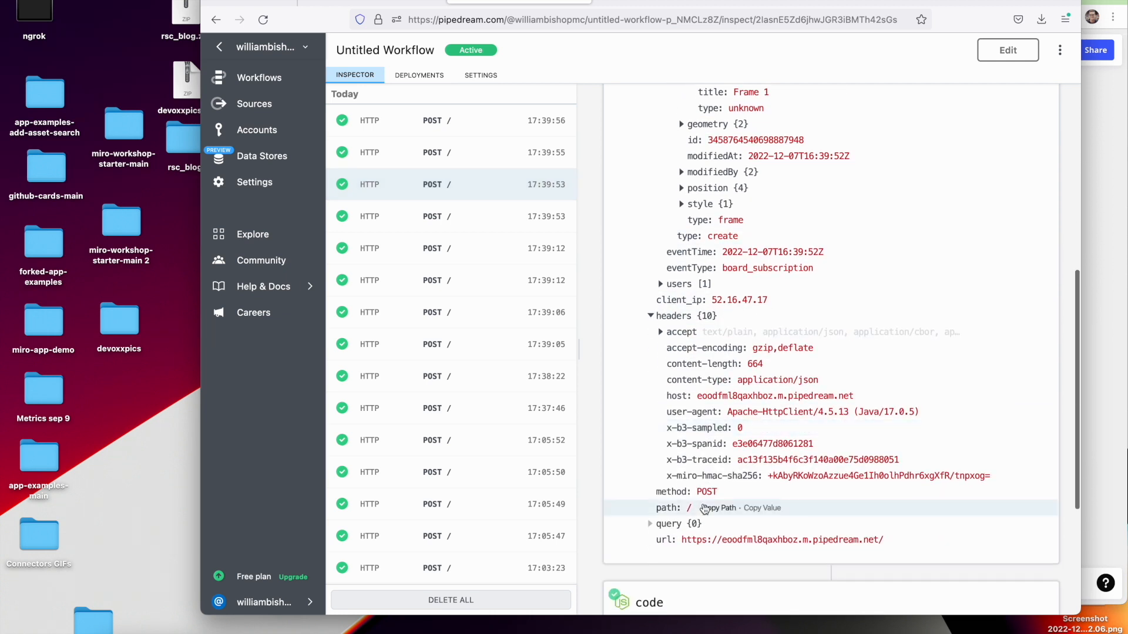
mouse_move(985, 486)
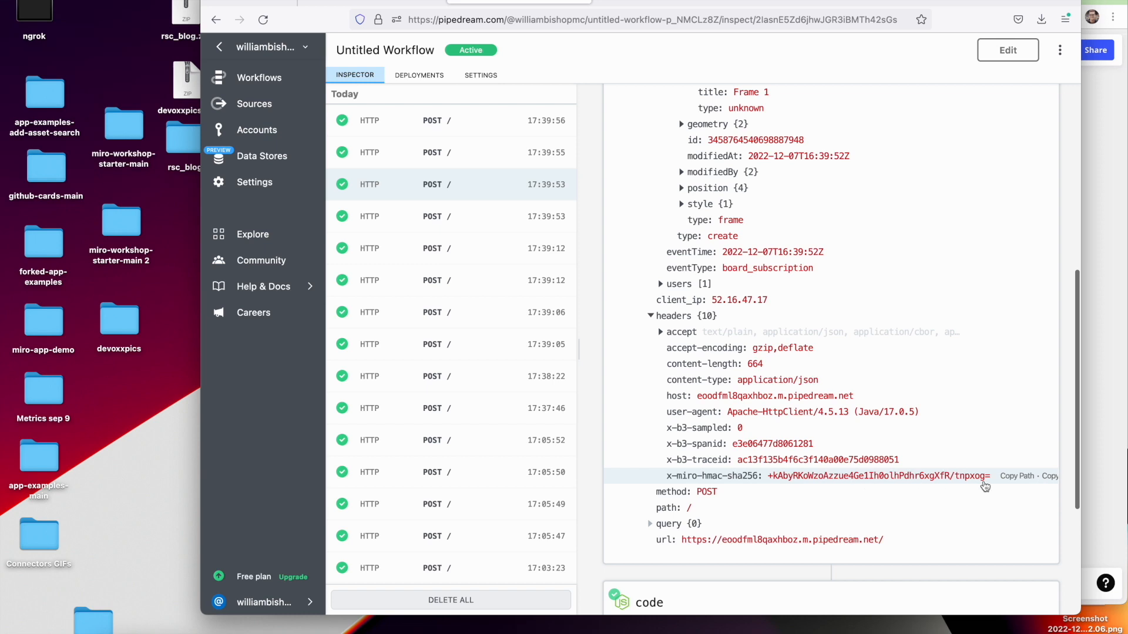
mouse_move(954, 485)
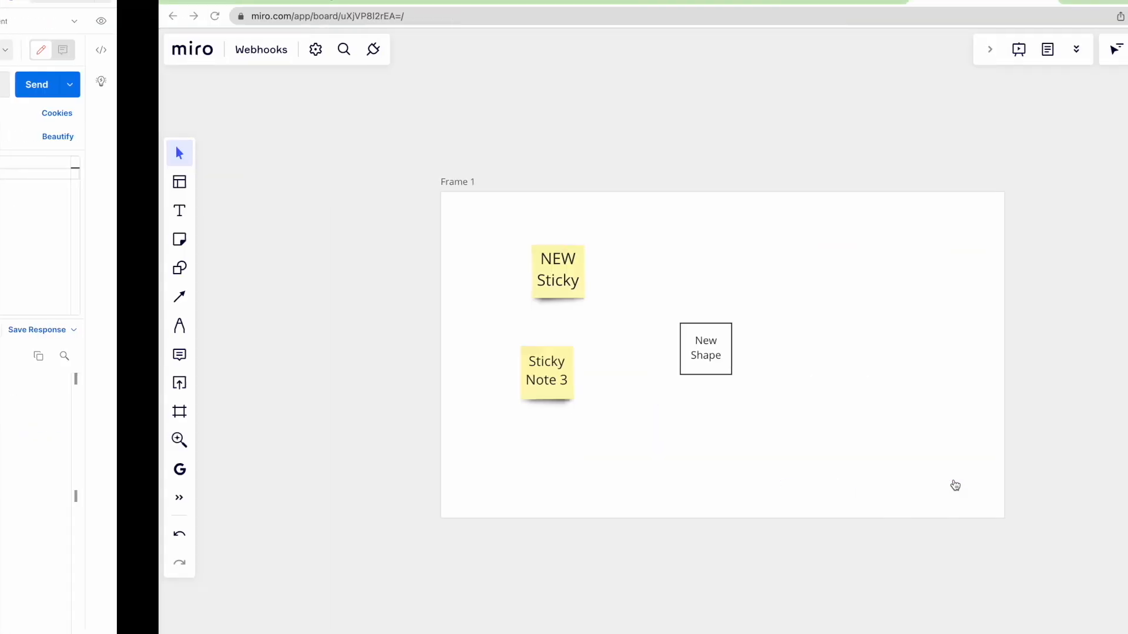
Step: Reach the webhooks Introduction via the Create webhook subscription reference and scroll to HMAC verification
click(640, 10)
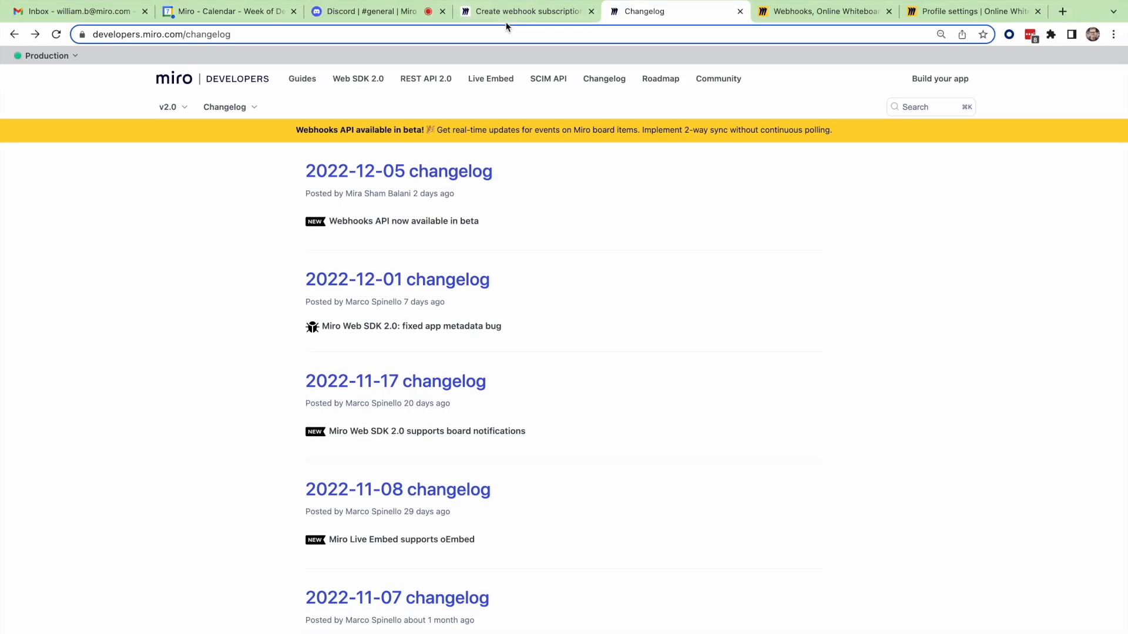
click(526, 11)
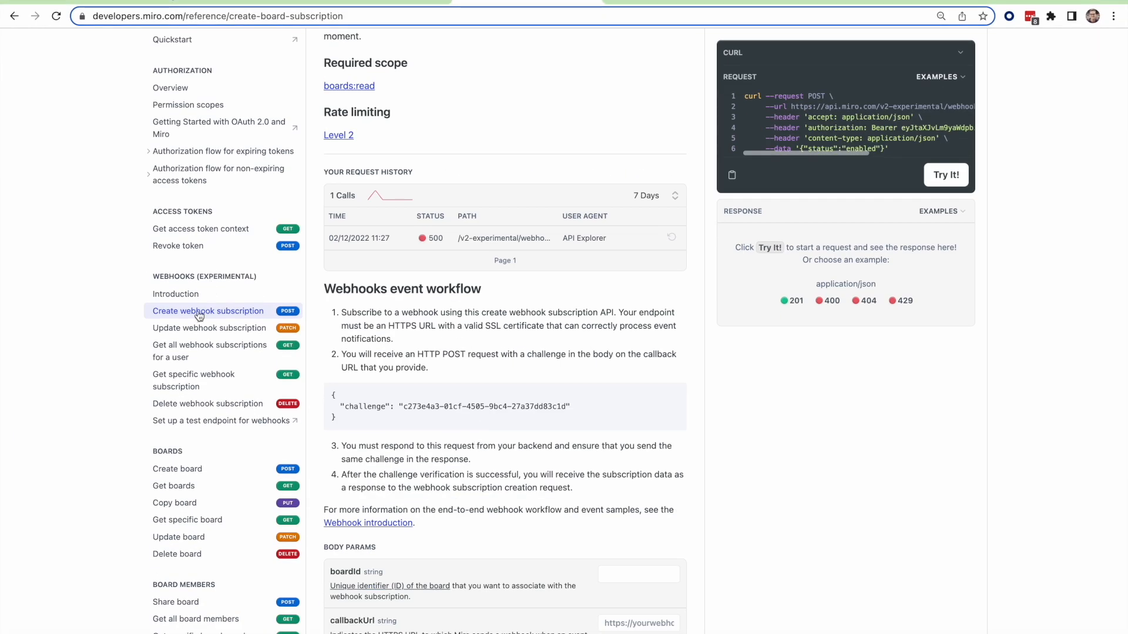
click(175, 294)
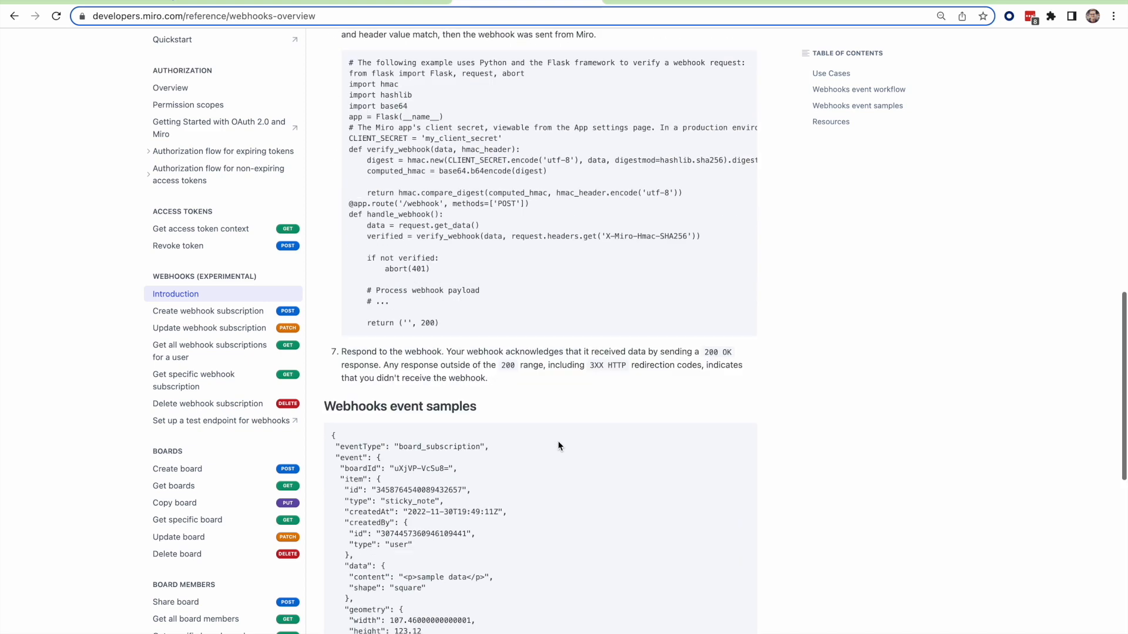
scroll(up, 3)
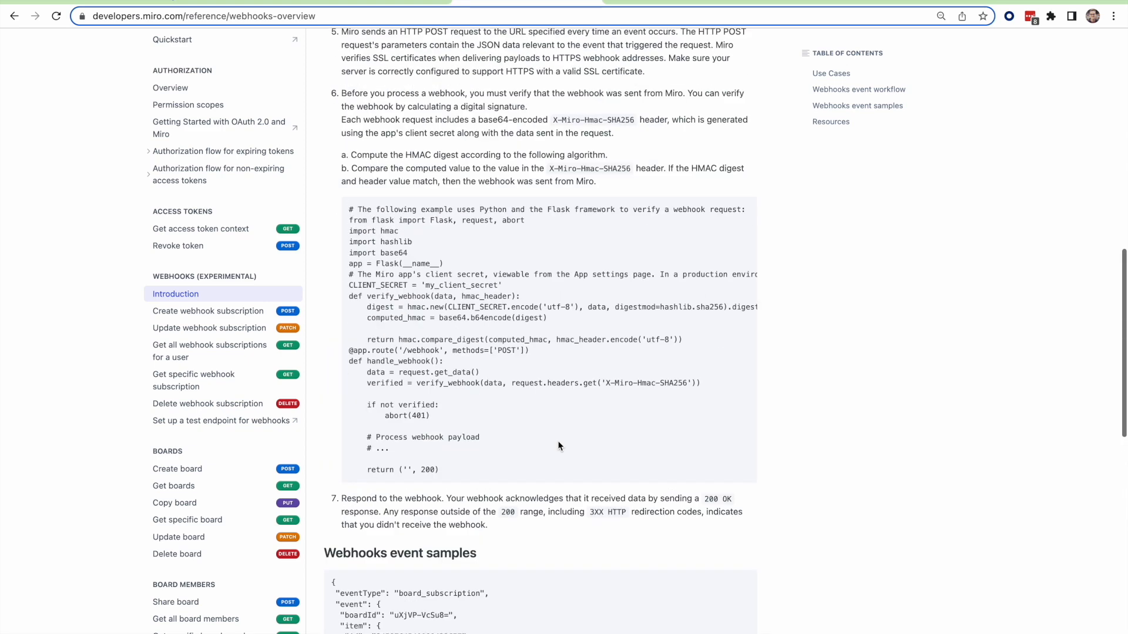
mouse_move(410, 266)
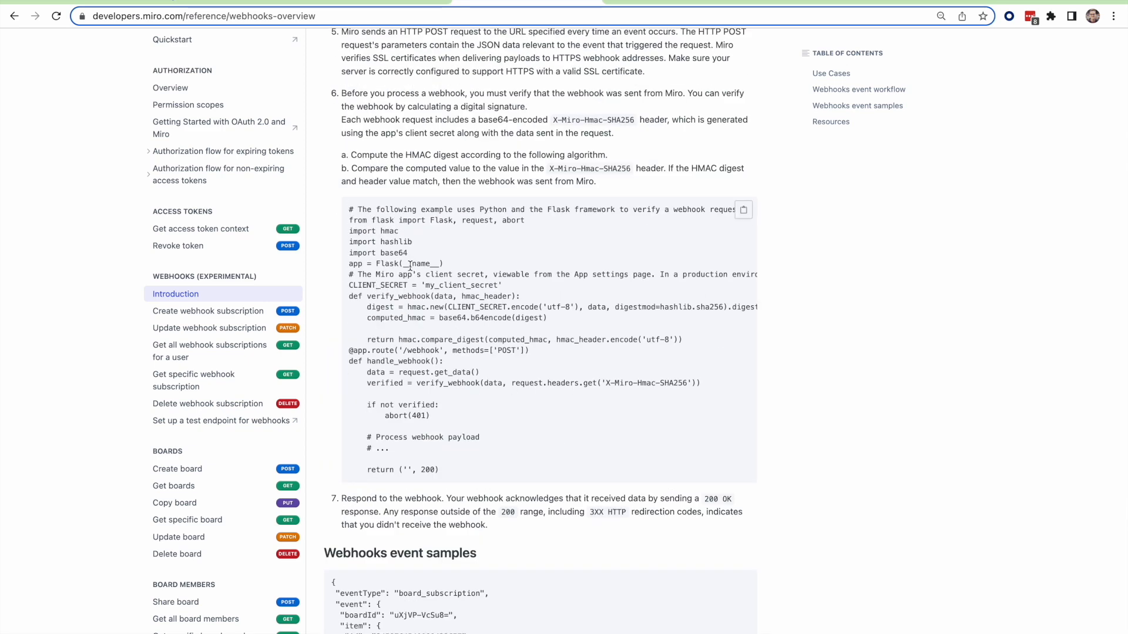
mouse_move(806, 322)
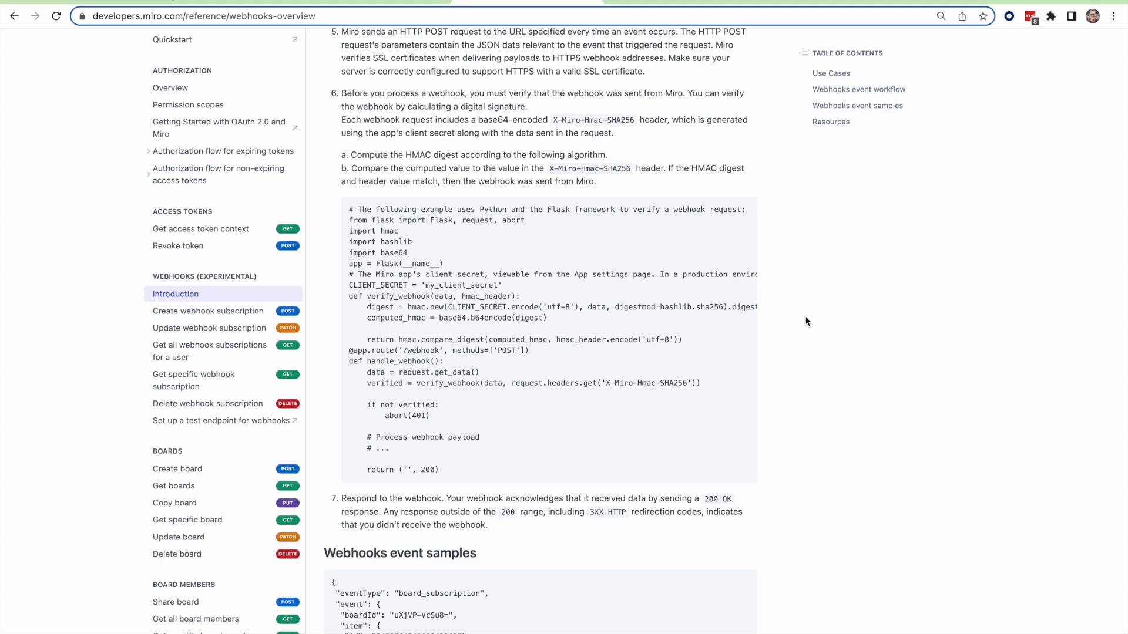
scroll(up, 3)
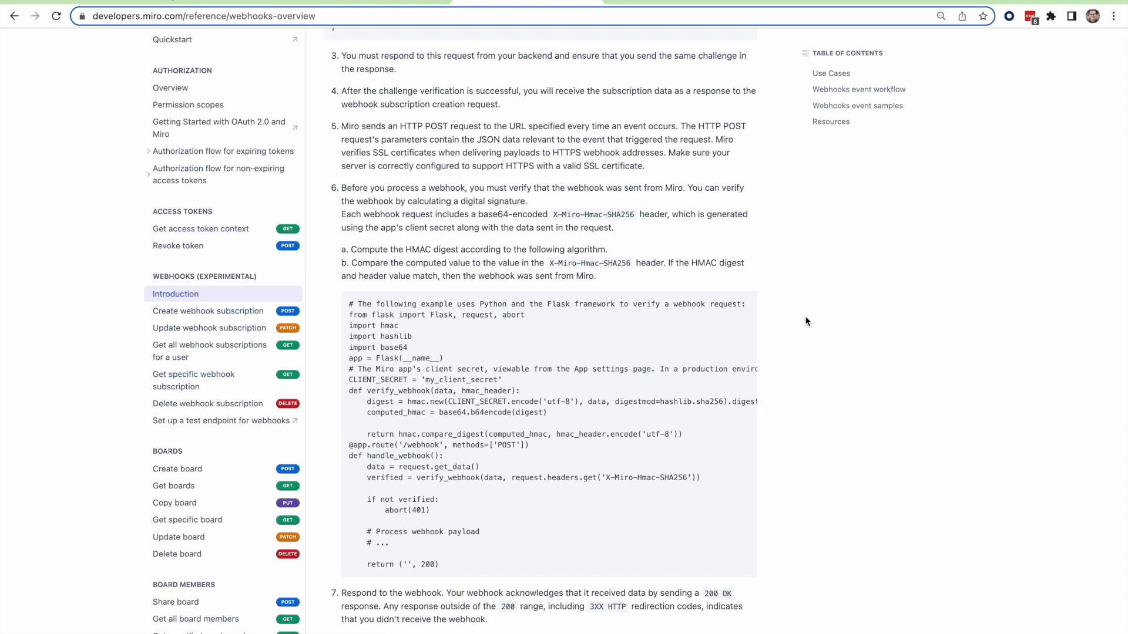
scroll(up, 3)
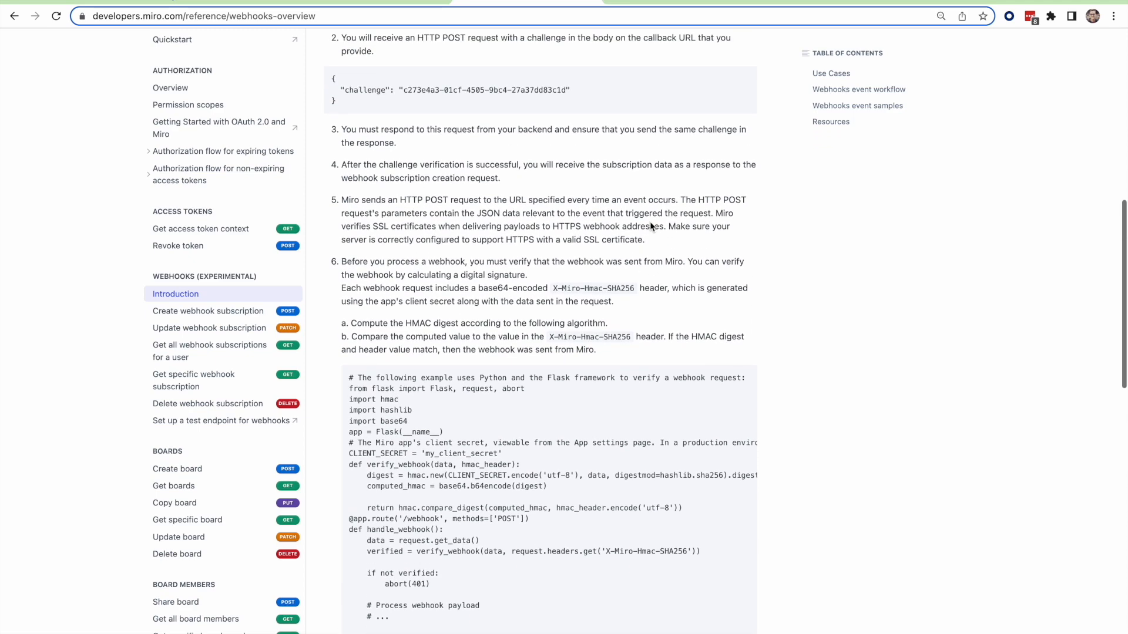
scroll(up, 3)
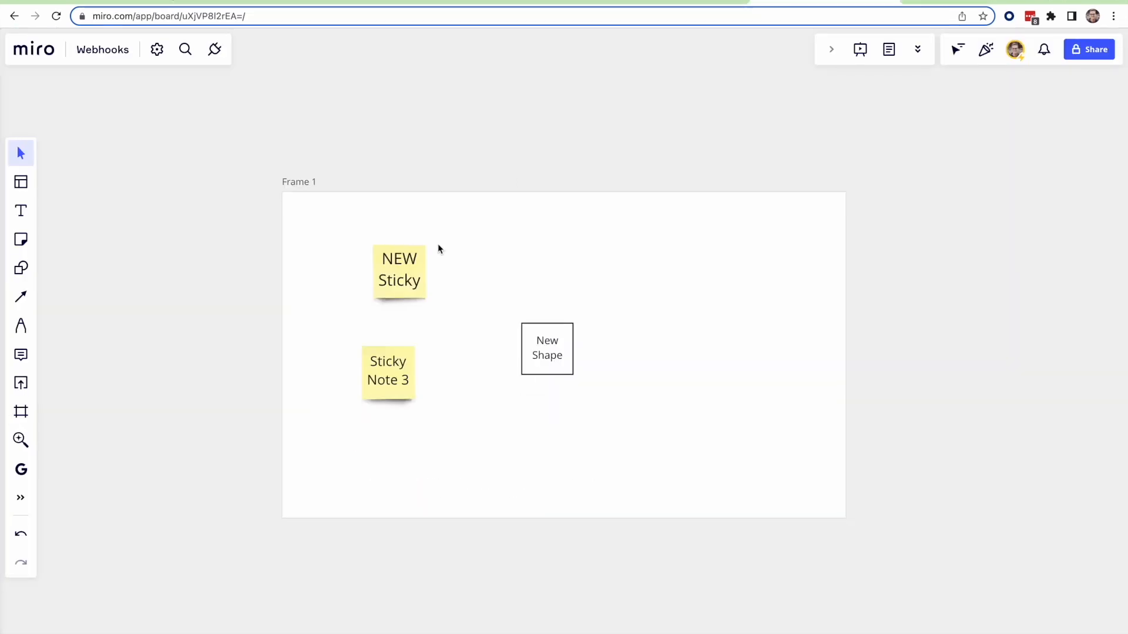
mouse_move(399, 273)
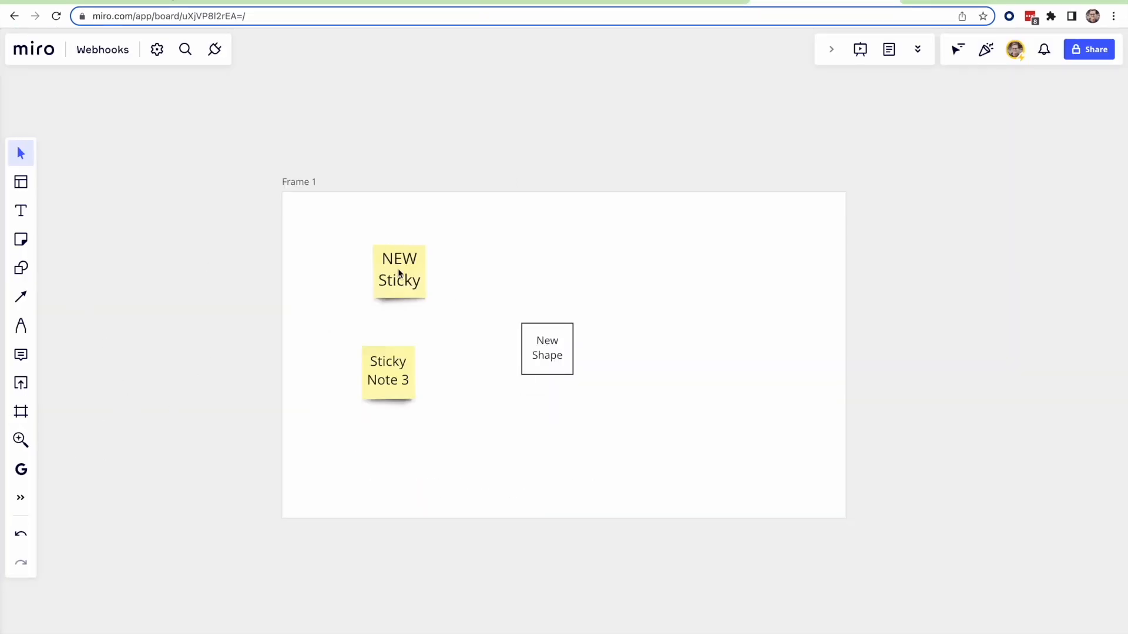
mouse_move(294, 221)
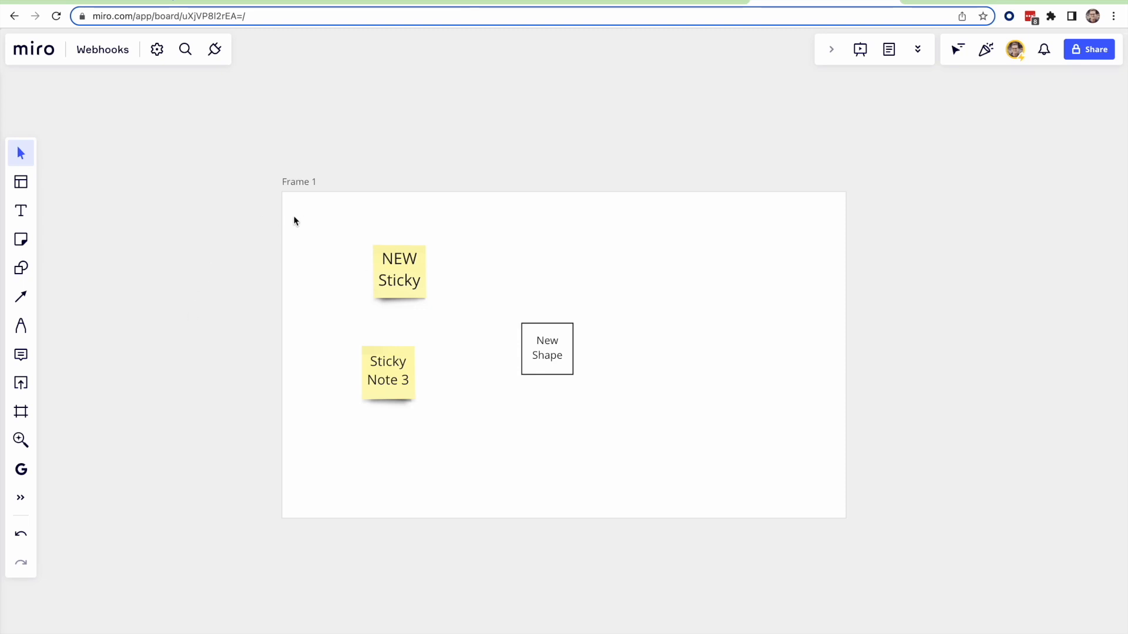
mouse_move(194, 156)
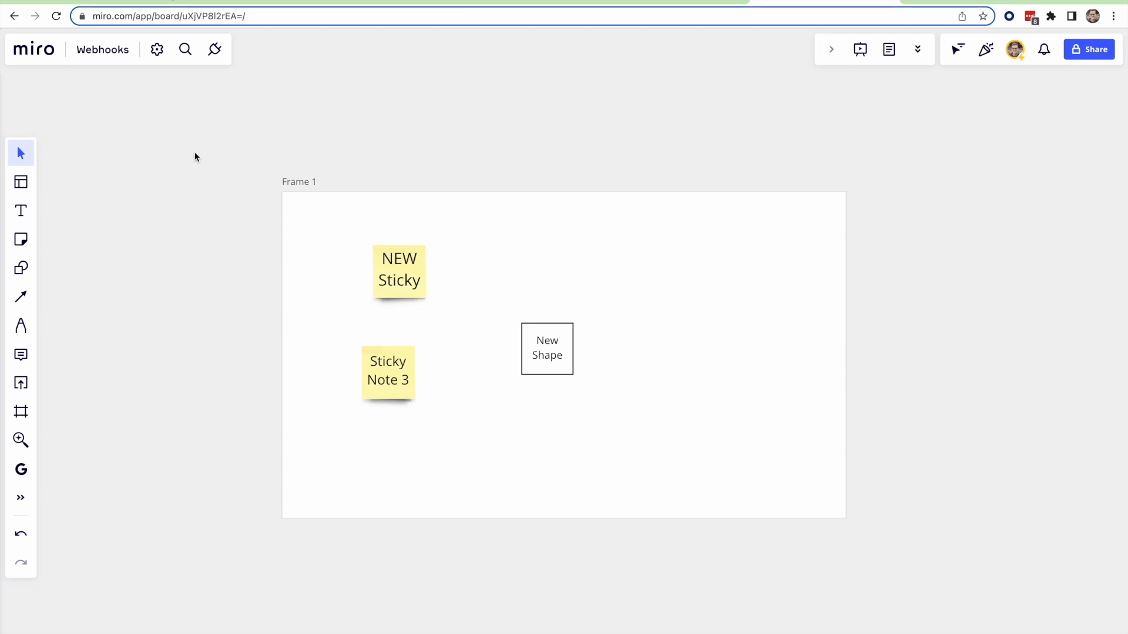
Step: Edit the NEW Sticky note so it reads 'jhjlhljkh Sticky'
click(399, 272)
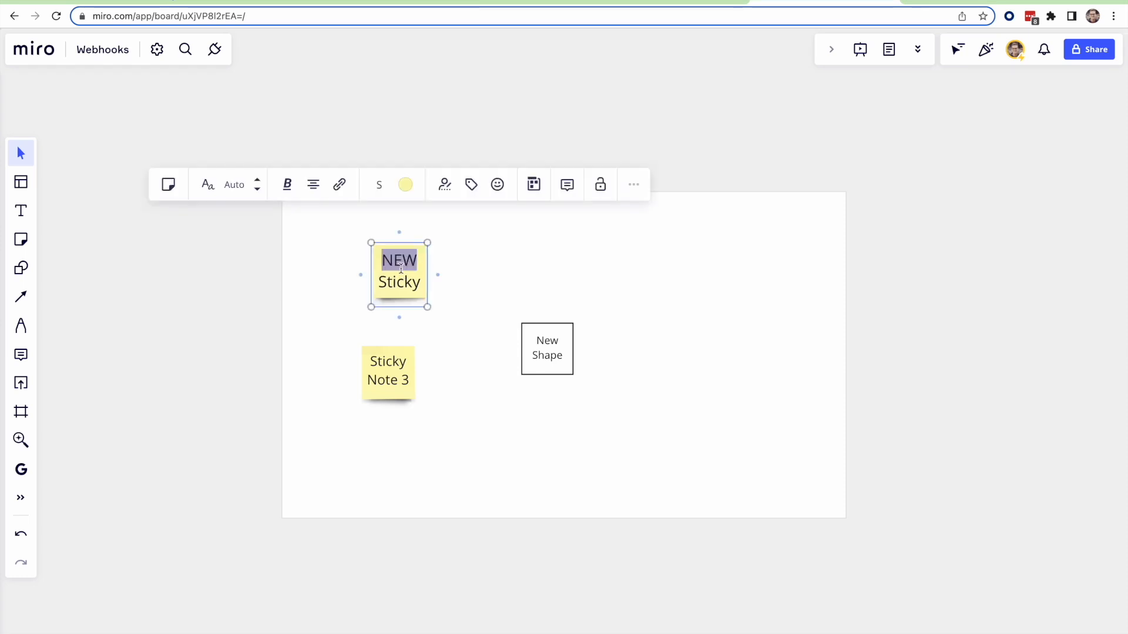
text(jhjlhljkh)
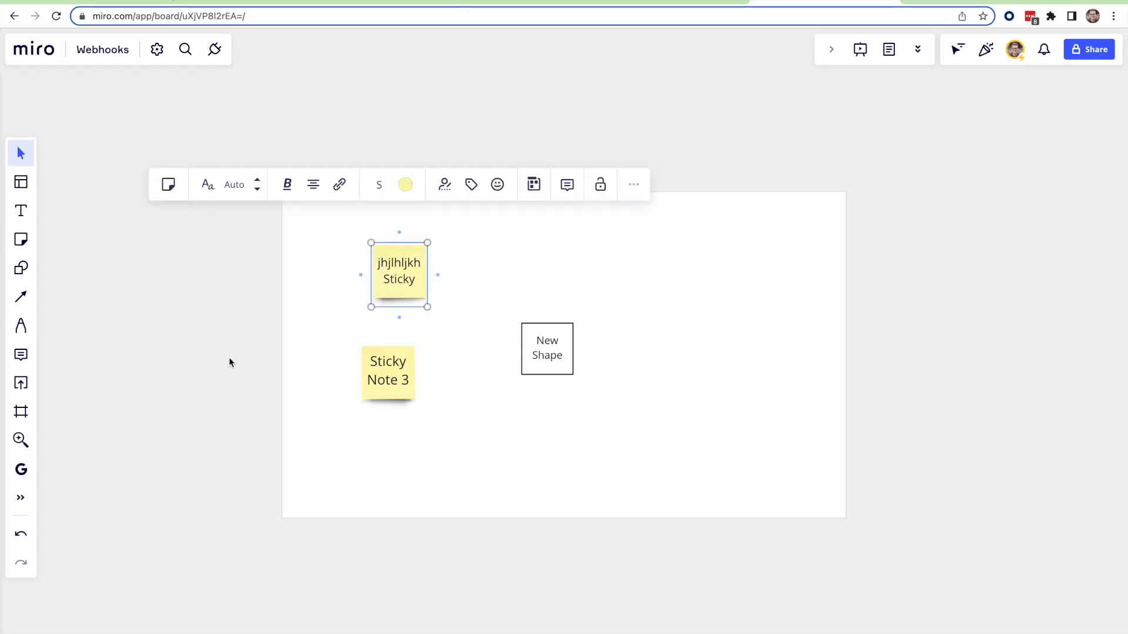
click(390, 319)
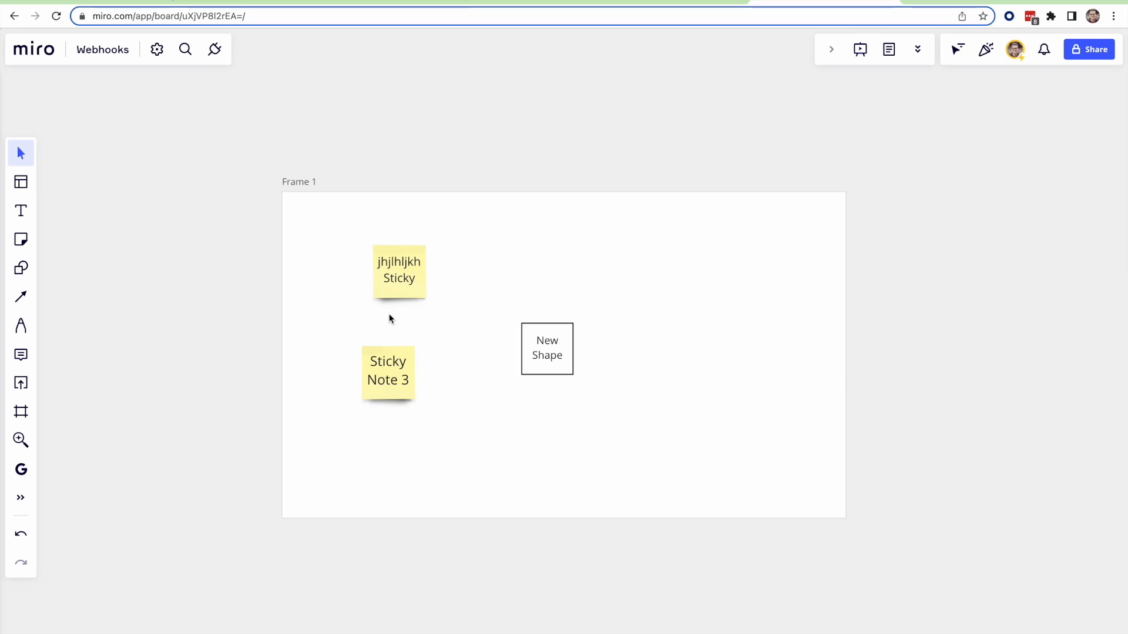
mouse_move(562, 116)
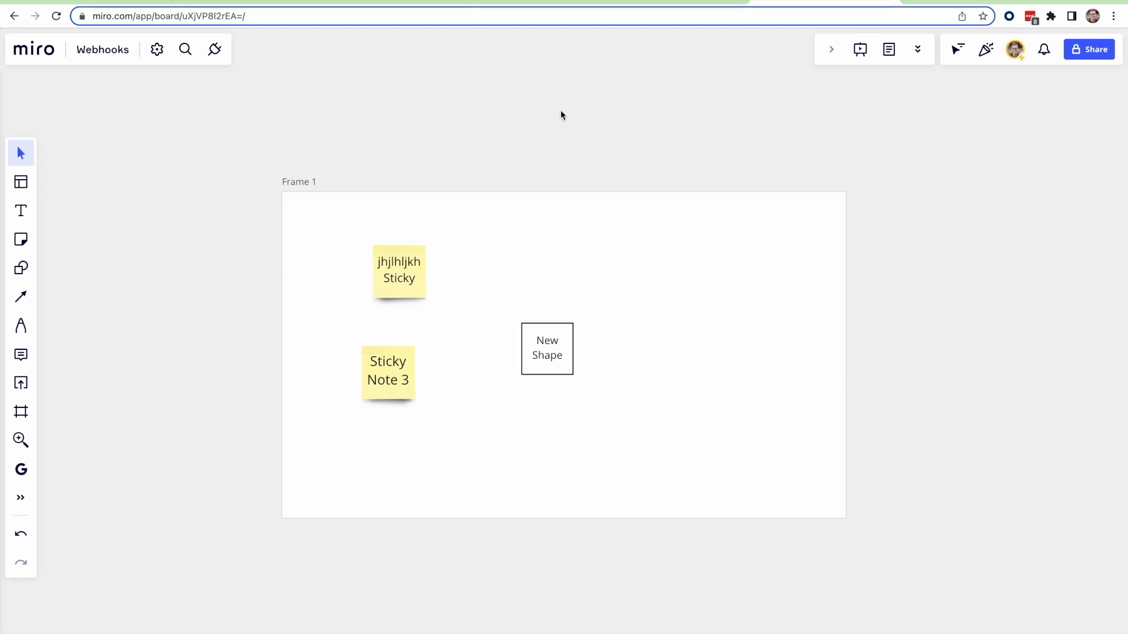
mouse_move(528, 3)
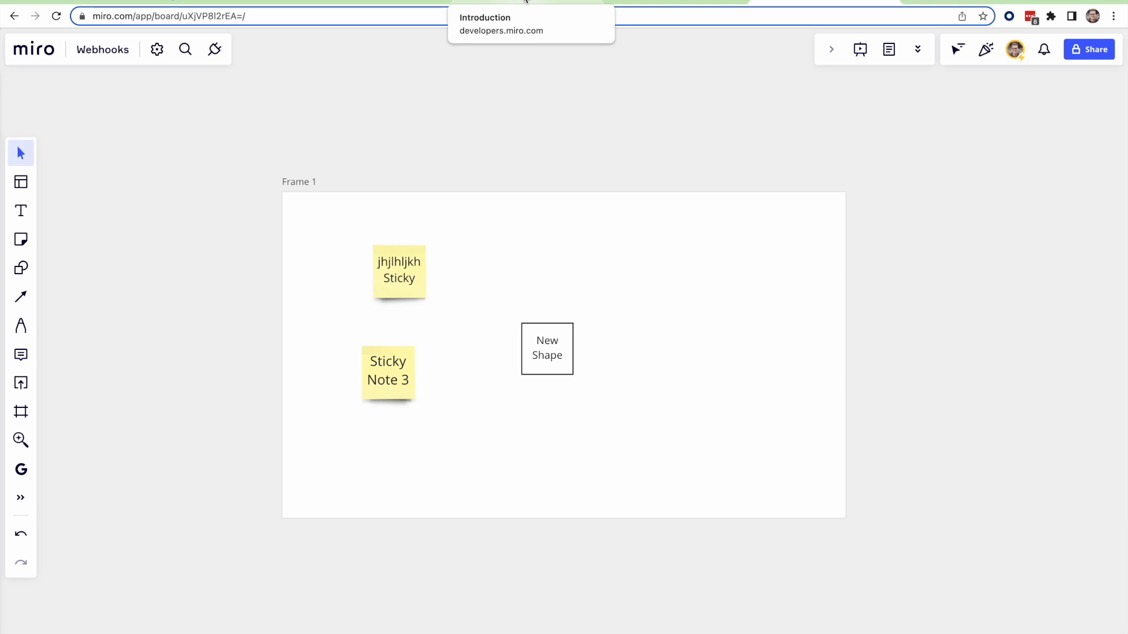
Step: From the webhooks introduction, go to the 'Set up a test endpoint for webhooks' guide
click(531, 23)
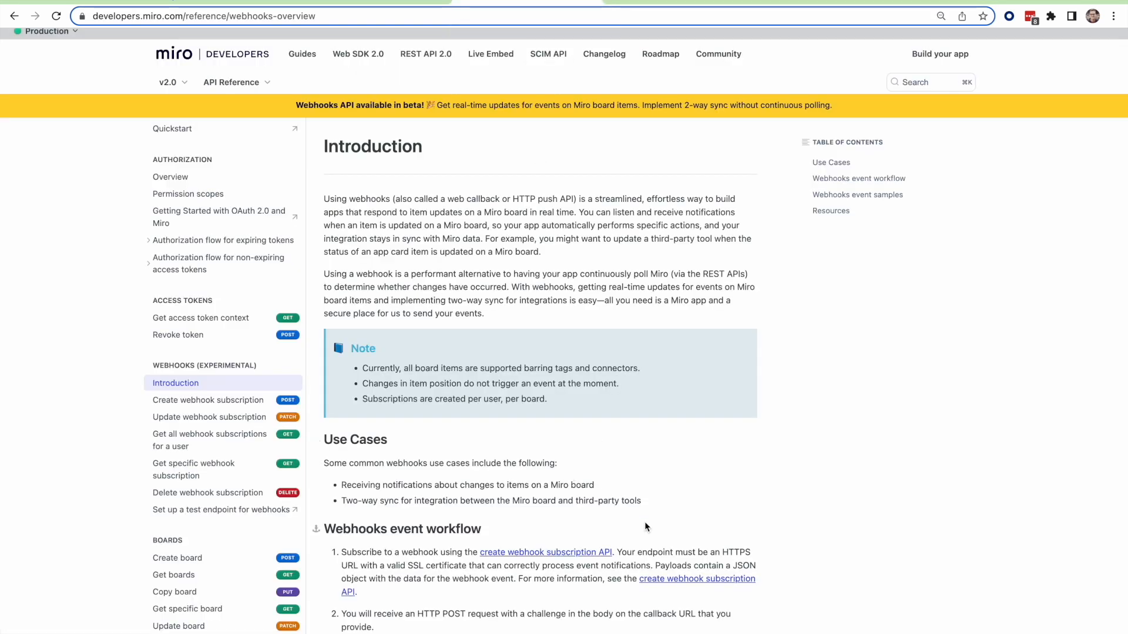
scroll(up, 3)
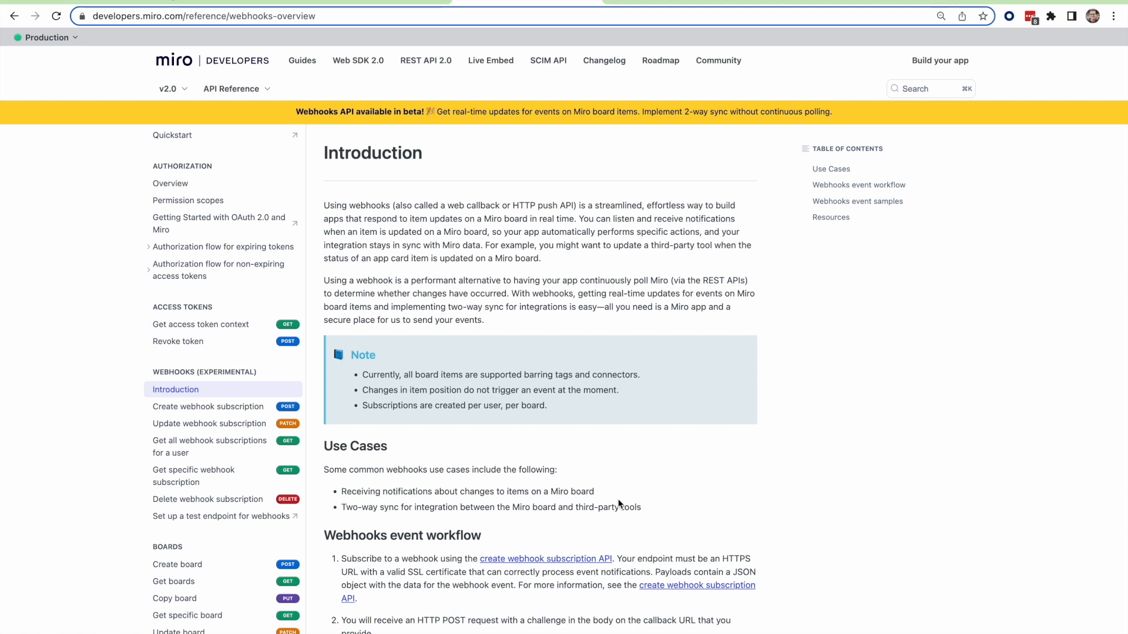
mouse_move(708, 263)
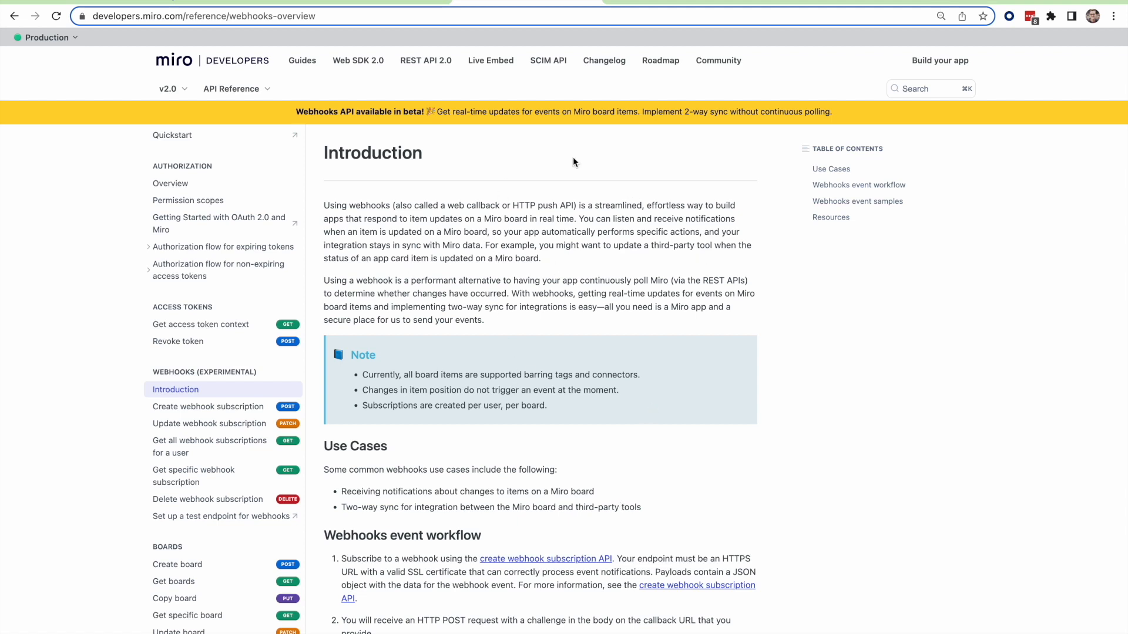
click(604, 60)
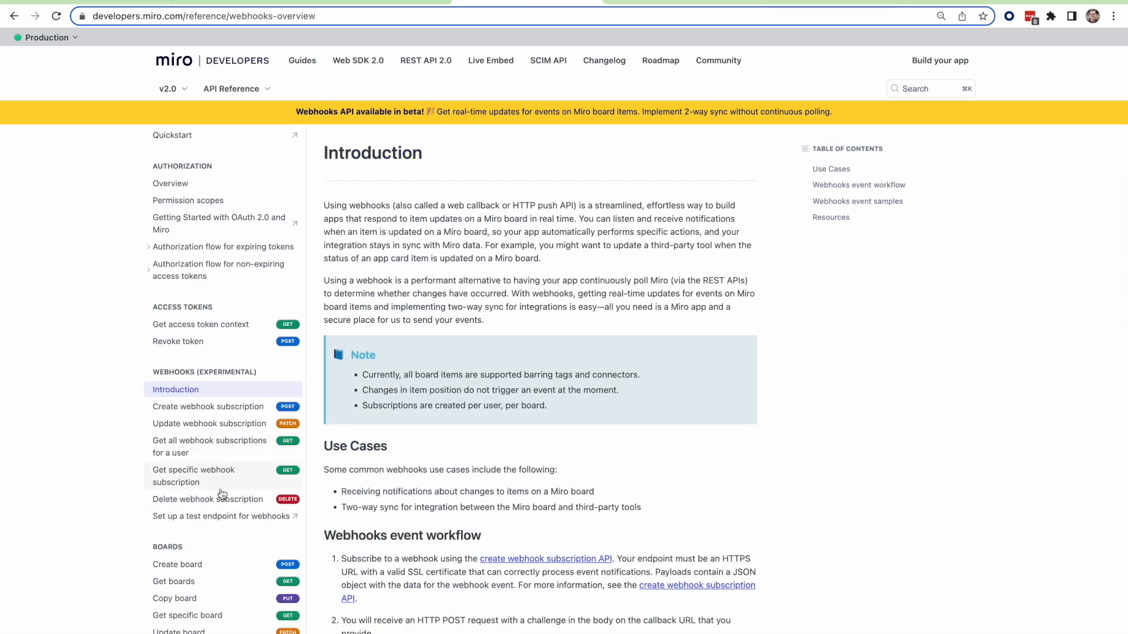
click(221, 516)
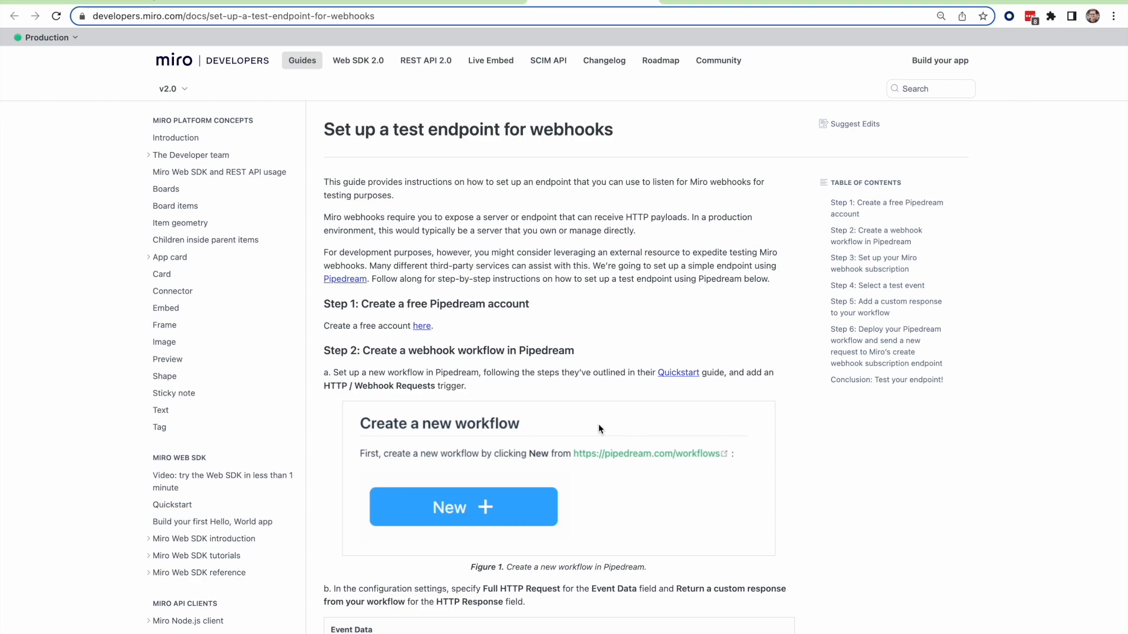